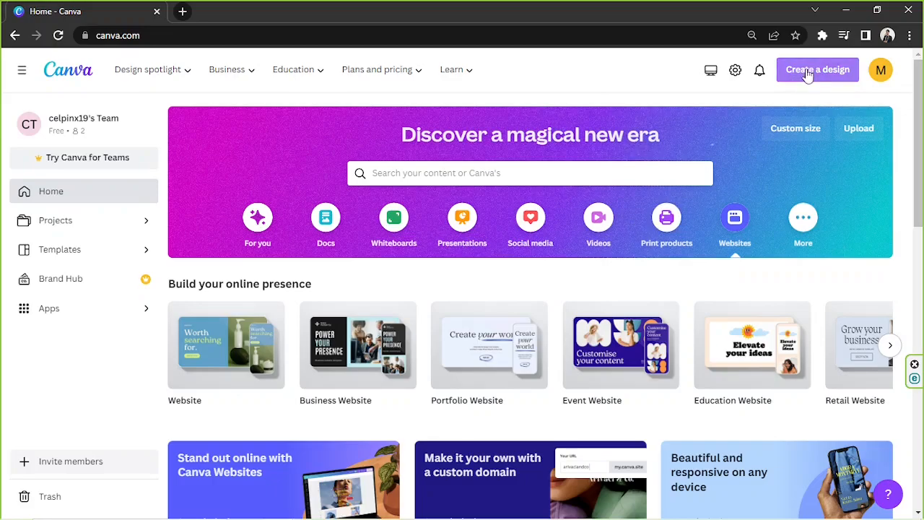
mouse_move(819, 107)
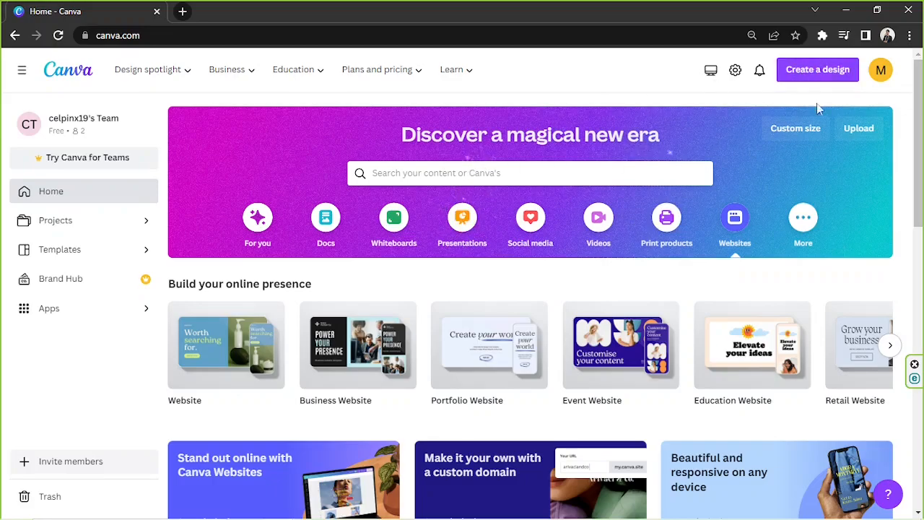
mouse_move(817, 70)
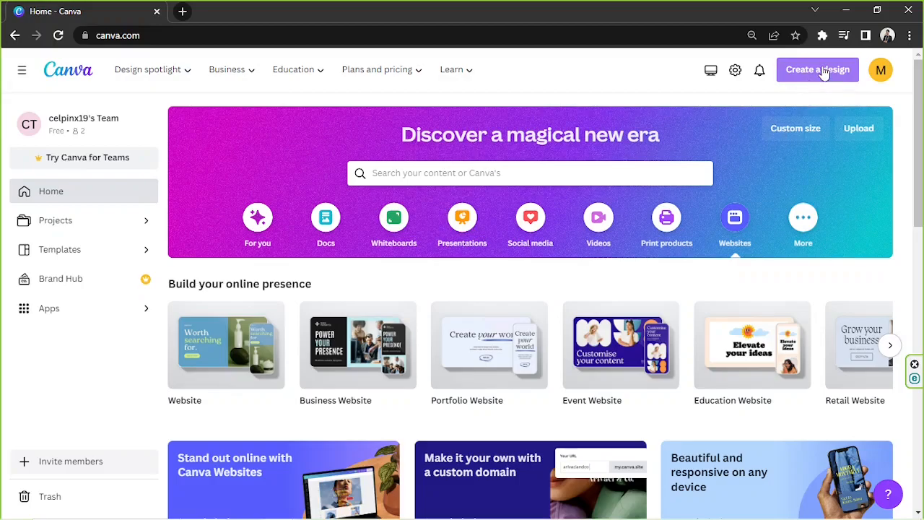
Search design types for 'presentation' and start a blank Presentation (16:9) design
click(817, 69)
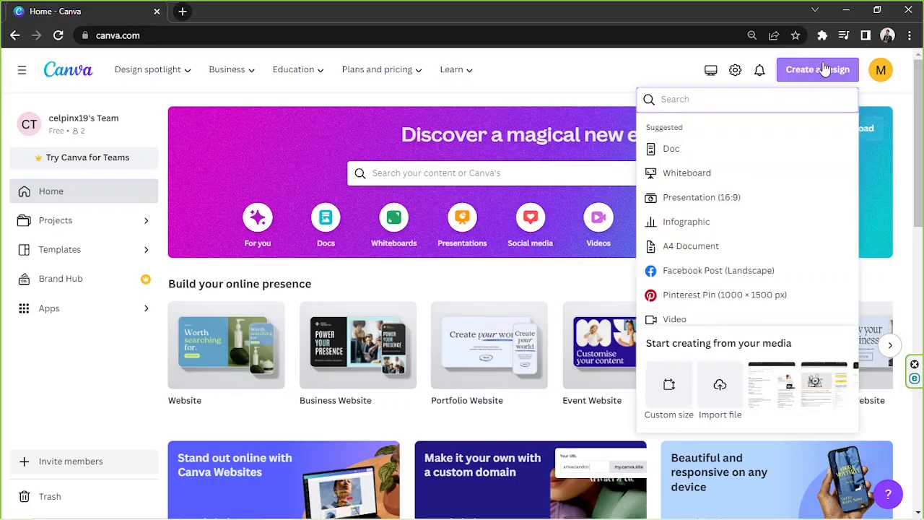
text(pre)
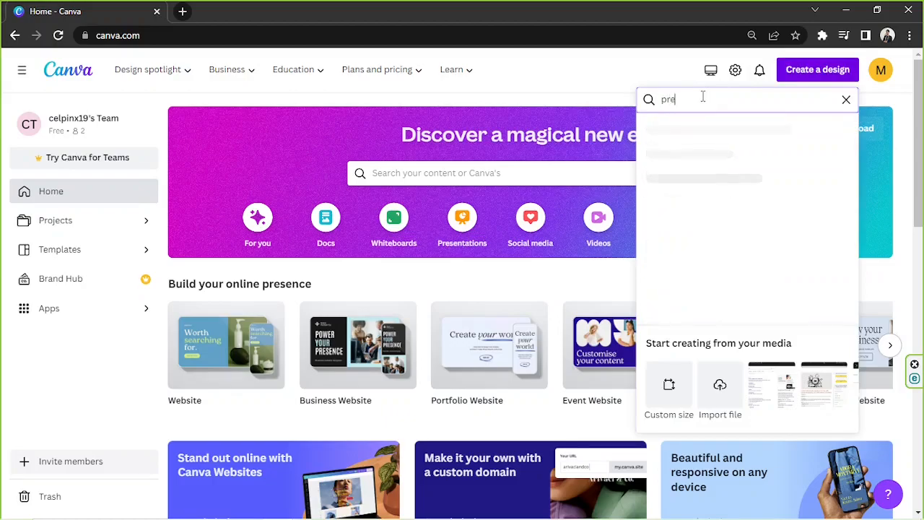
text(sentation)
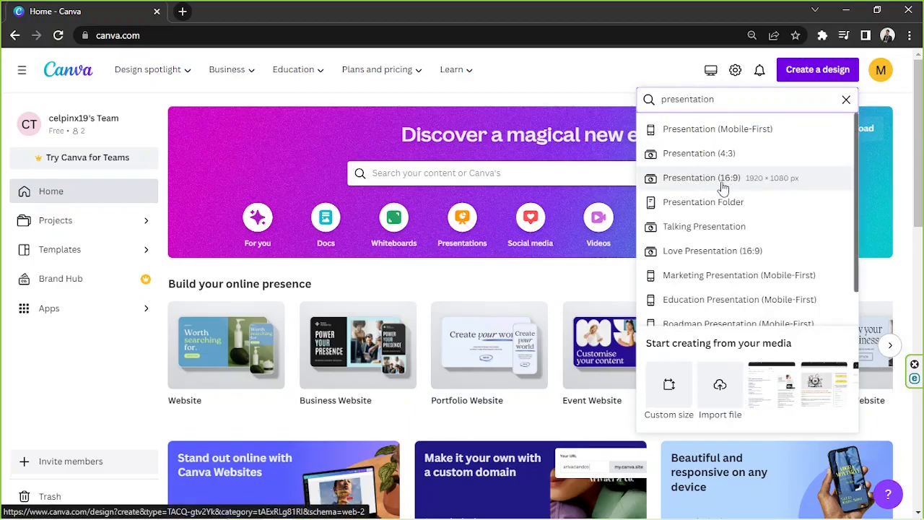
mouse_move(746, 185)
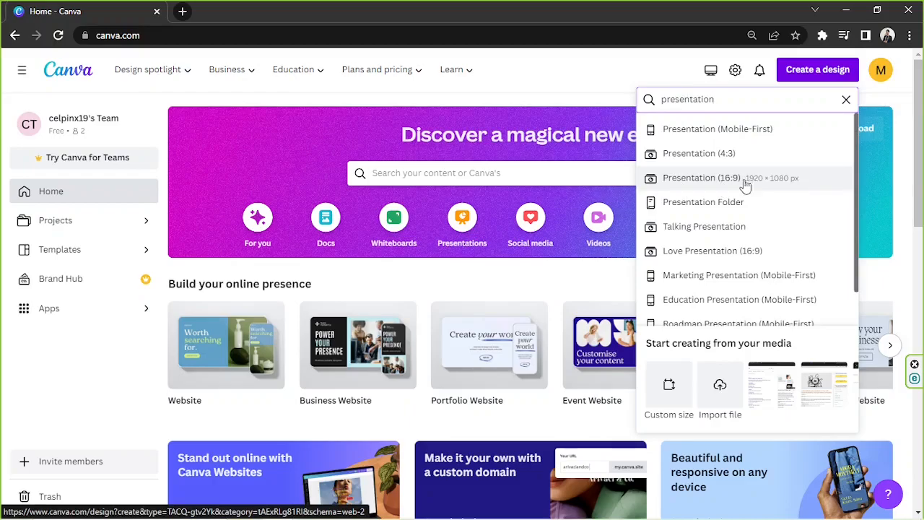
mouse_move(760, 184)
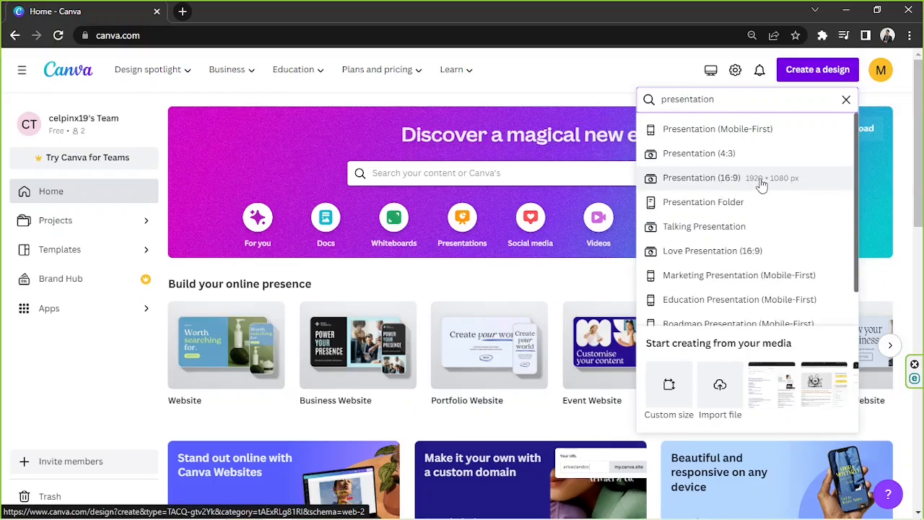
click(700, 177)
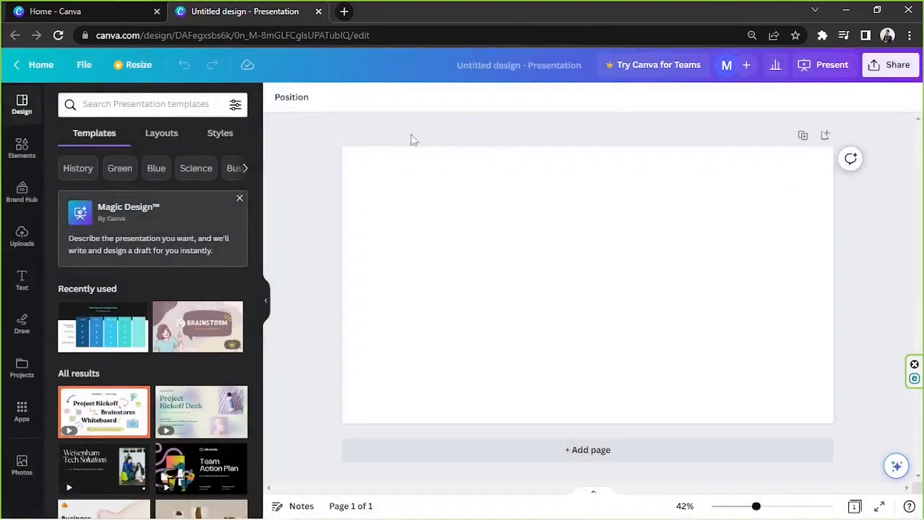
mouse_move(423, 114)
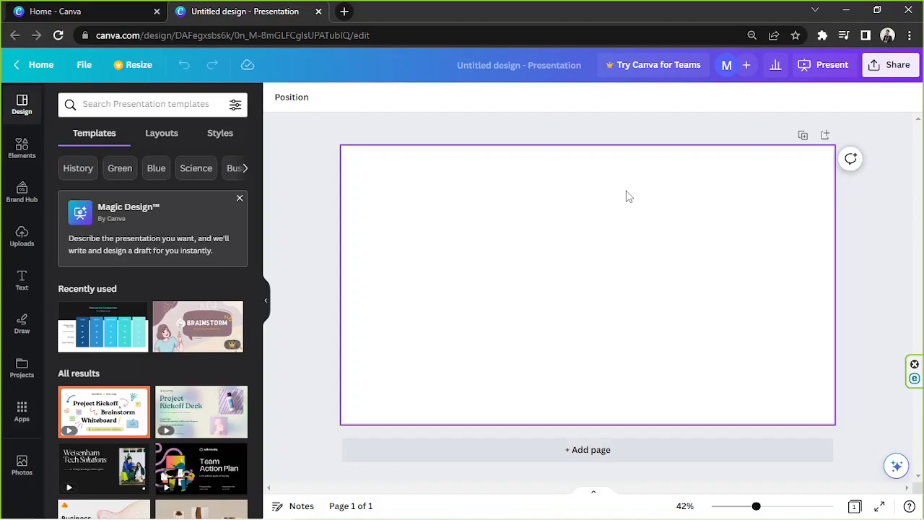
mouse_move(478, 219)
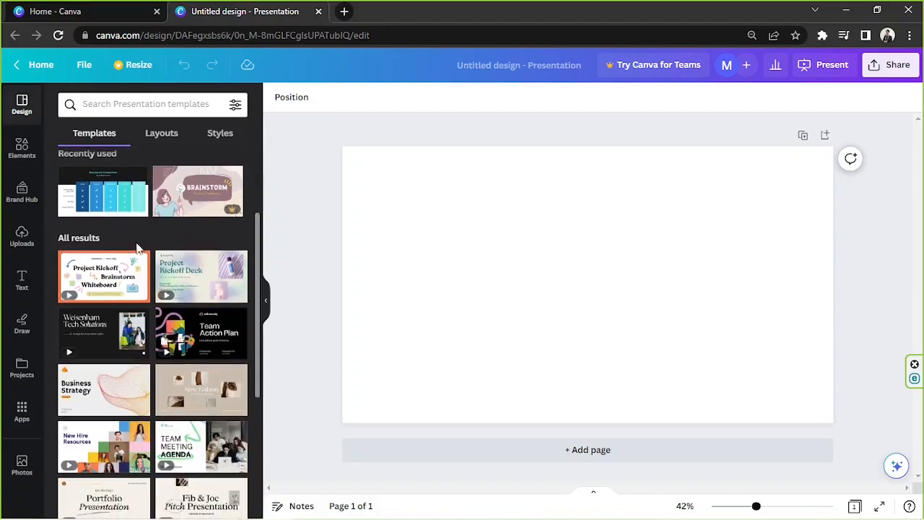
Search presentation templates for 'comparison' and pick the recent 'comparison table' search
click(95, 133)
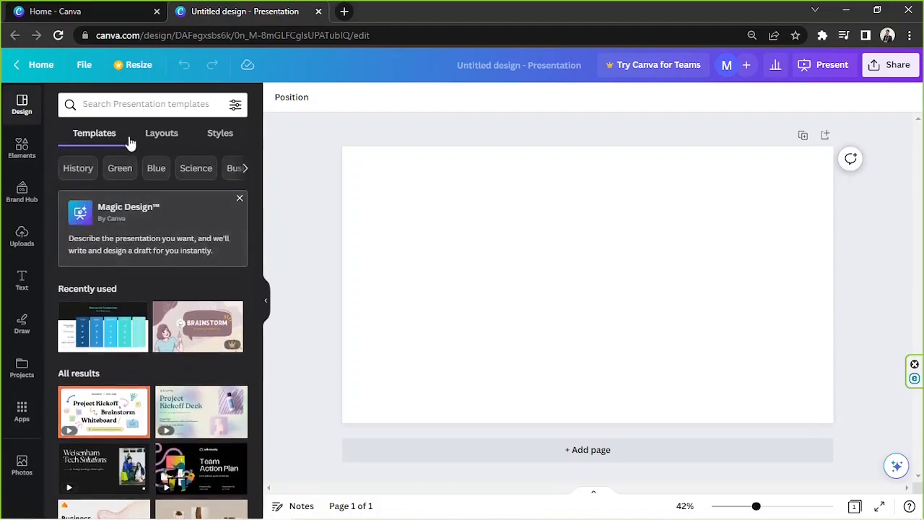
click(145, 104)
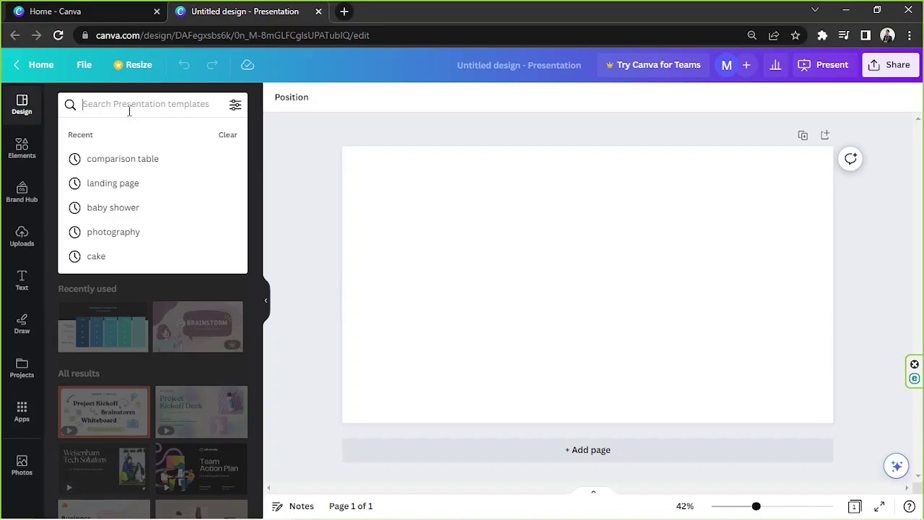
text(comparison tab)
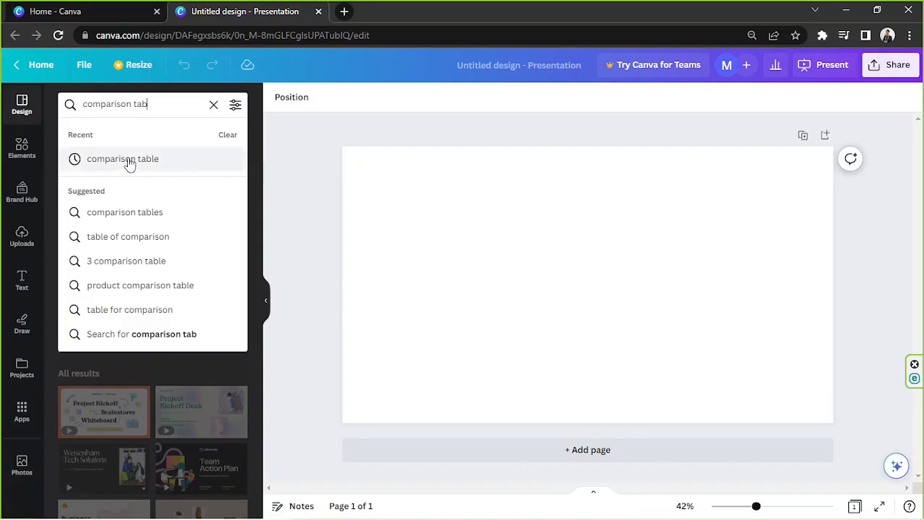
click(122, 159)
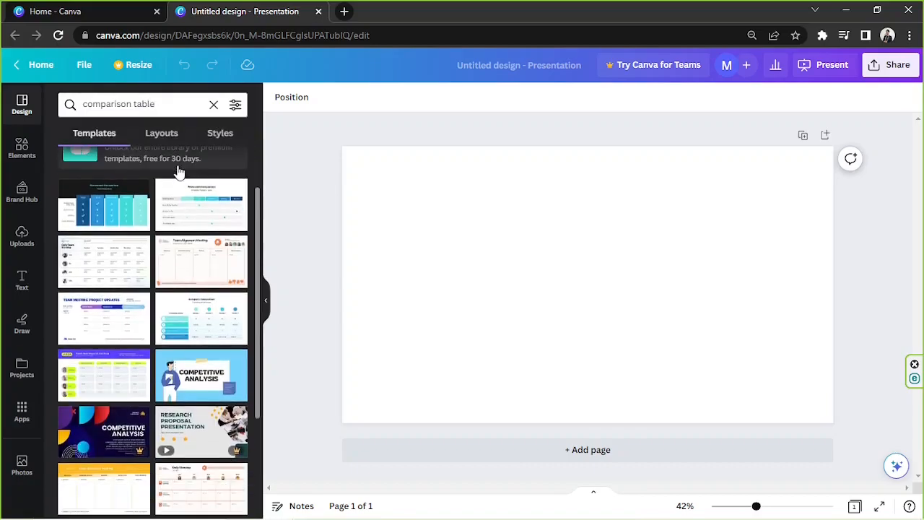
Try pages from the blue comparison chart template set on the blank page
scroll(up, 3)
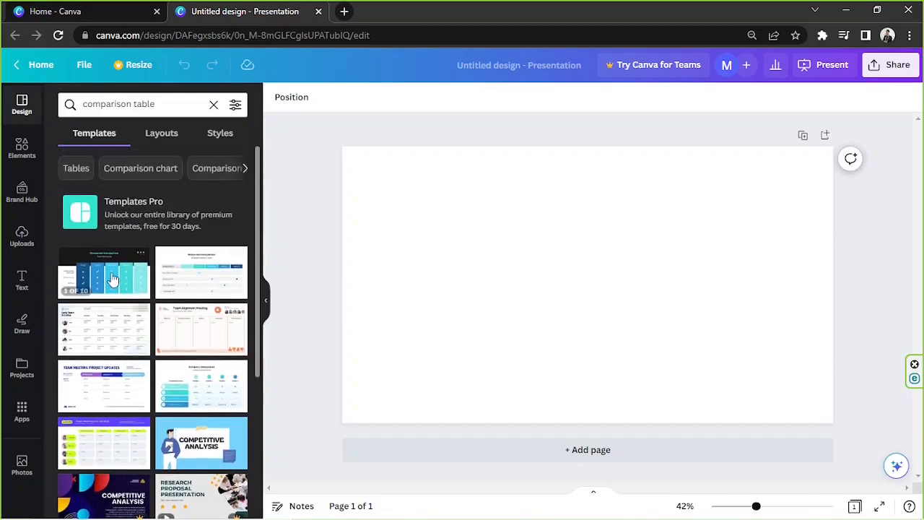
click(104, 272)
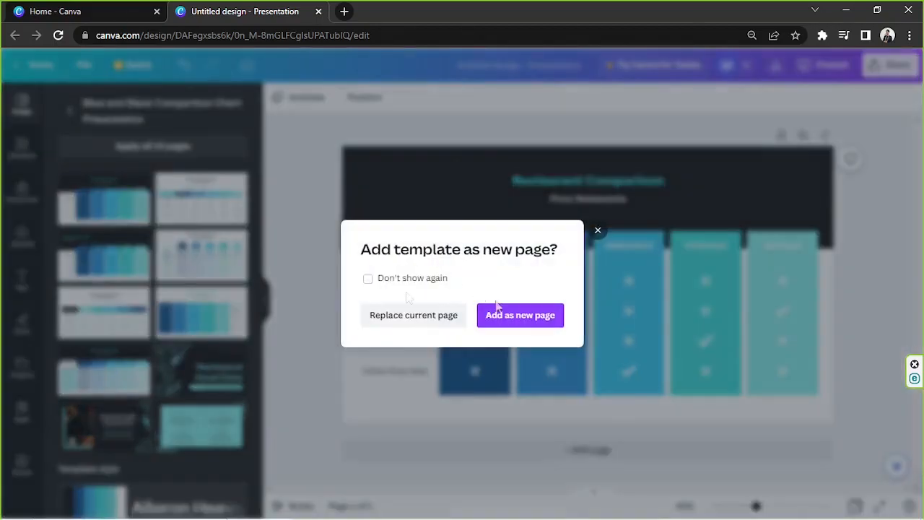
mouse_move(413, 315)
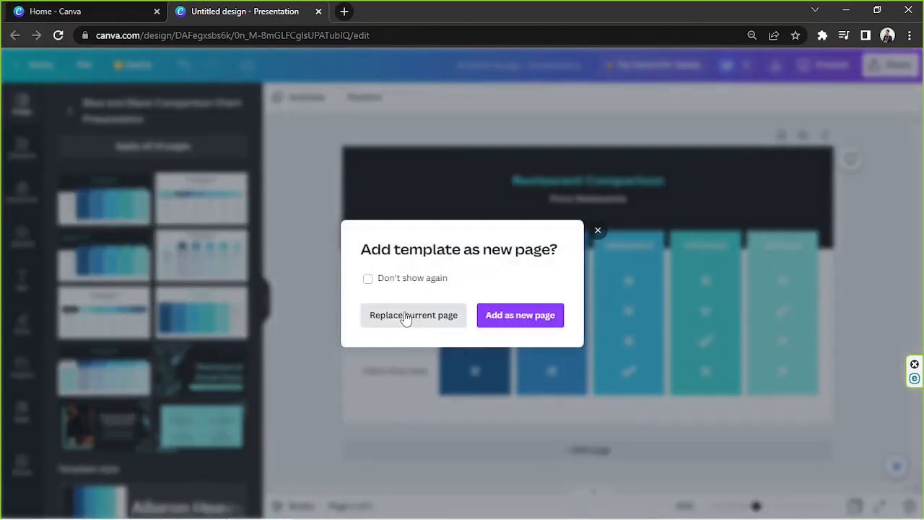
mouse_move(520, 314)
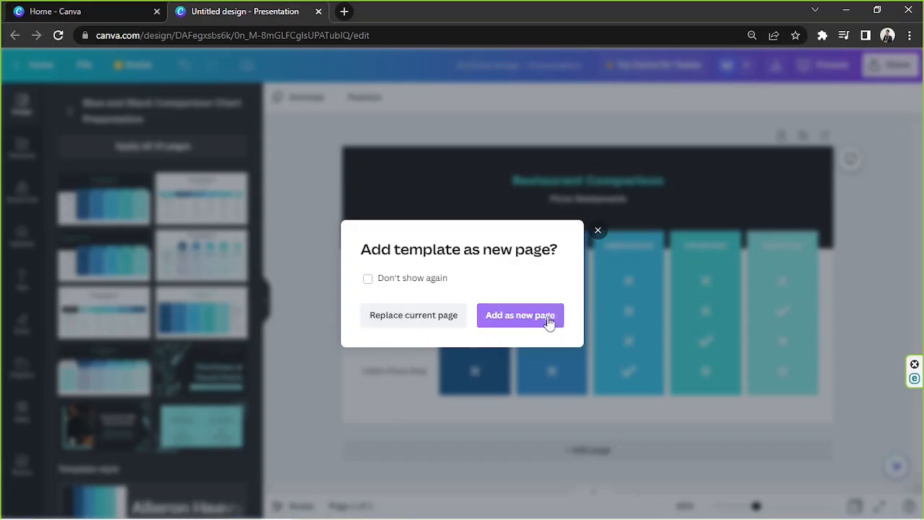
mouse_move(429, 303)
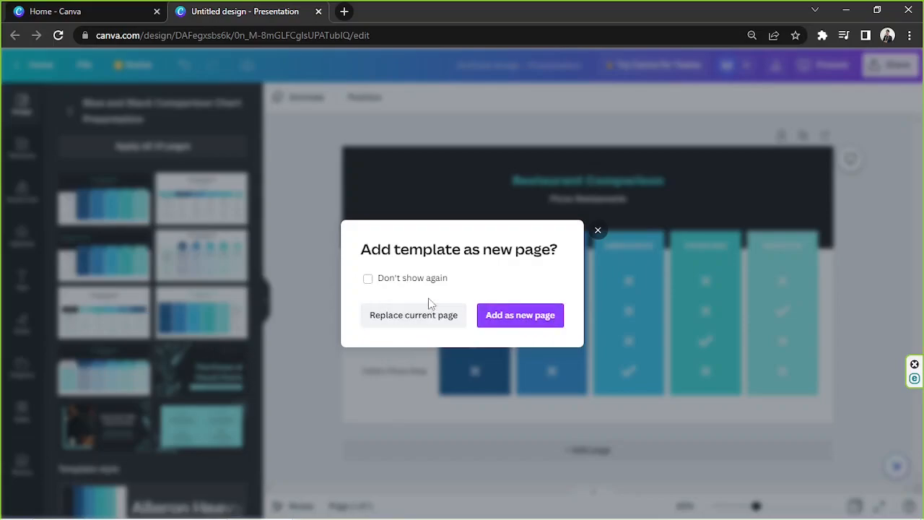
mouse_move(413, 314)
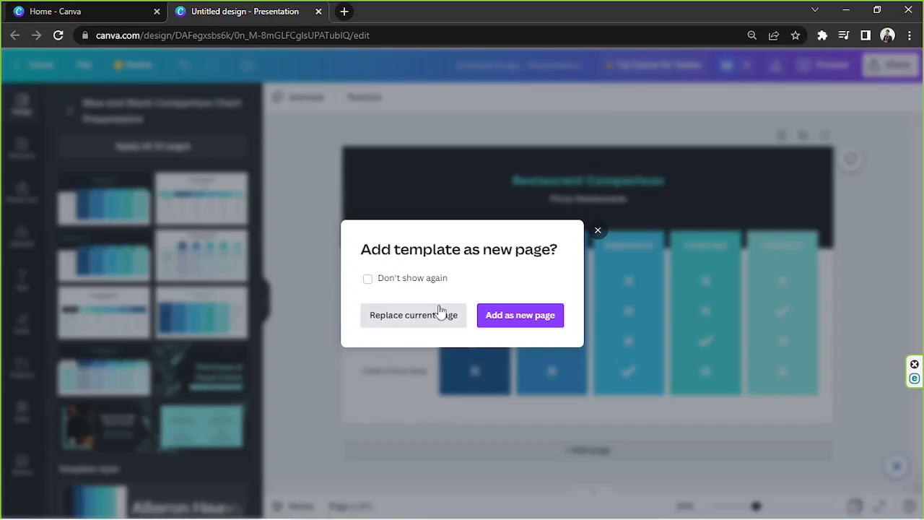
mouse_move(402, 322)
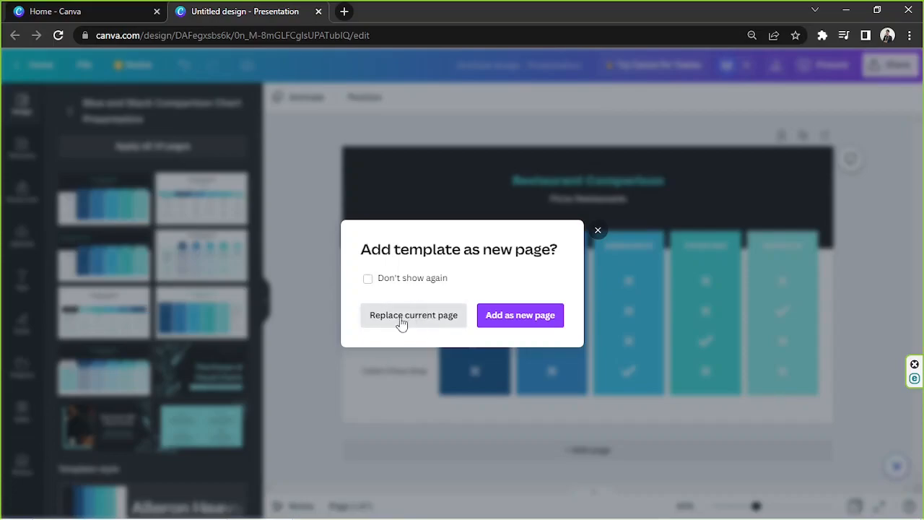
click(413, 315)
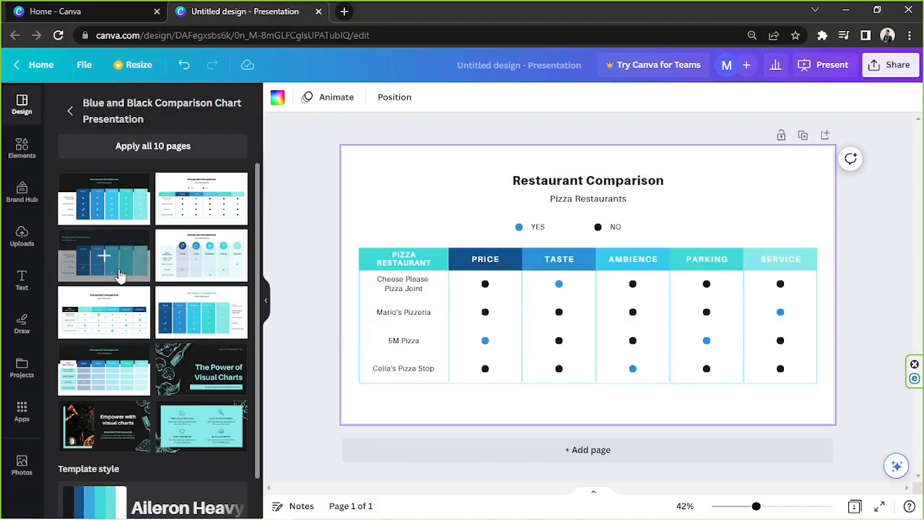
click(103, 256)
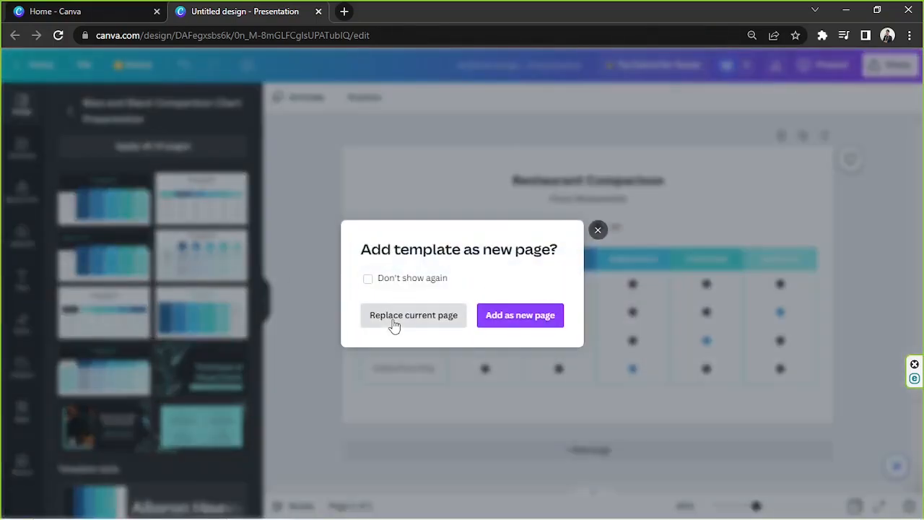
click(413, 315)
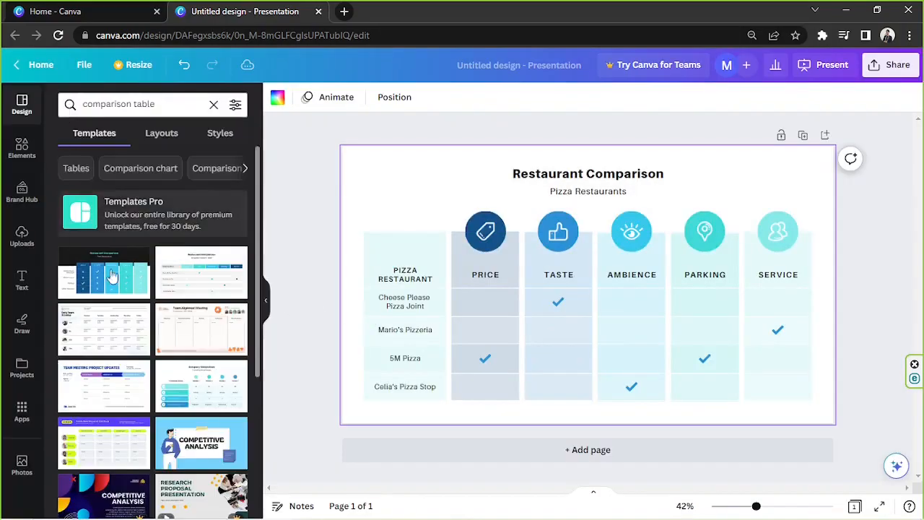
Apply the Company Comparison template of TV streaming providers to the page
click(103, 272)
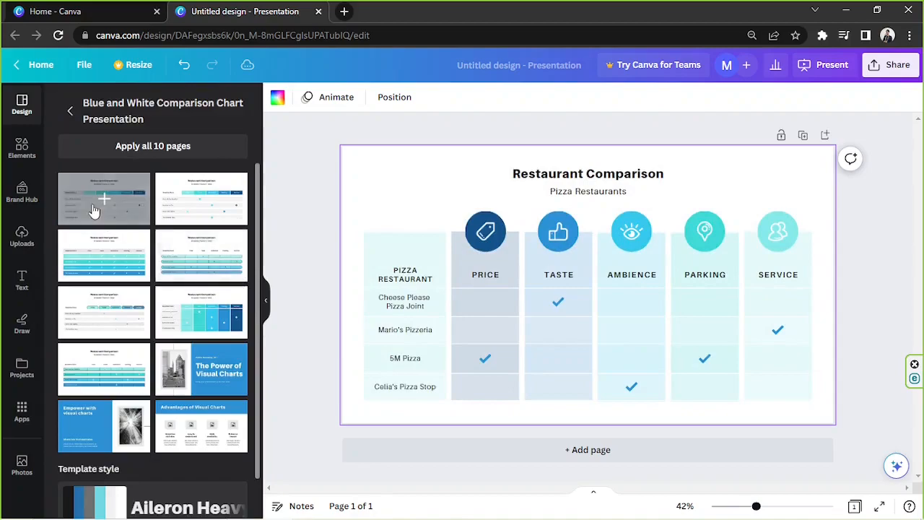
click(104, 198)
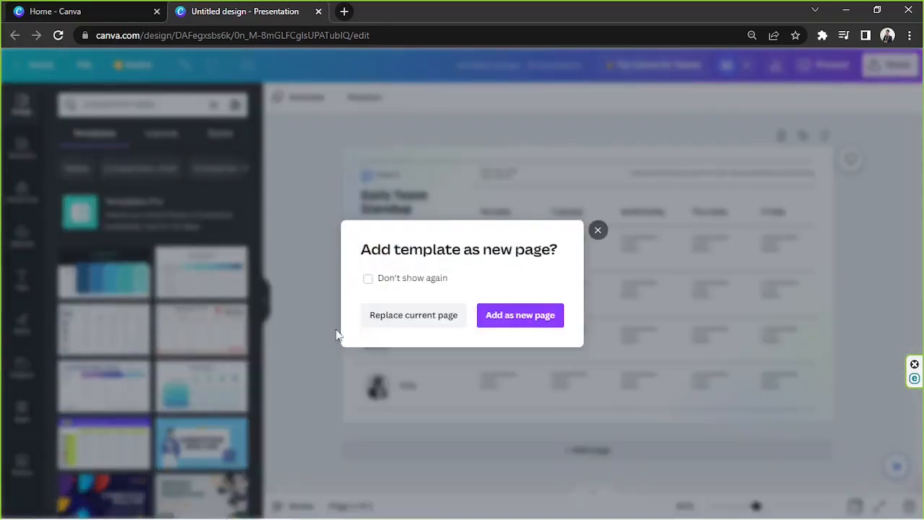
click(519, 315)
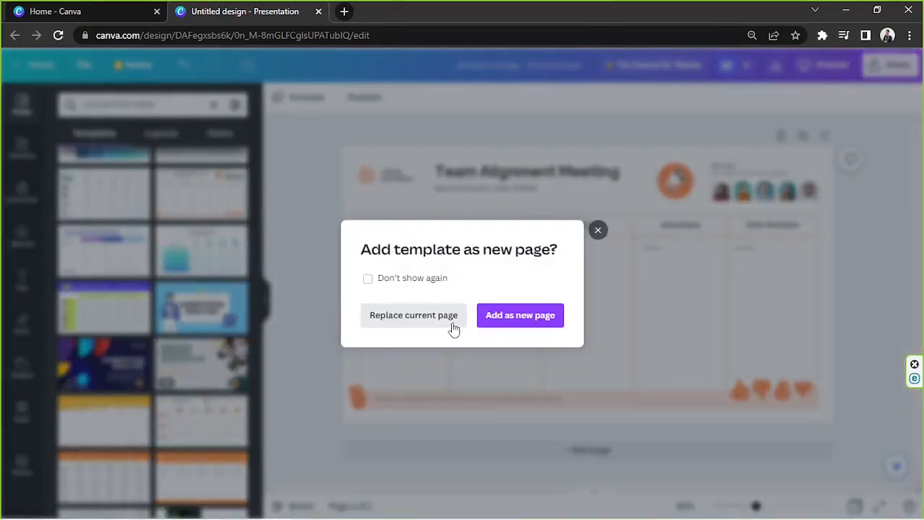
click(413, 315)
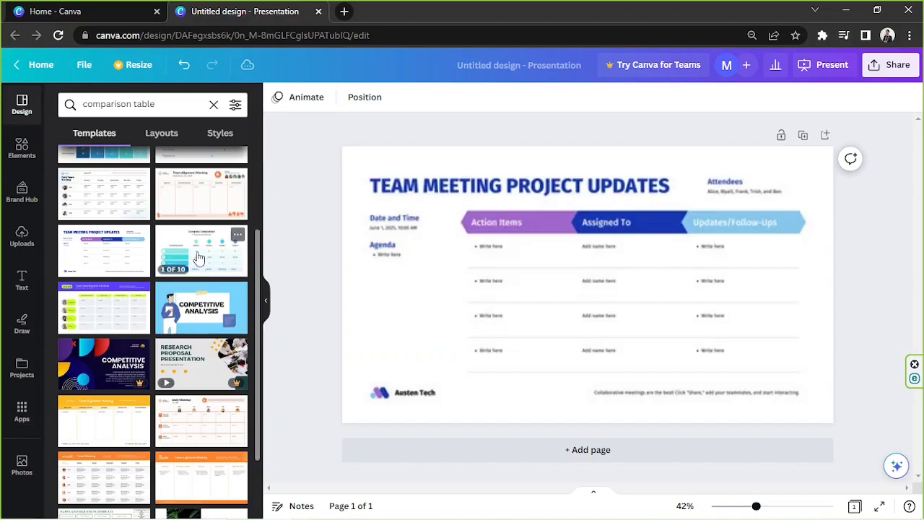
click(201, 249)
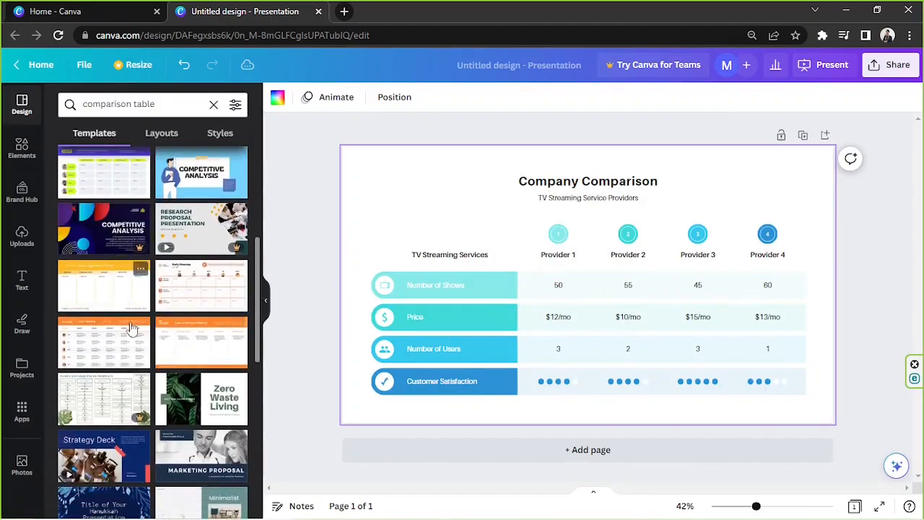
scroll(down, 3)
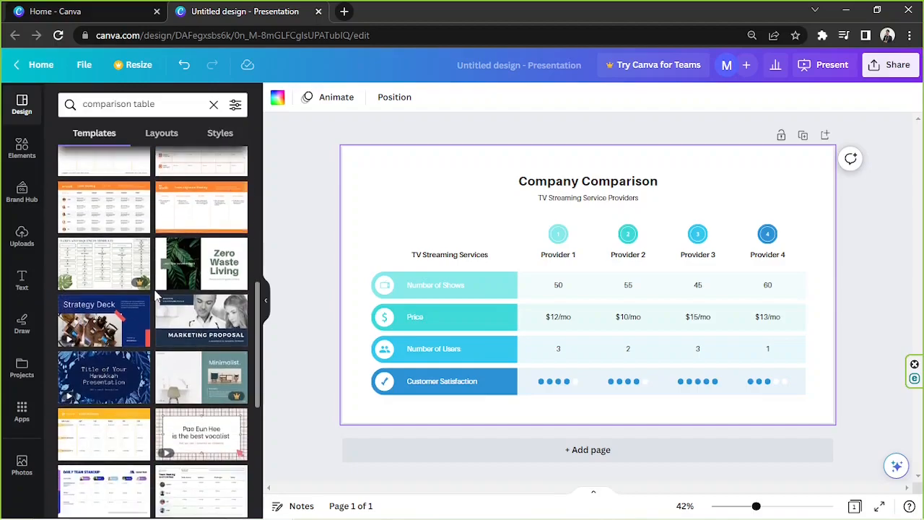
scroll(down, 3)
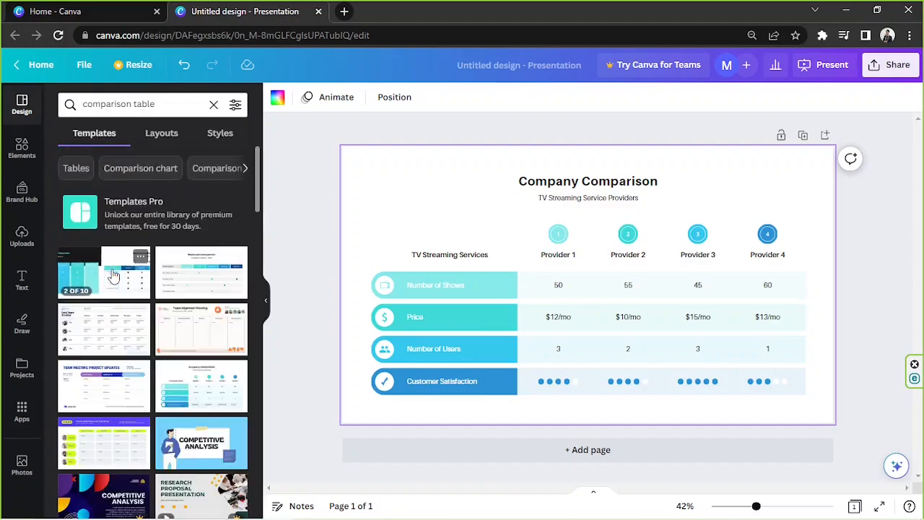
Swap in the Restaurant Comparison pizza table and change the slide background colour
click(104, 272)
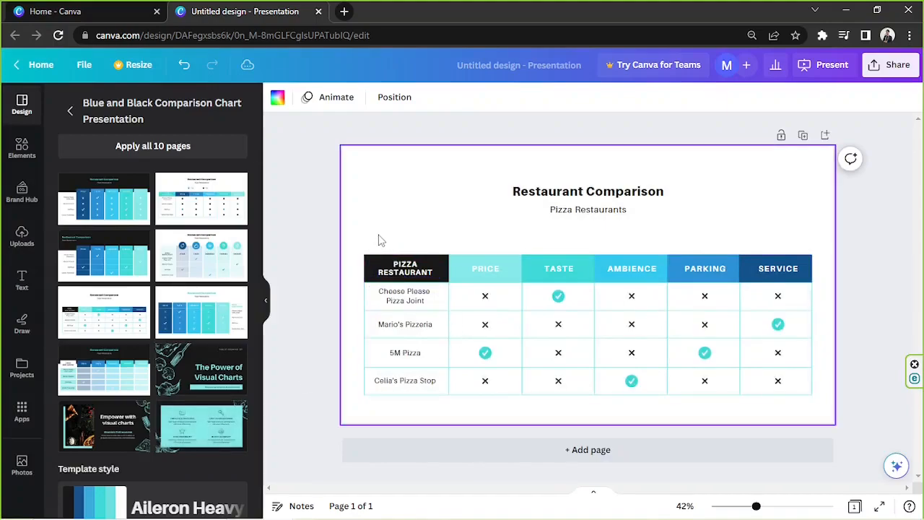
click(630, 352)
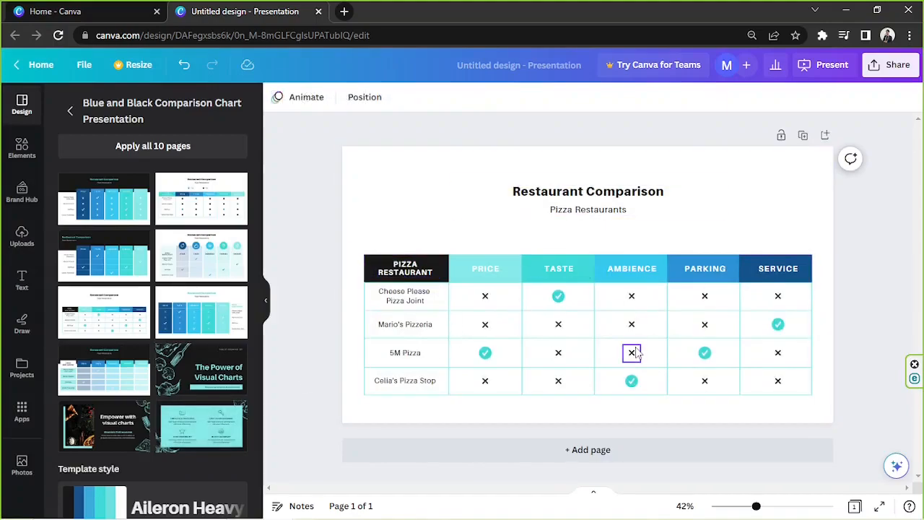
click(743, 193)
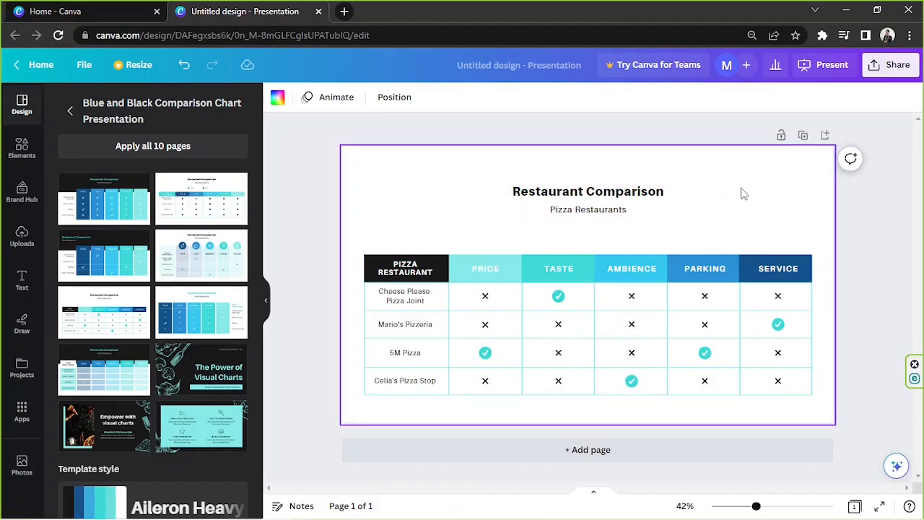
click(587, 200)
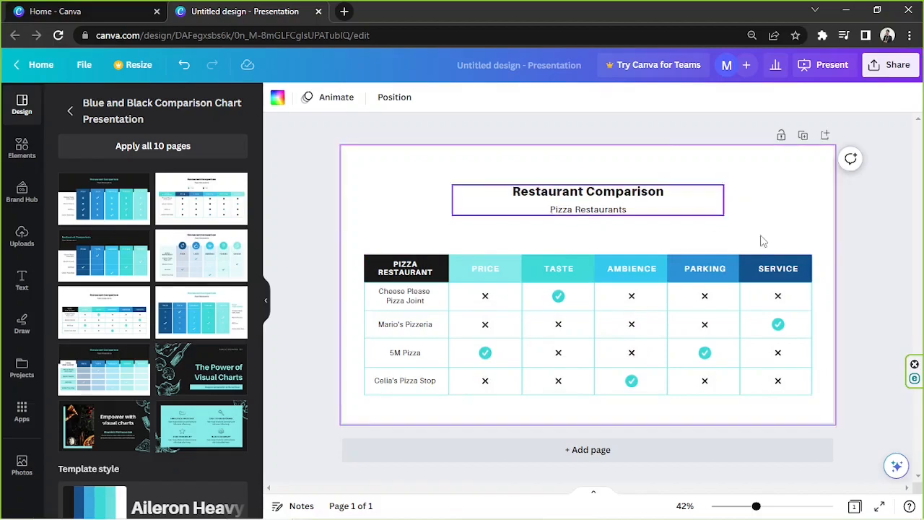
click(756, 180)
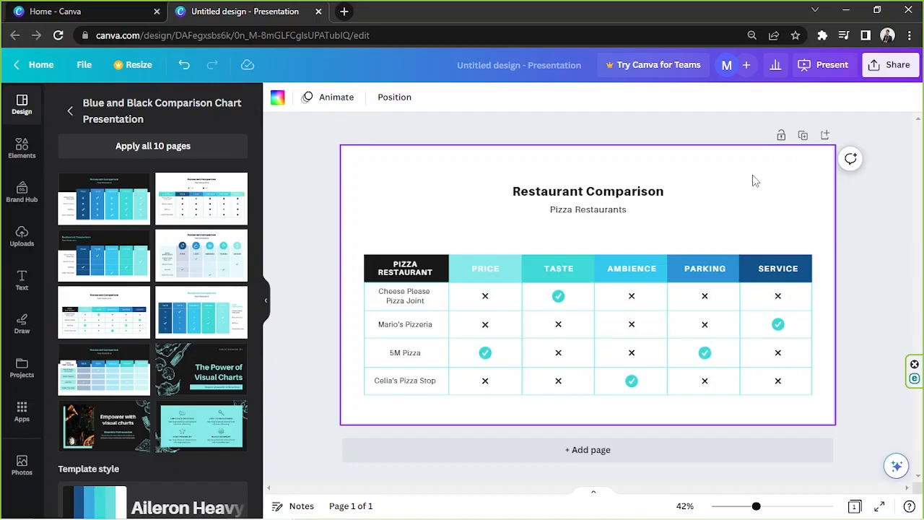
mouse_move(512, 175)
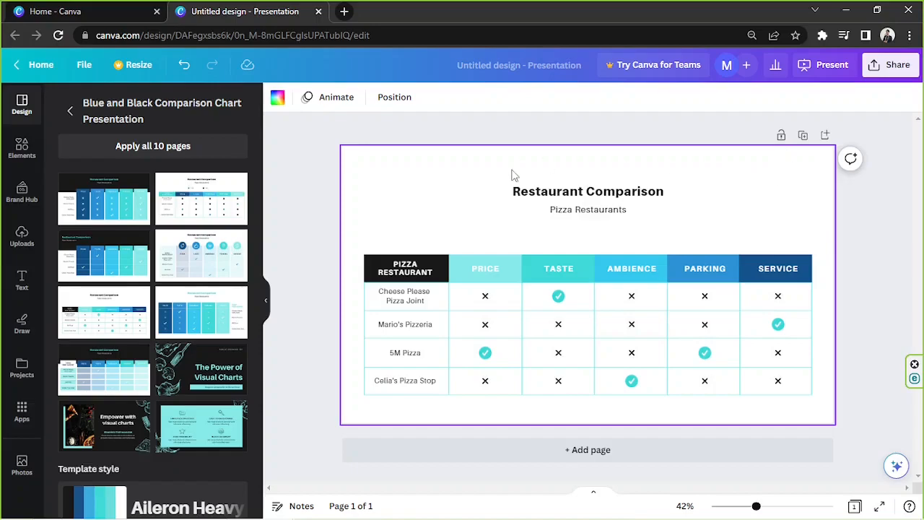
click(277, 97)
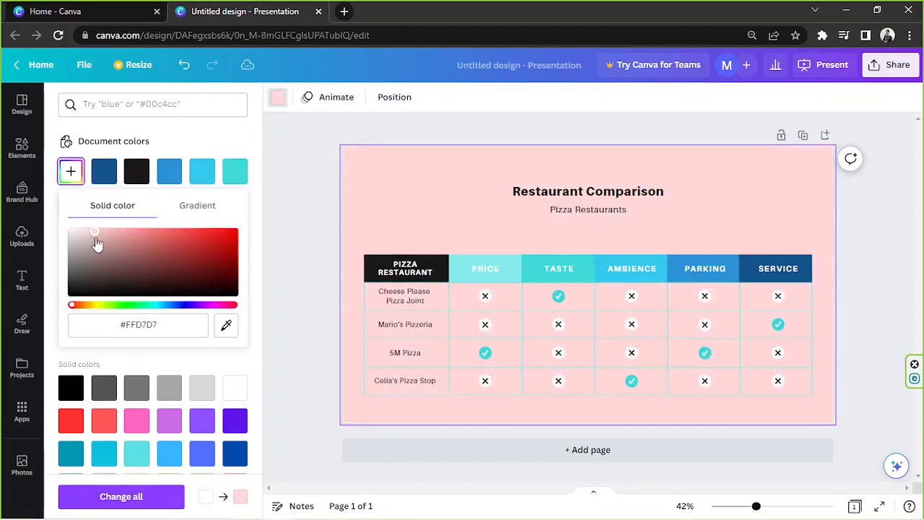
drag(71, 304, 148, 305)
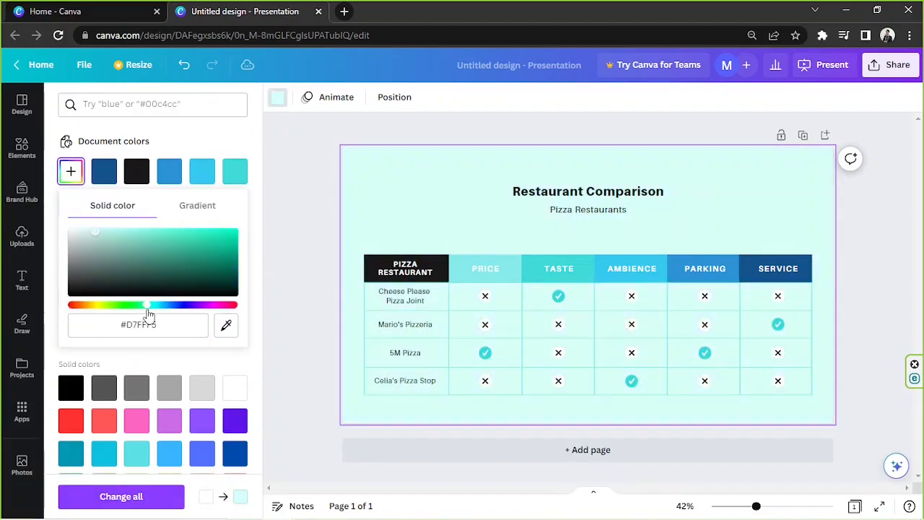
drag(144, 305, 182, 305)
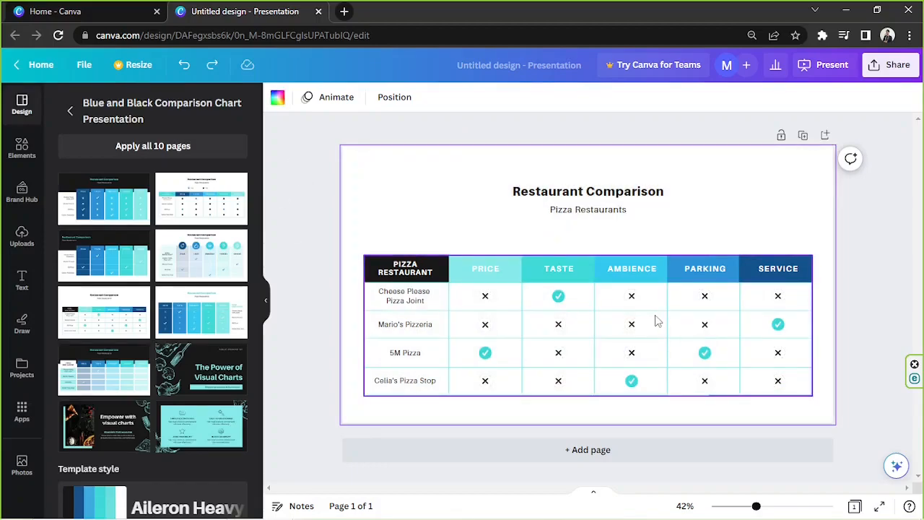
Select the Restaurant Comparison title for editing
click(588, 200)
text(Become My Patreon)
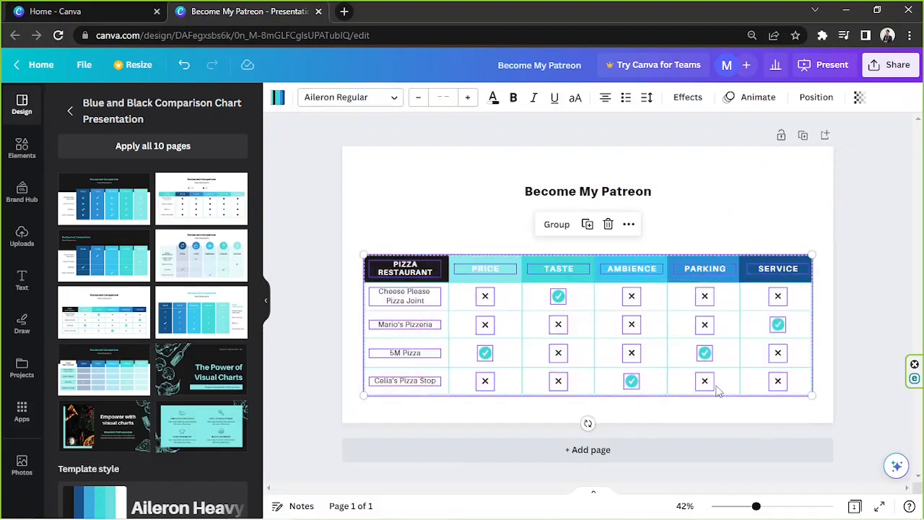
mouse_move(700, 385)
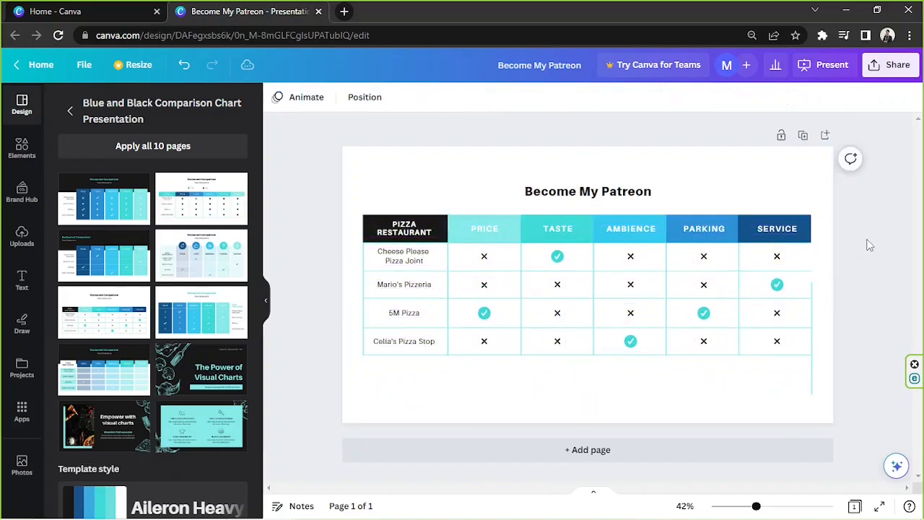
Colour the Pizza Restaurant and Price header cells green using the colour picker
click(484, 228)
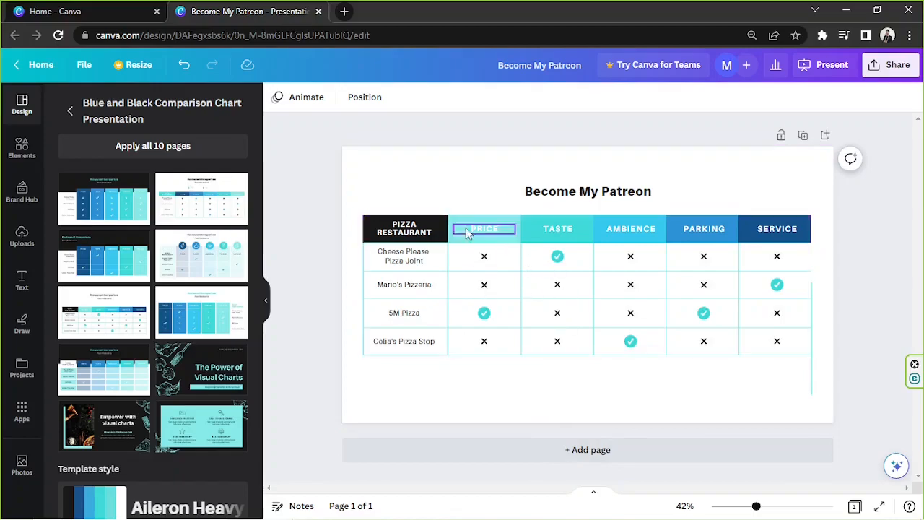
click(483, 229)
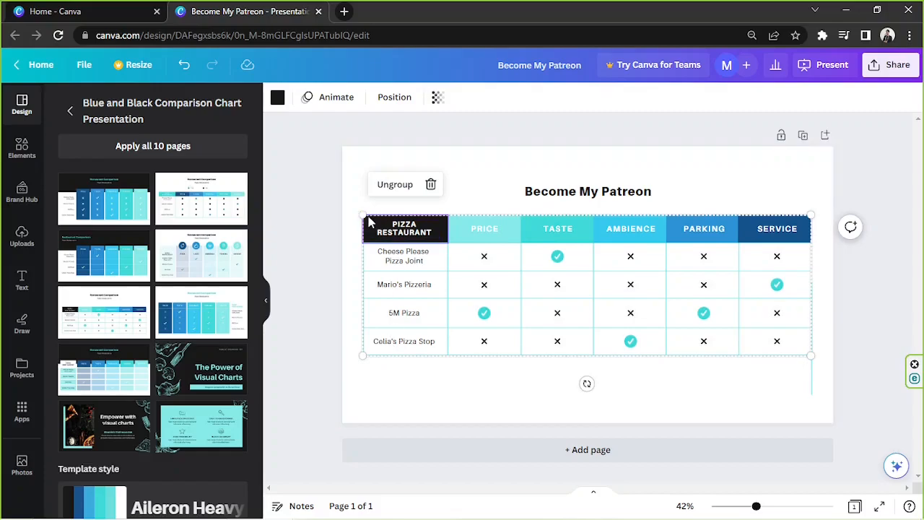
mouse_move(278, 97)
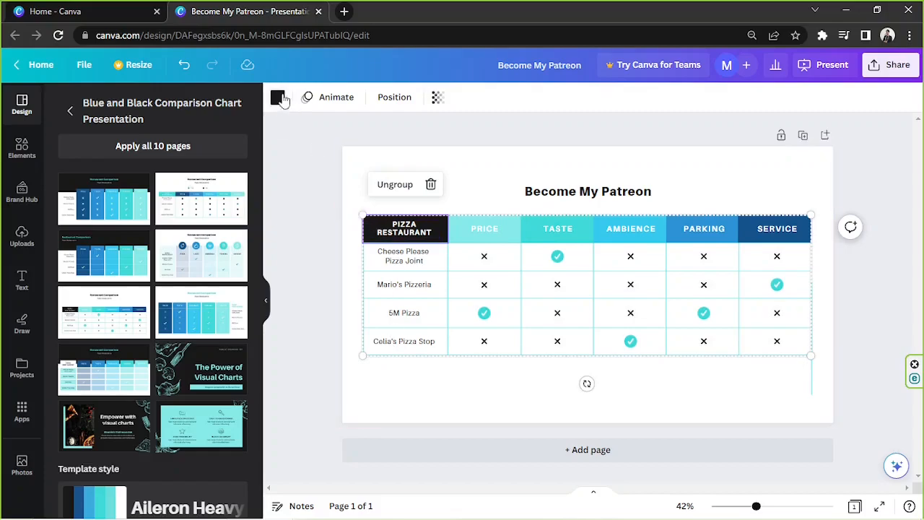
mouse_move(277, 97)
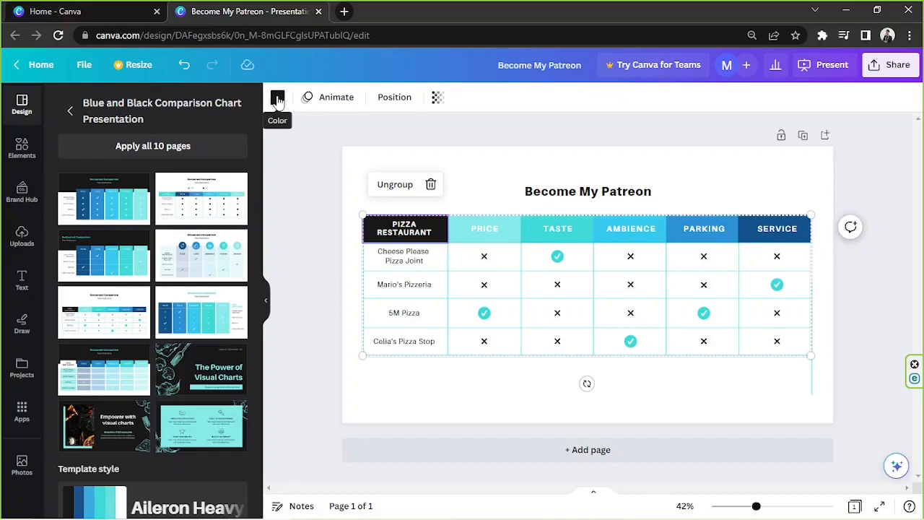
click(278, 96)
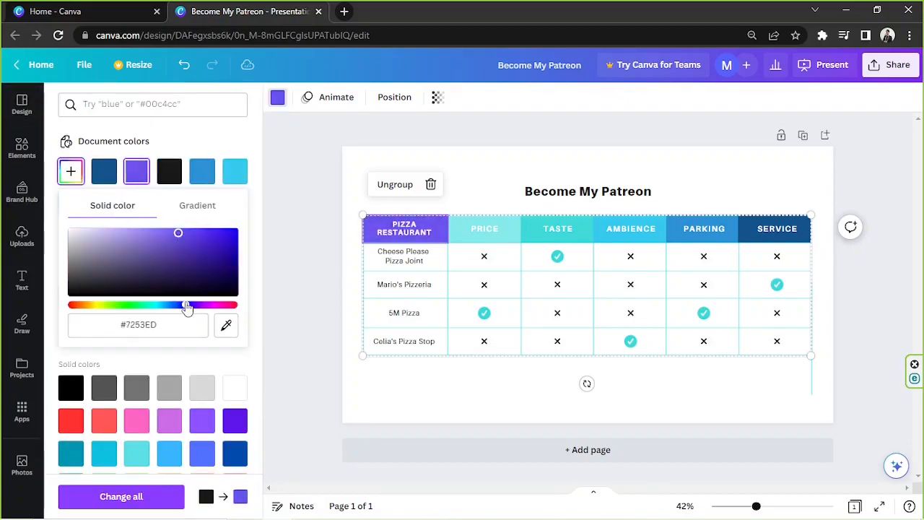
drag(178, 233, 152, 240)
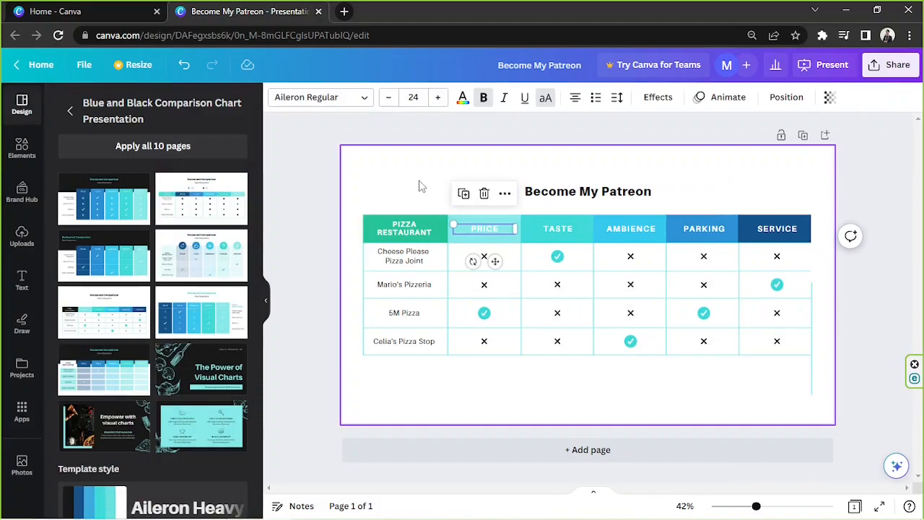
click(483, 229)
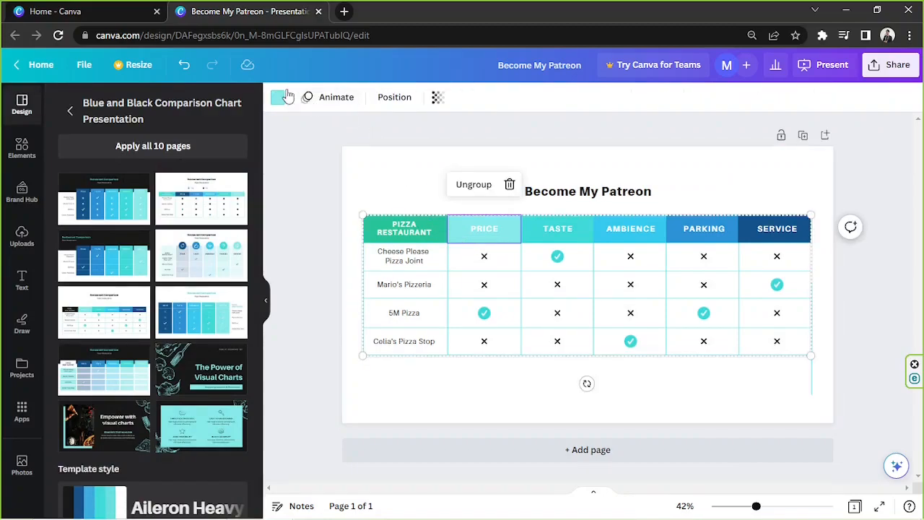
click(282, 97)
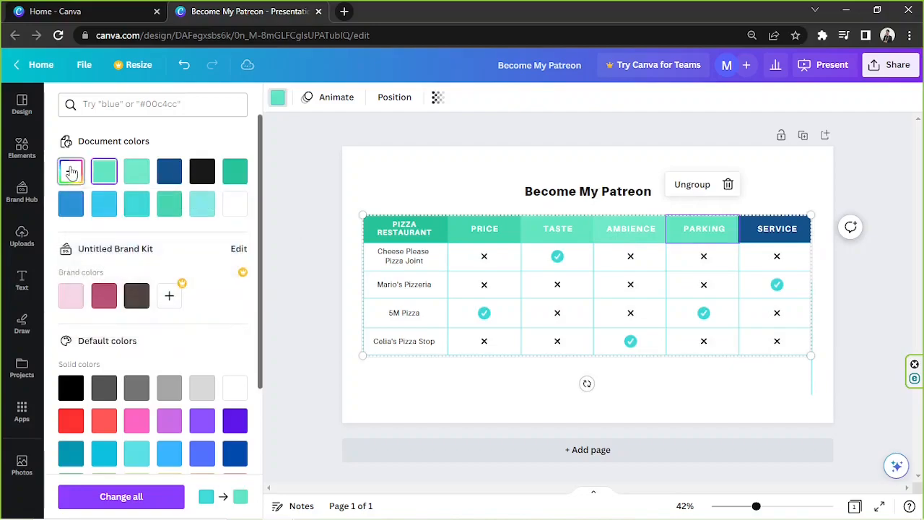
click(71, 172)
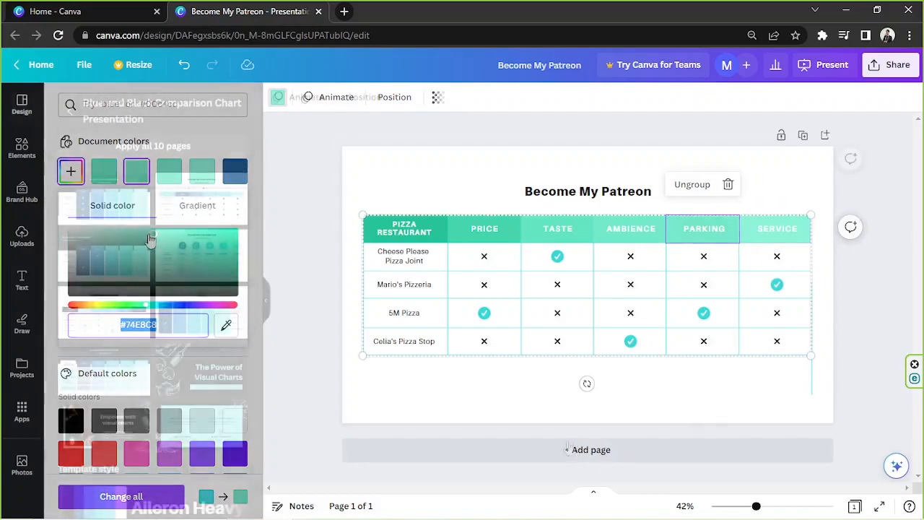
click(587, 191)
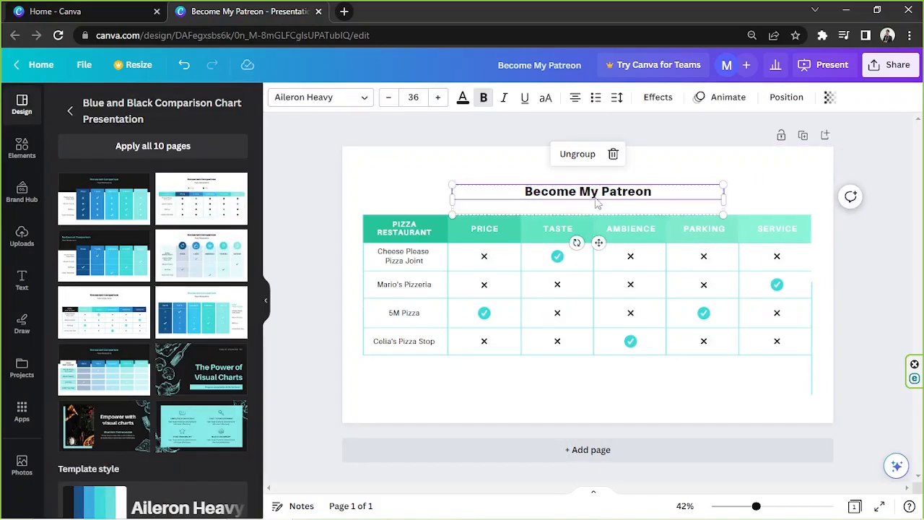
mouse_move(550, 209)
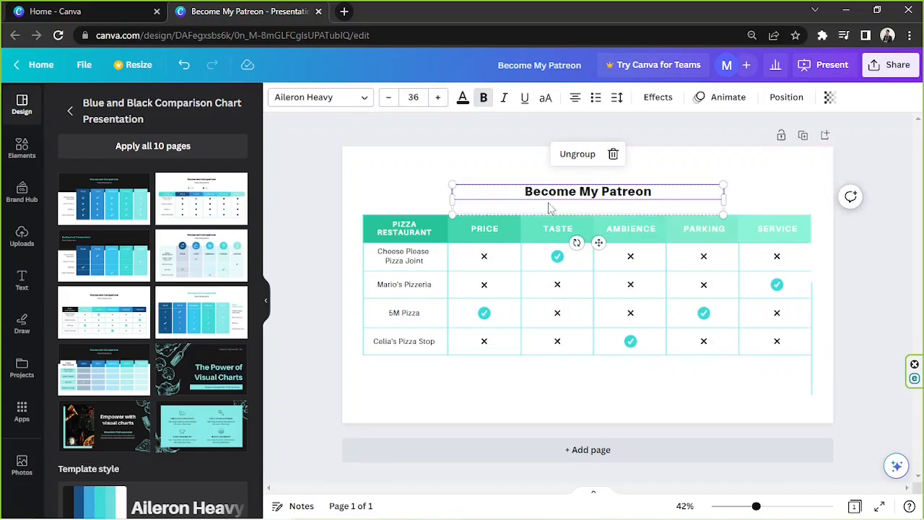
mouse_move(543, 186)
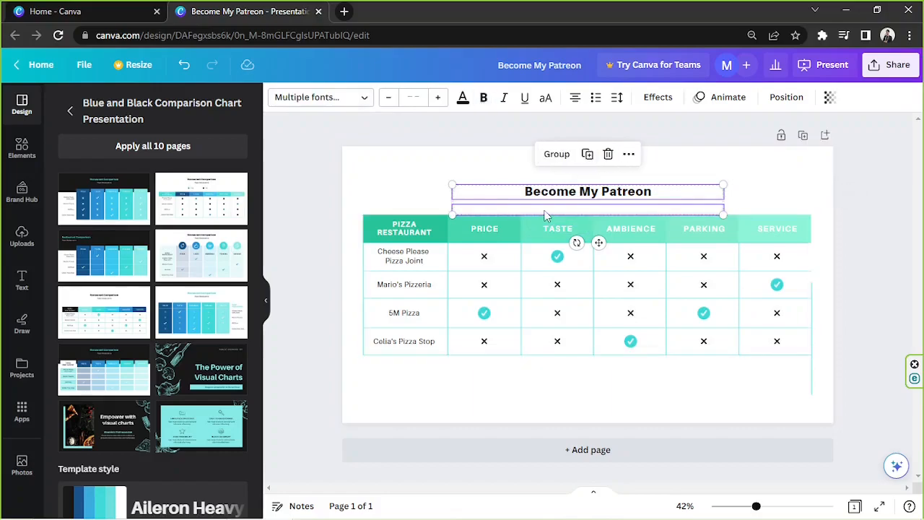
click(587, 191)
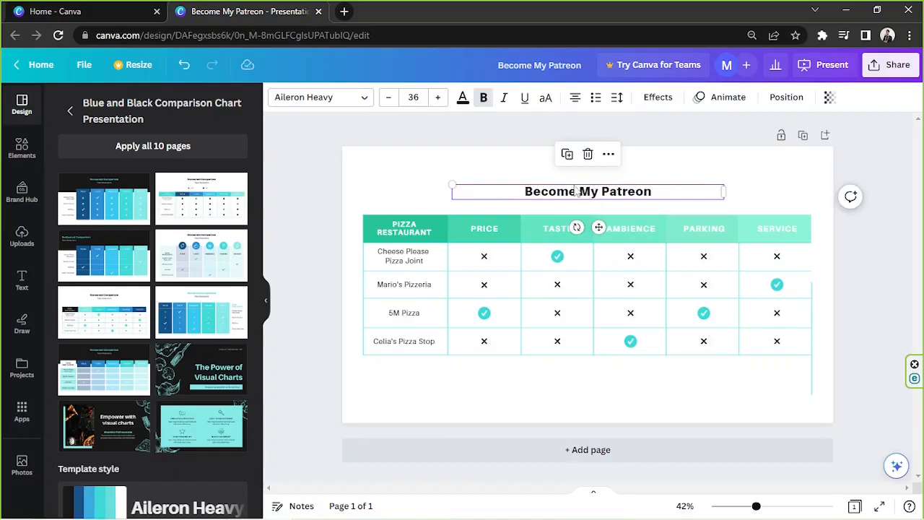
mouse_move(296, 82)
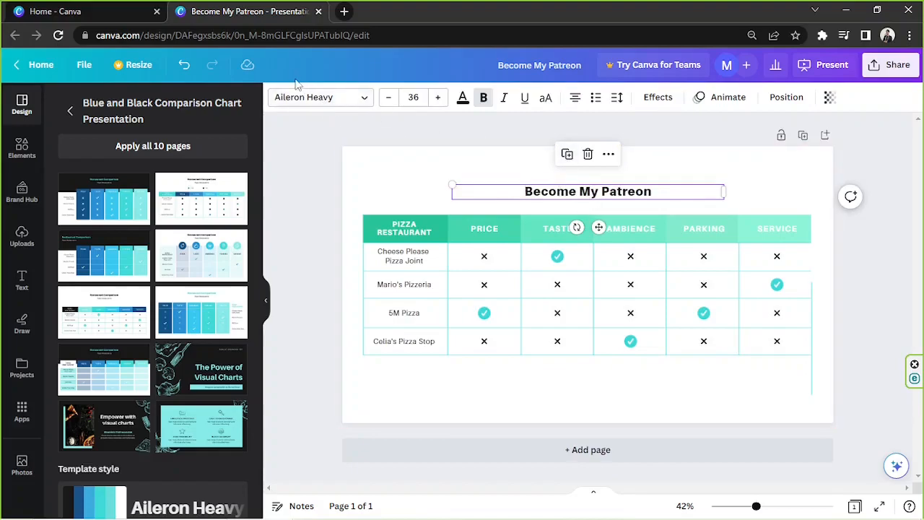
mouse_move(854, 107)
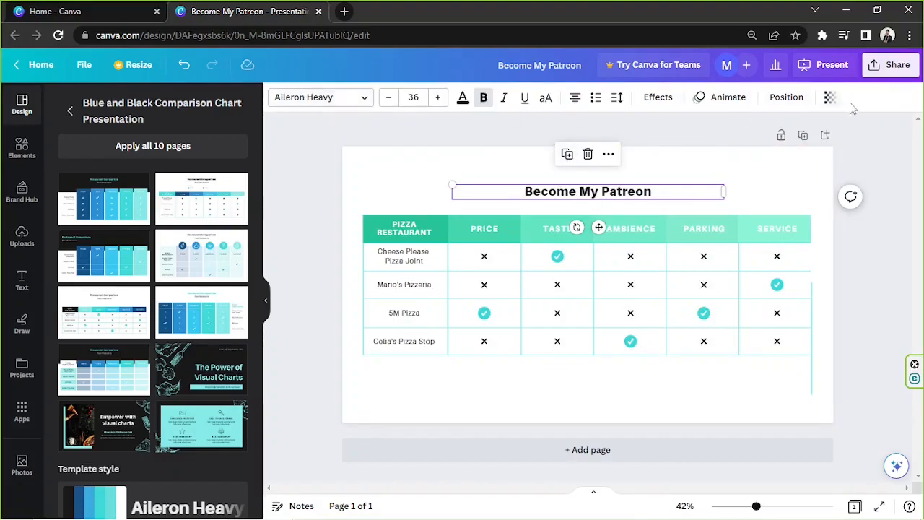
mouse_move(330, 119)
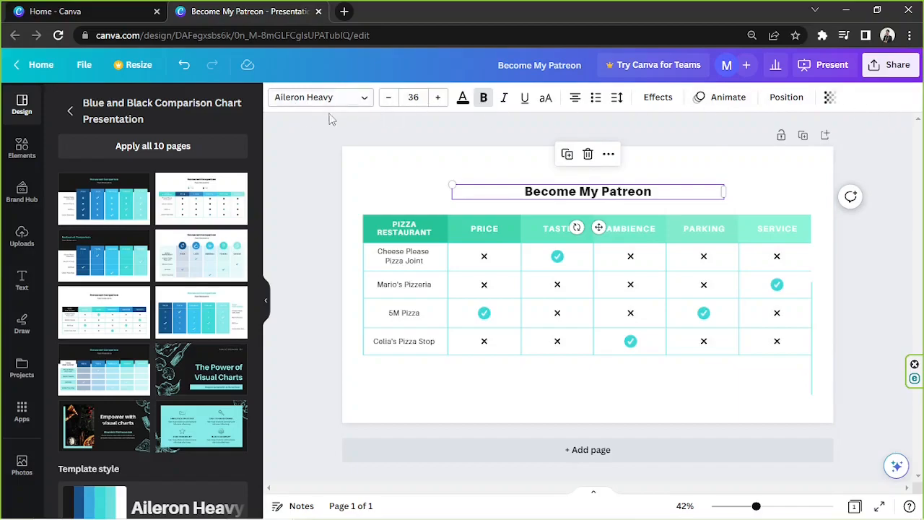
Set the title font to League Spartan and enlarge it to about 51
click(316, 97)
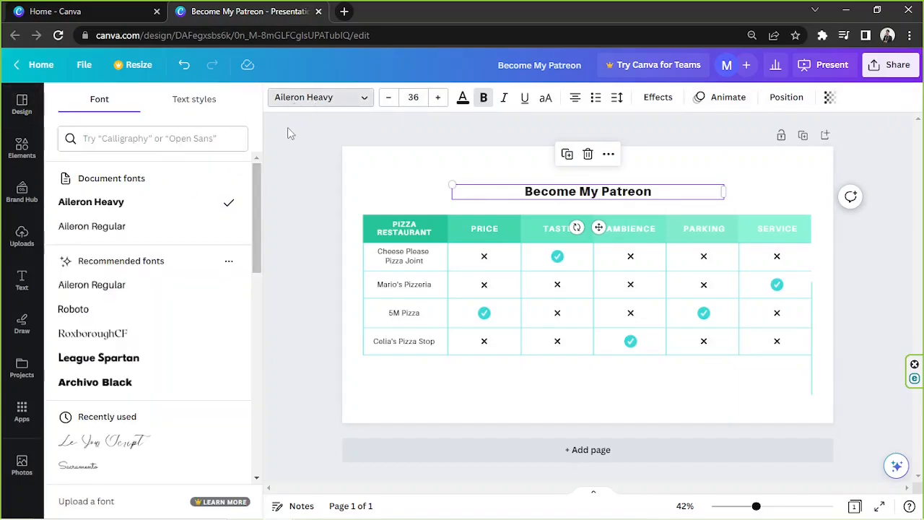
mouse_move(98, 358)
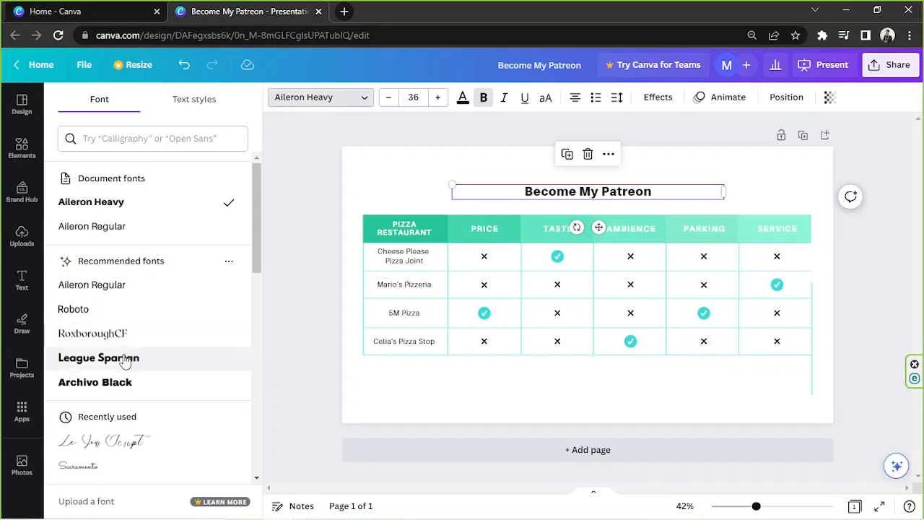
click(99, 357)
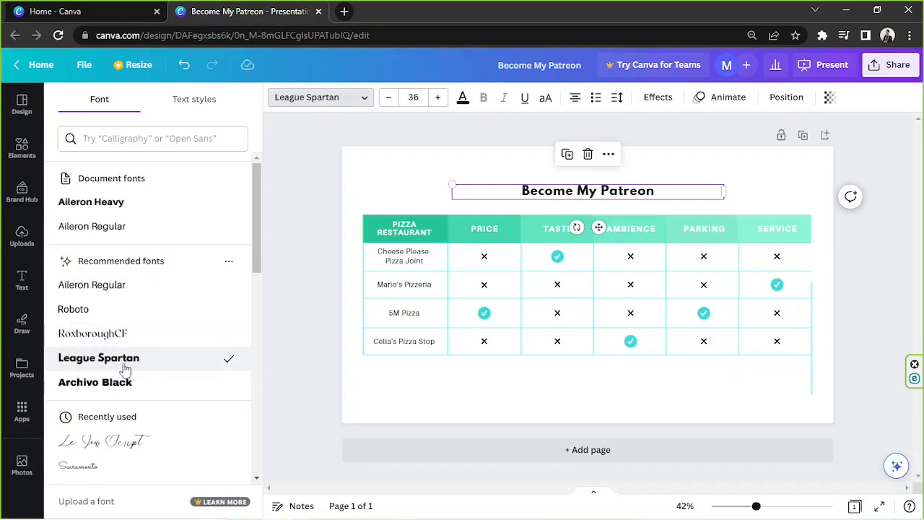
mouse_move(438, 98)
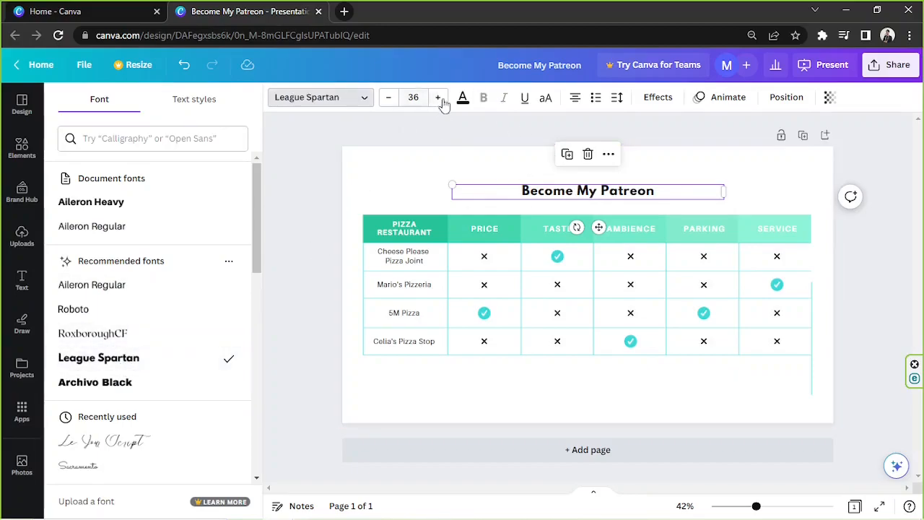
click(412, 97)
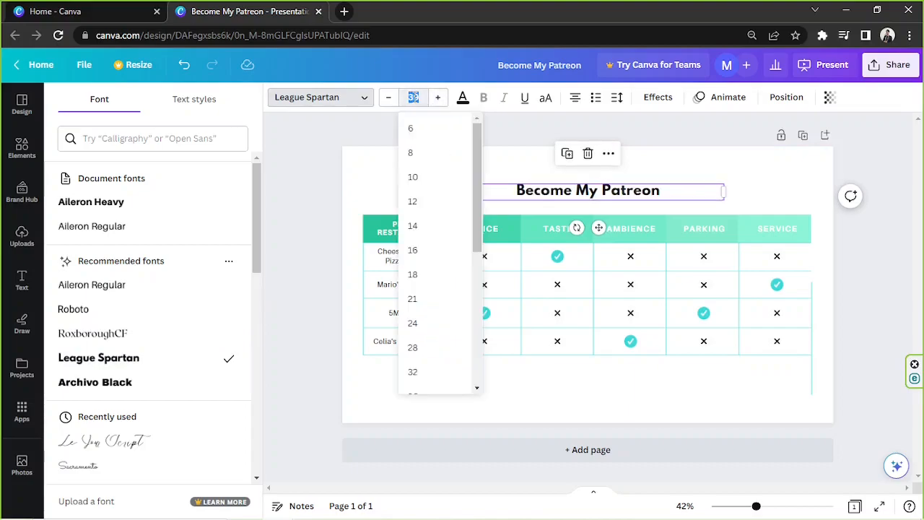
click(412, 394)
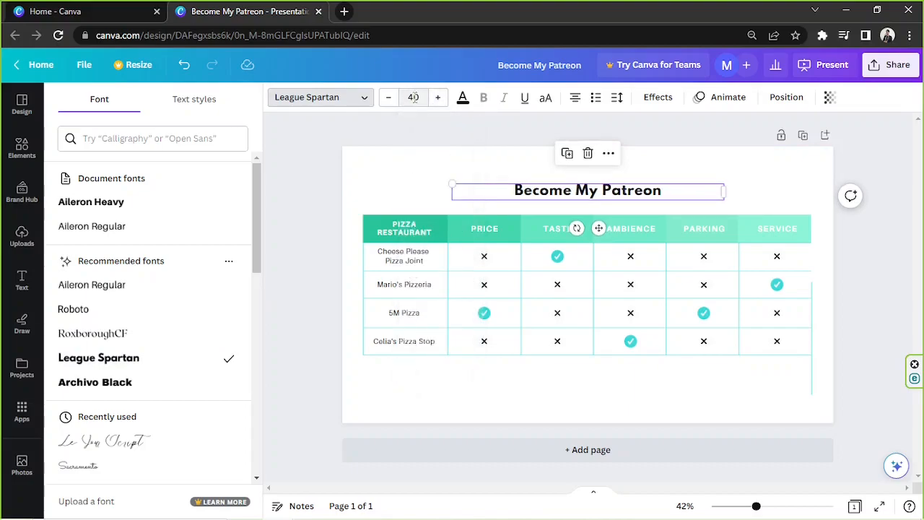
drag(451, 184, 439, 183)
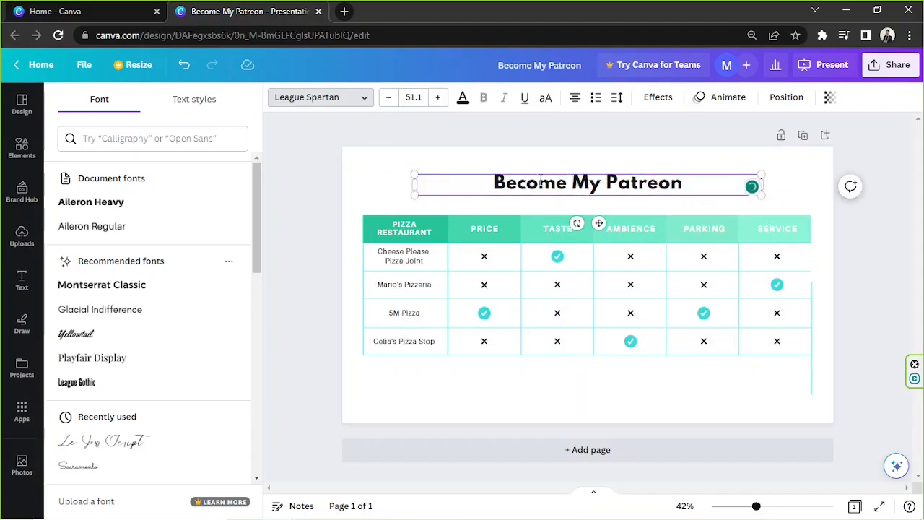
Colour the title text deep green (#053729) via the text colour picker
click(462, 98)
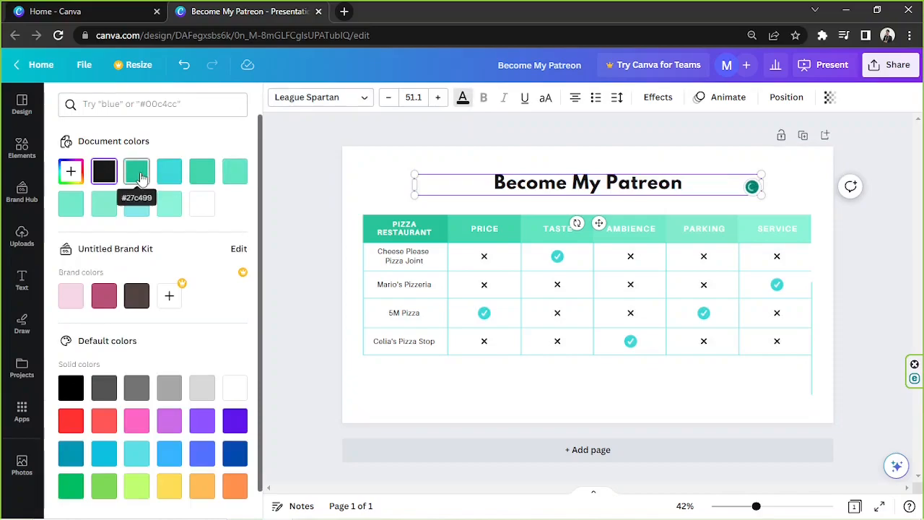
click(136, 171)
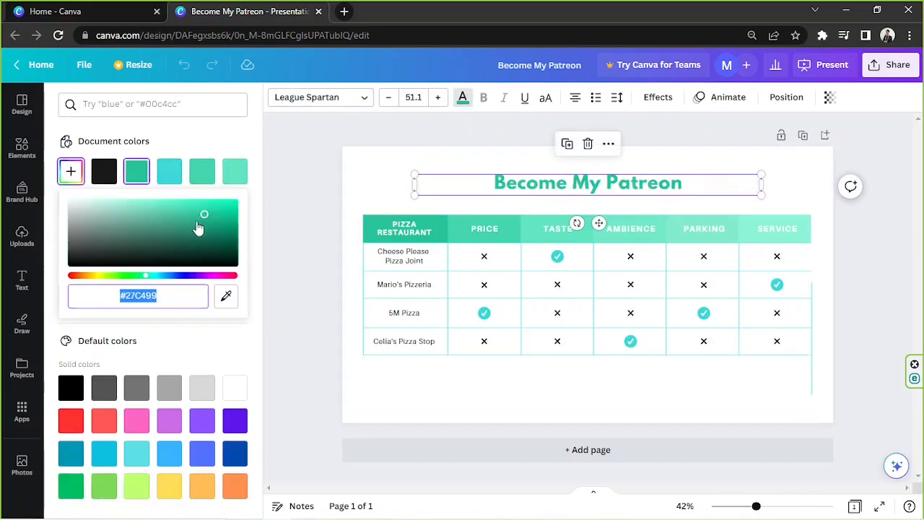
drag(204, 214, 224, 258)
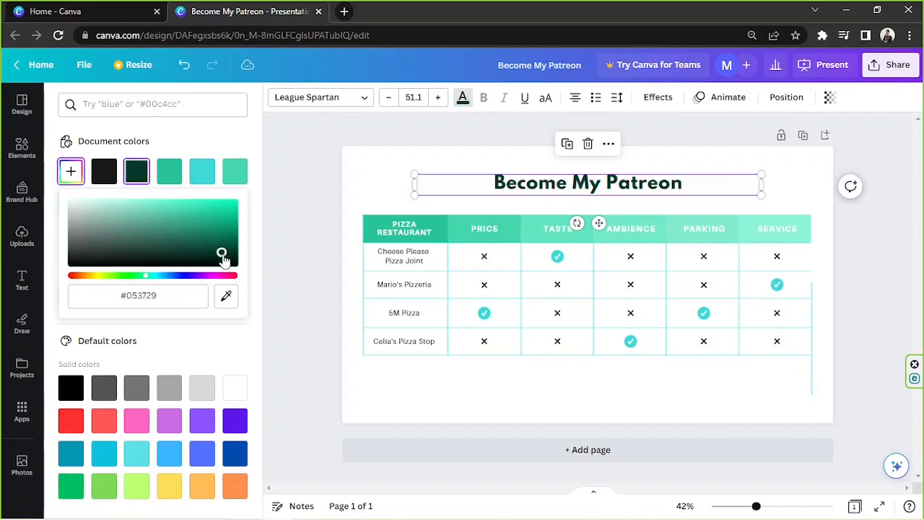
click(22, 104)
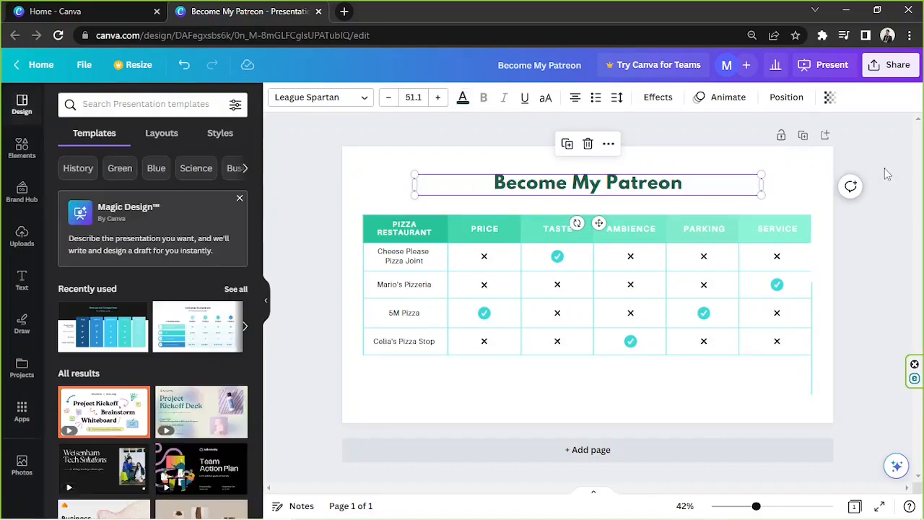
Rename the first column header LEVEL and number the restaurant rows 1–4
click(404, 229)
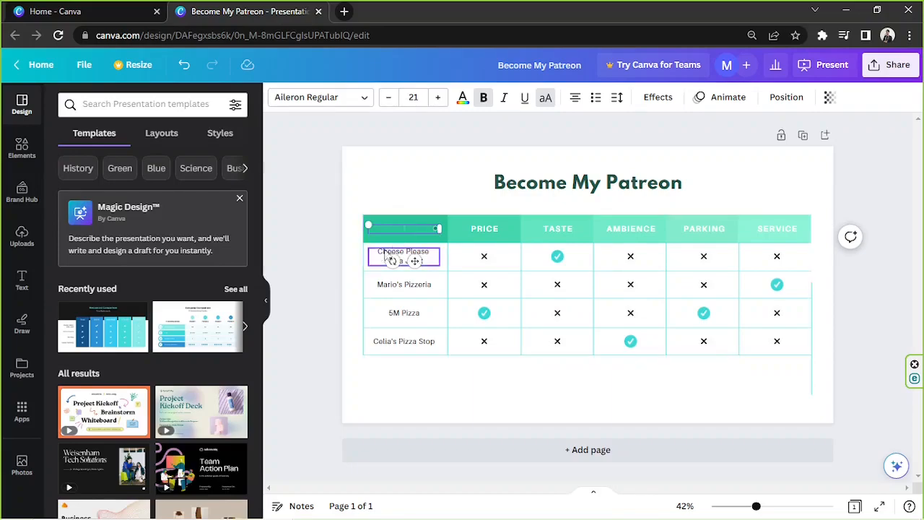
click(404, 228)
text(LEVEL)
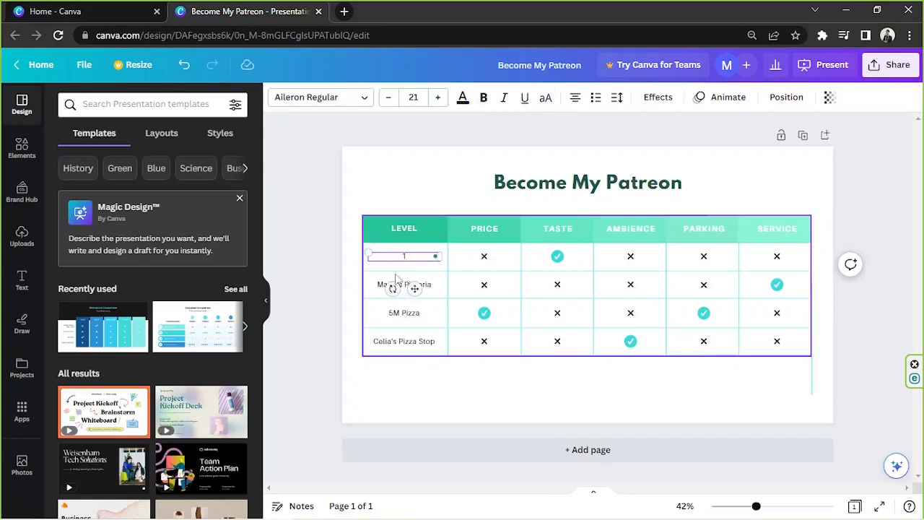
click(403, 341)
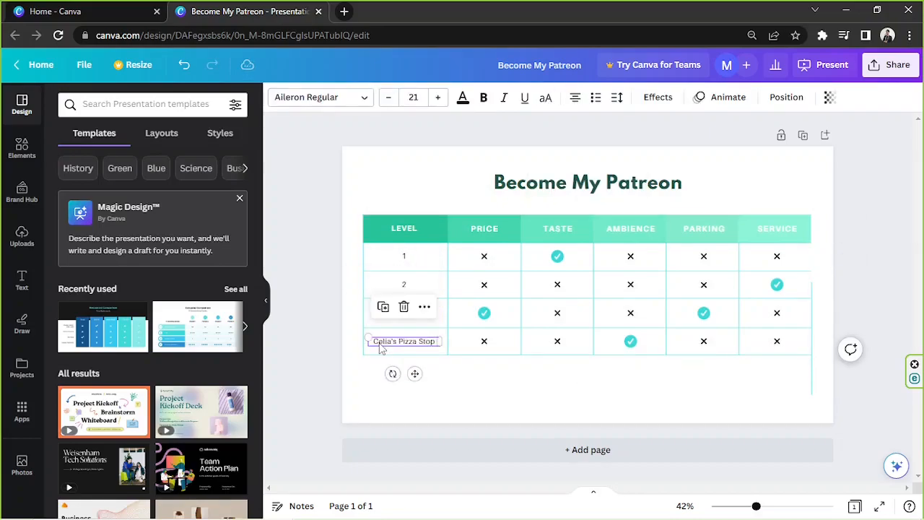
click(483, 228)
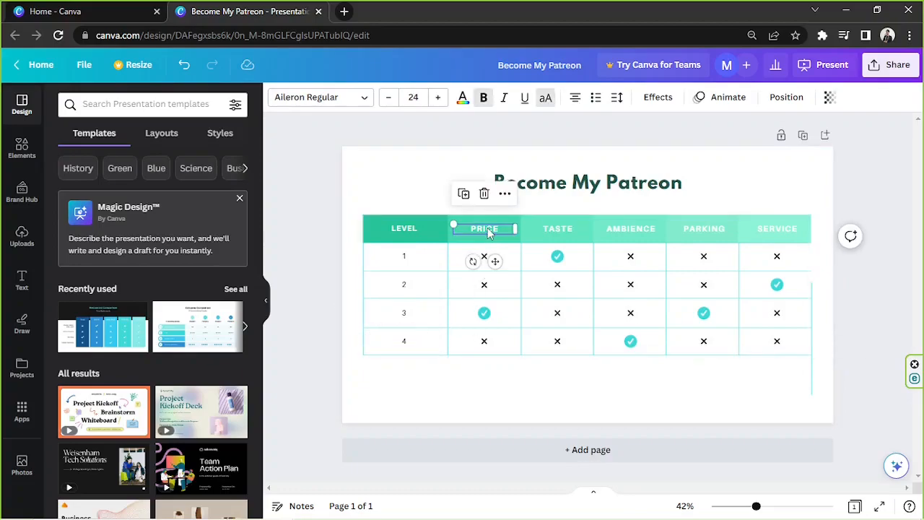
click(583, 280)
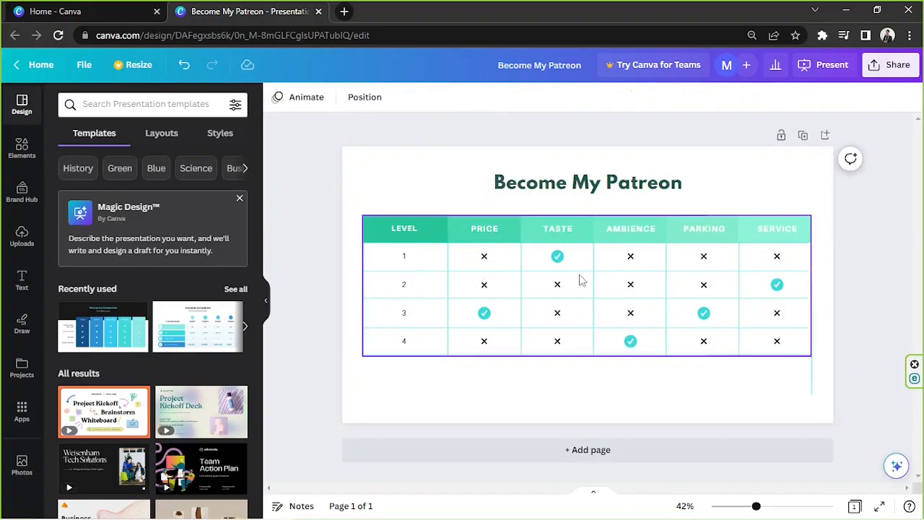
Renumber the PRICE through PARKING column headings 1 to 4
double_click(483, 228)
text(1)
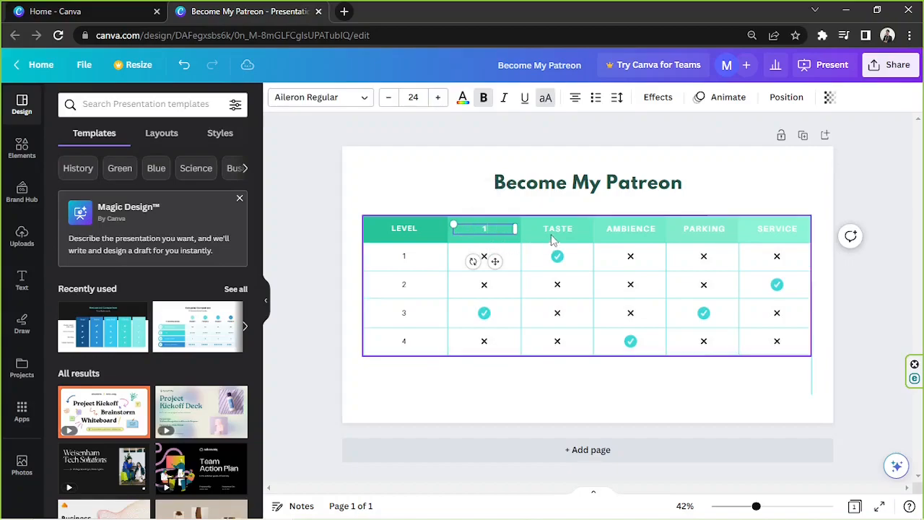
click(630, 228)
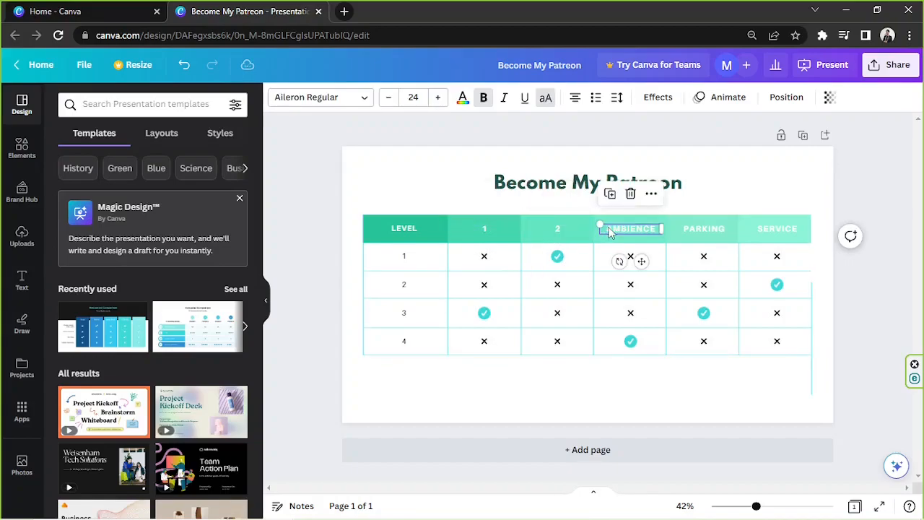
click(703, 228)
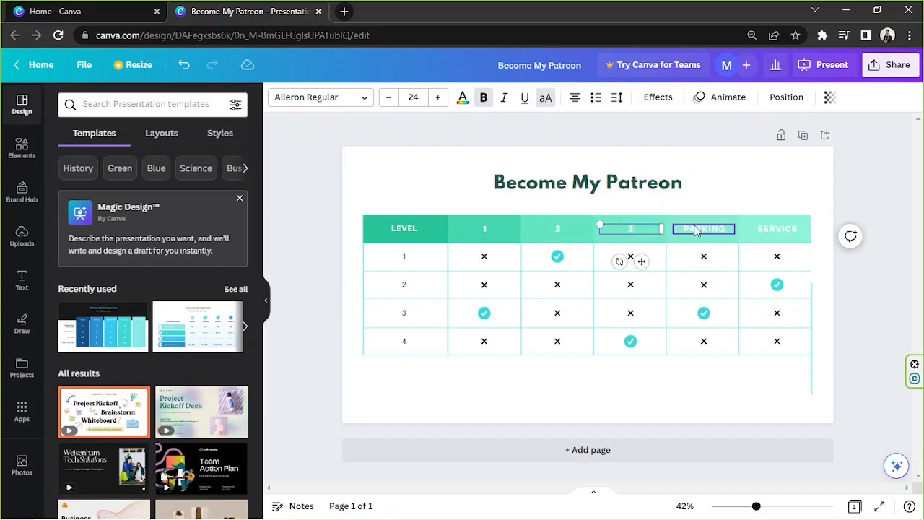
click(777, 228)
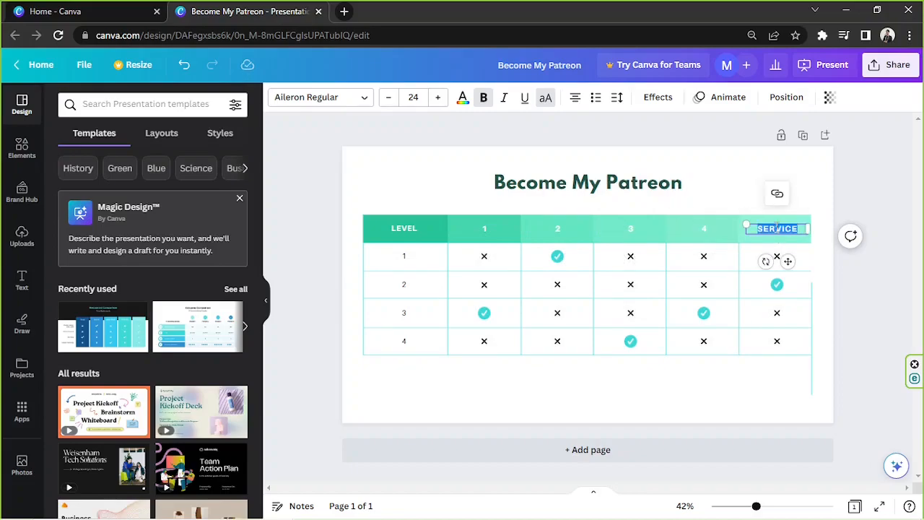
Retype LEVEL as BENEFITS and the tier headings as $1, $5, $10, $15, $20
click(403, 228)
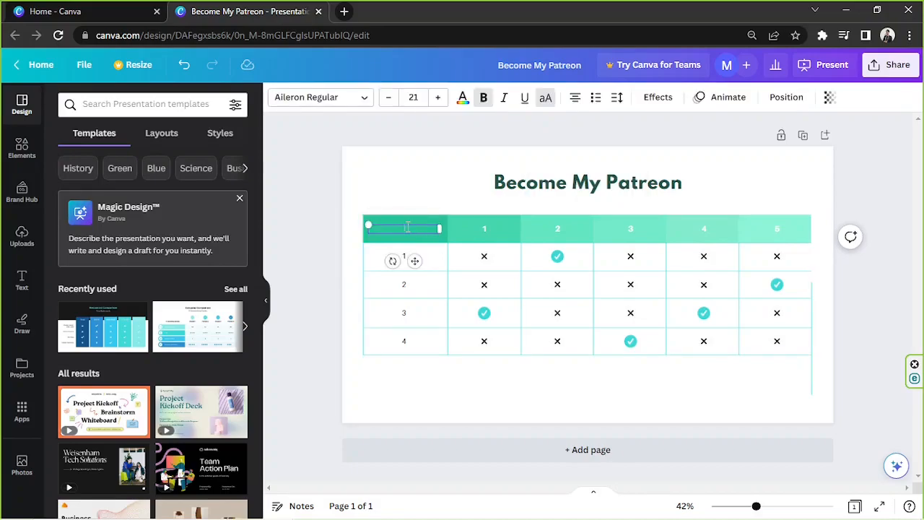
text(BENEFIR)
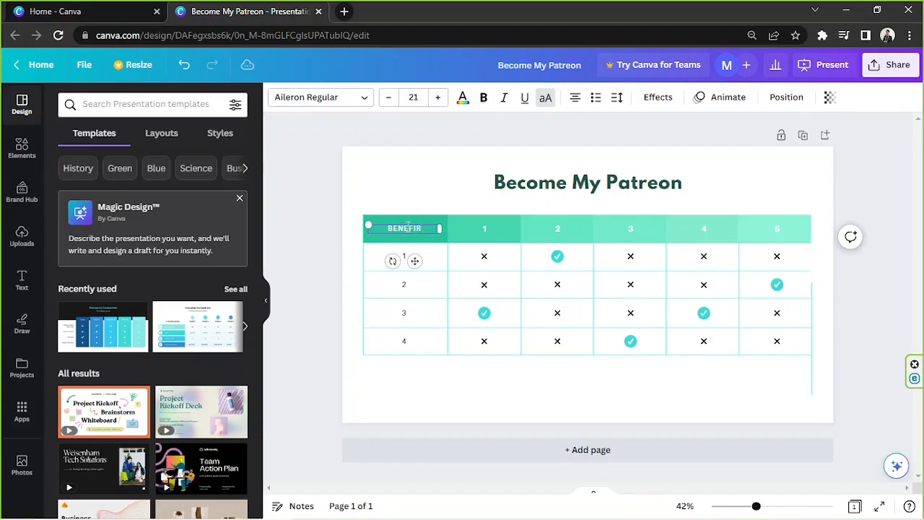
click(483, 228)
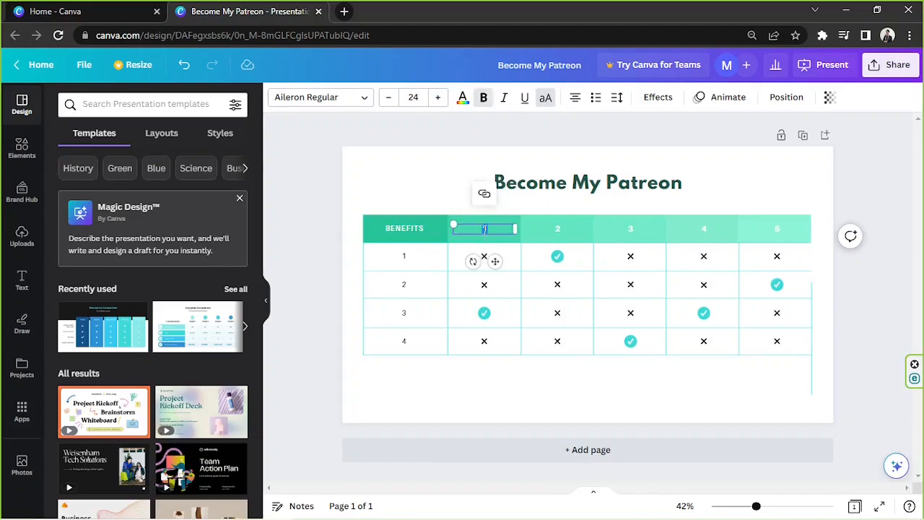
text($1)
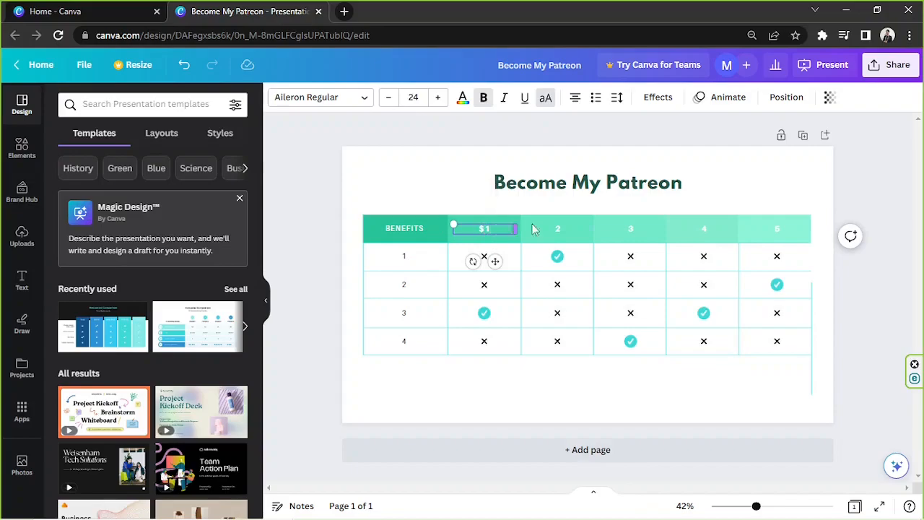
click(557, 228)
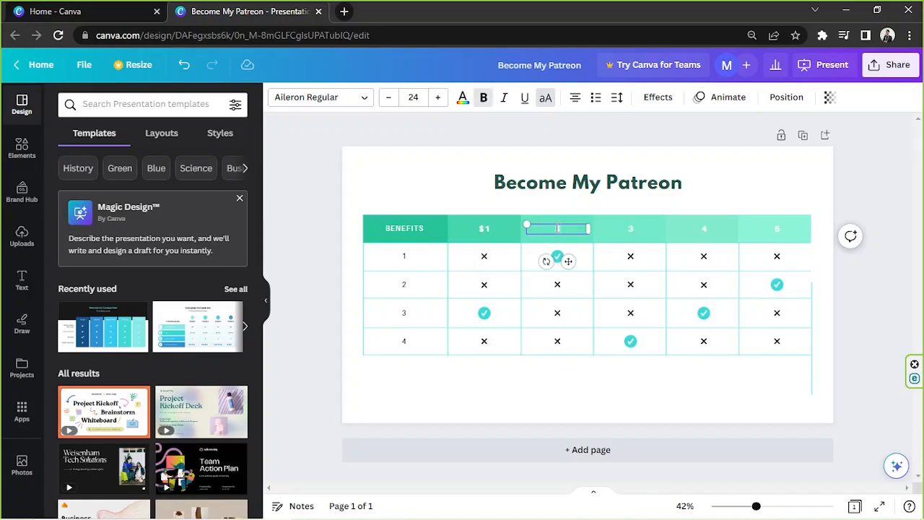
click(630, 228)
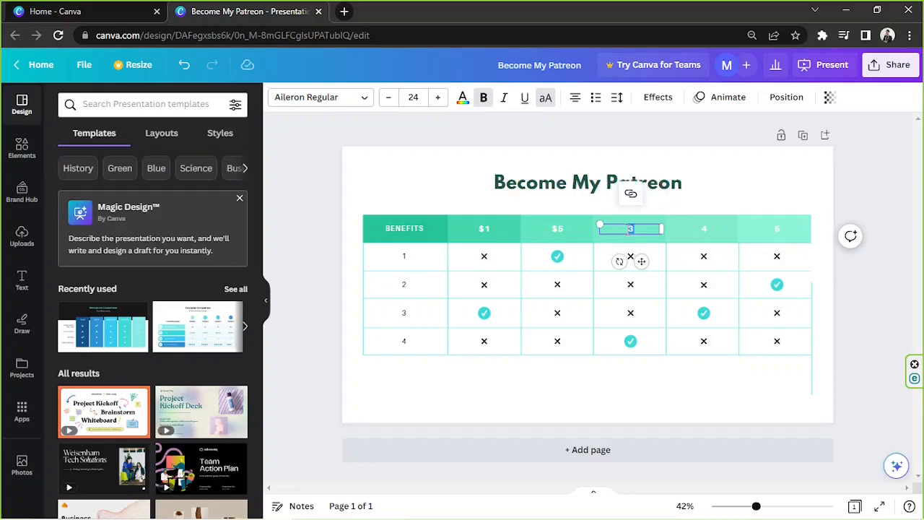
text($10)
click(775, 228)
text($20)
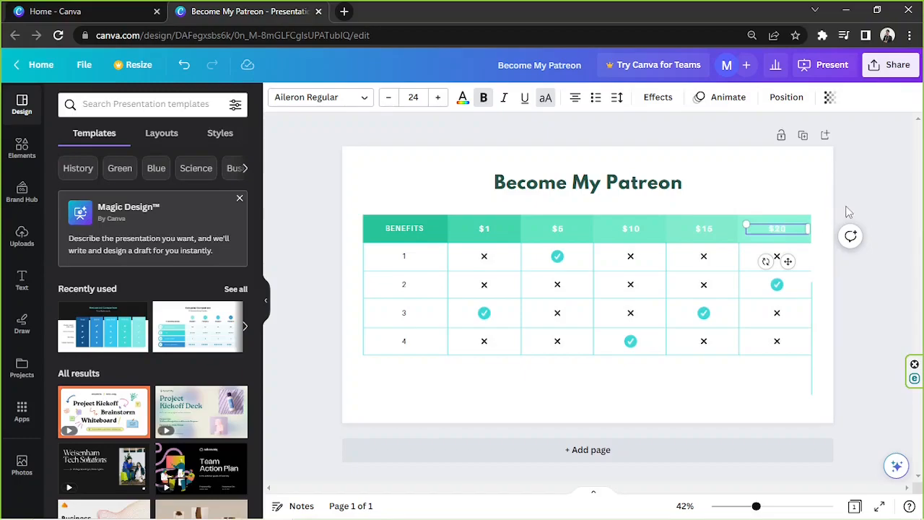
click(404, 283)
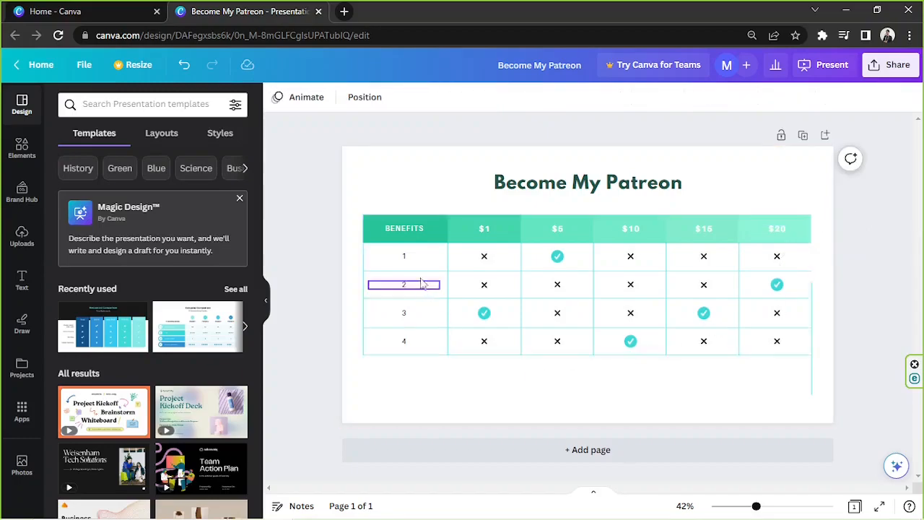
Rewrite the row labels as benefits, starting with 'Your n…' for the YouTube end-credit name
double_click(404, 256)
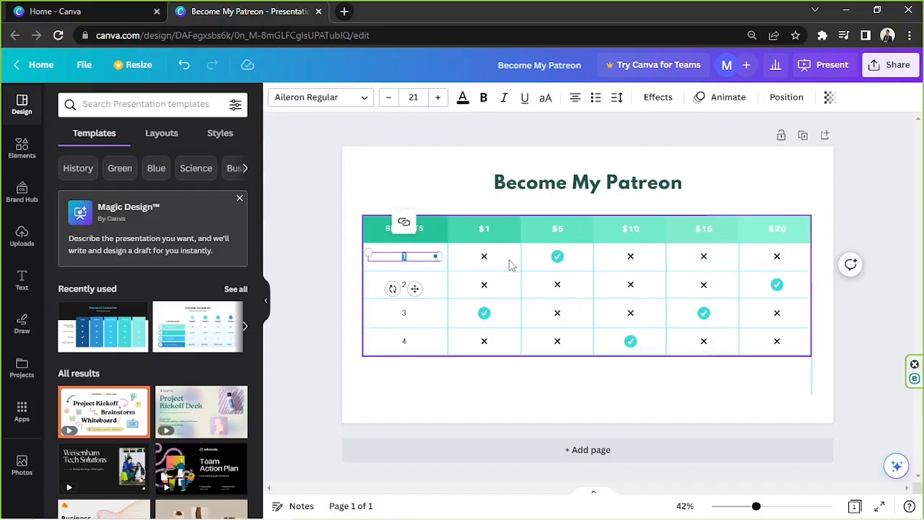
click(404, 312)
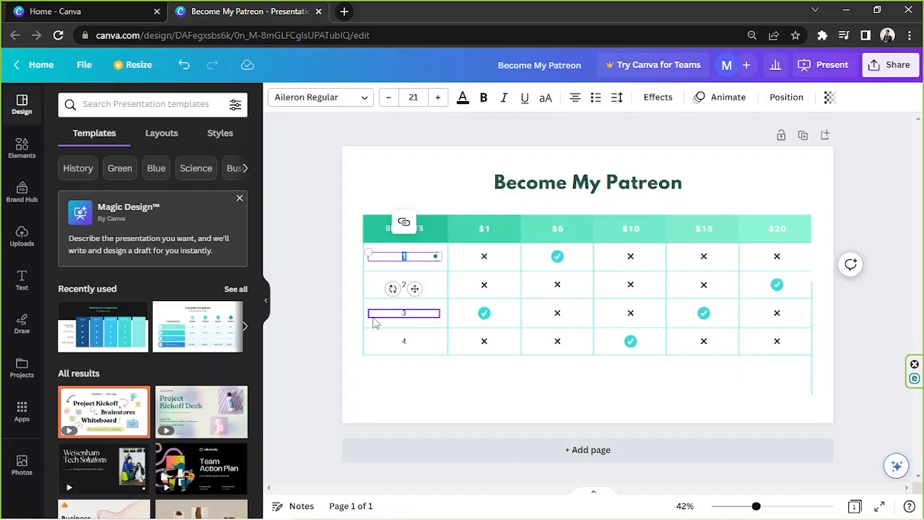
text(Your name will be included in my YouTube videos end credits)
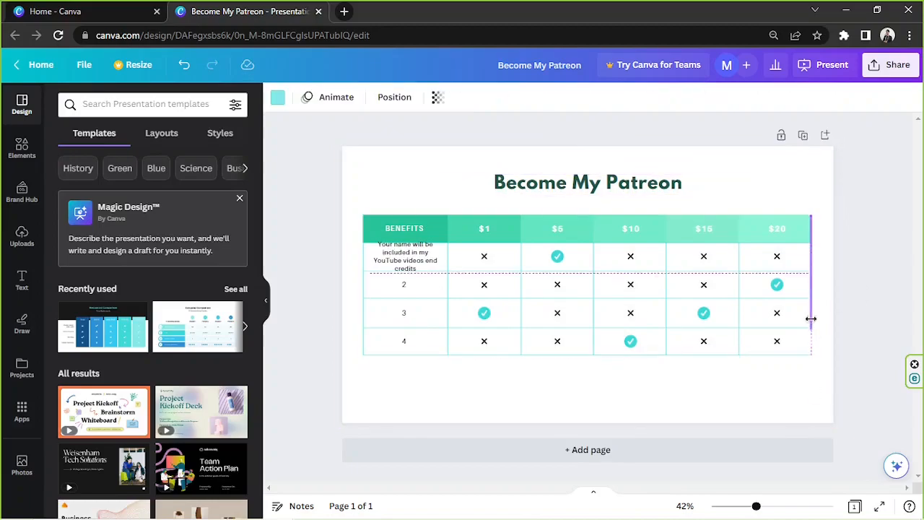
click(405, 255)
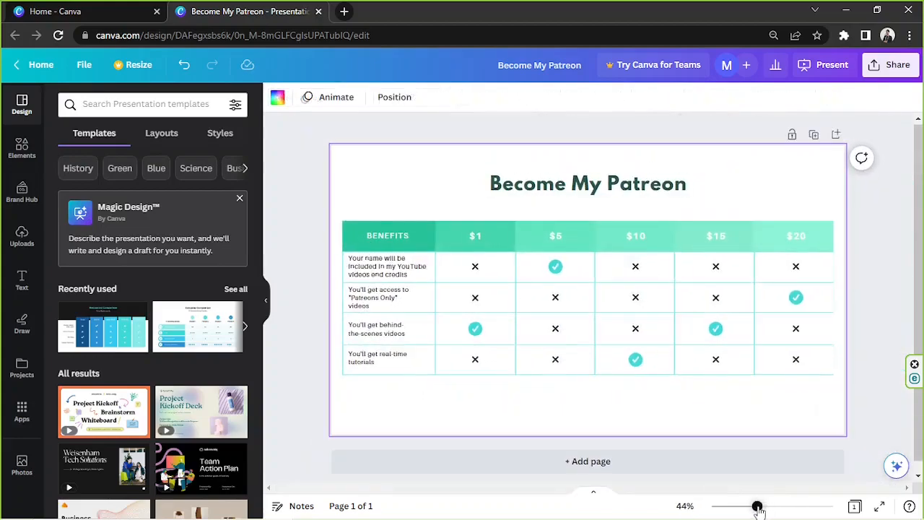
Select the existing check mark and X icons in the table's $1 column
click(451, 310)
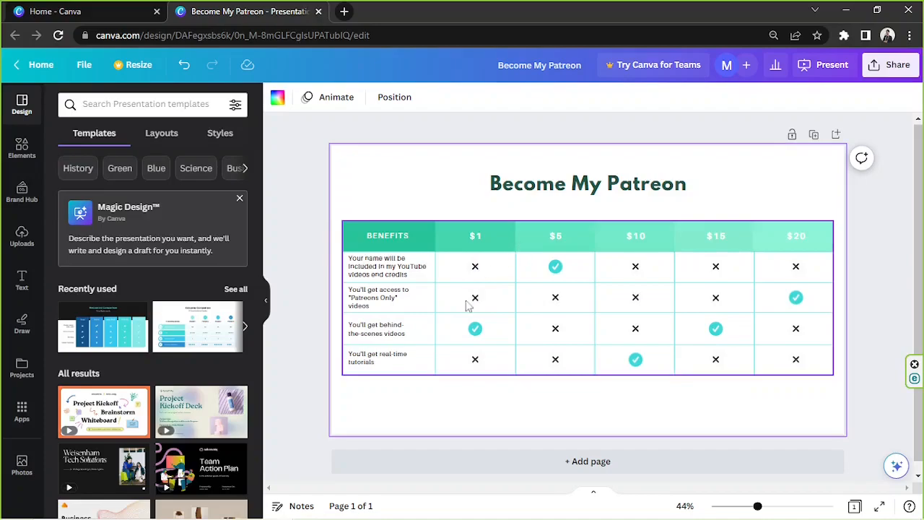
click(475, 328)
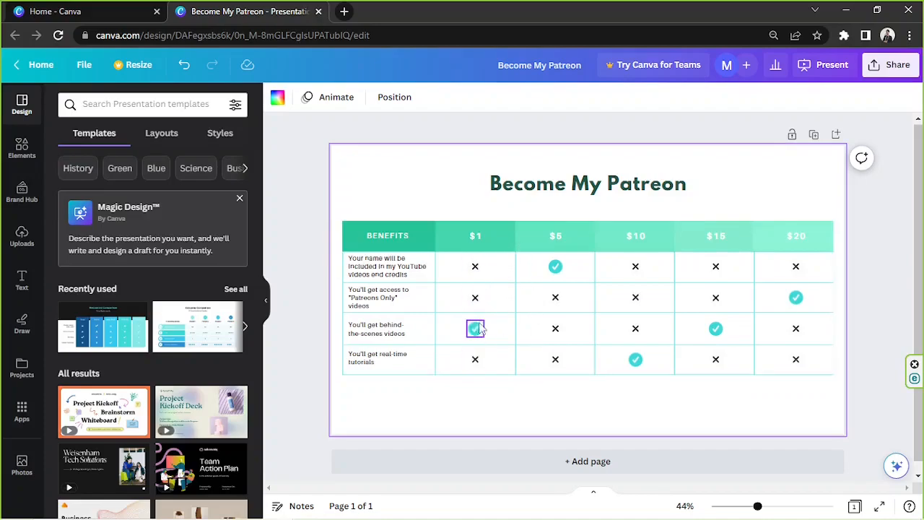
click(475, 329)
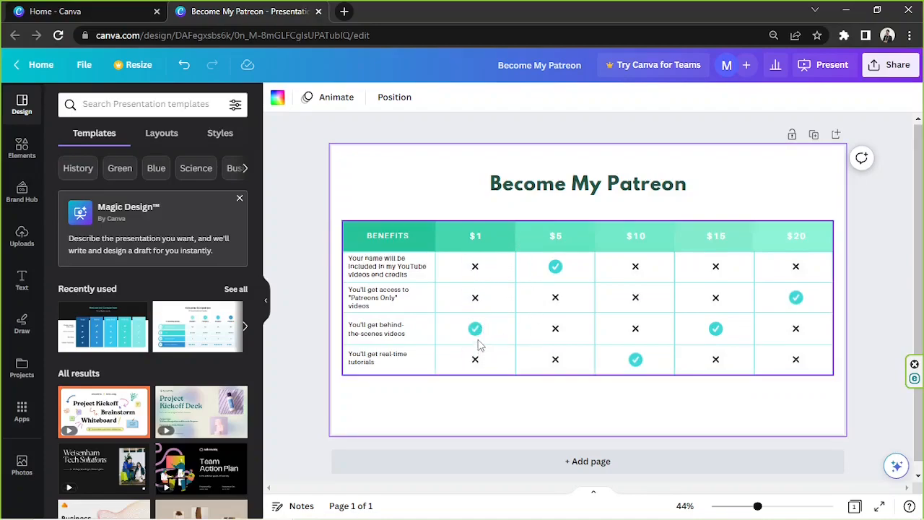
click(475, 329)
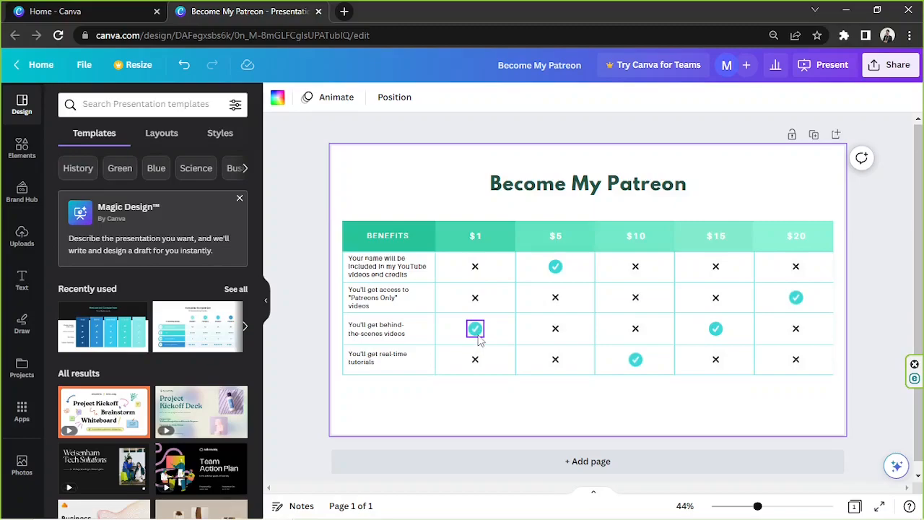
click(475, 267)
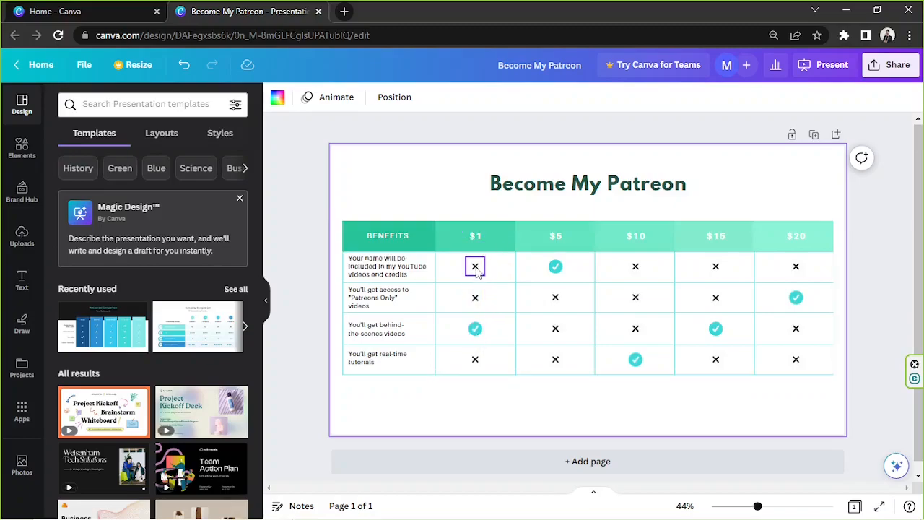
click(475, 267)
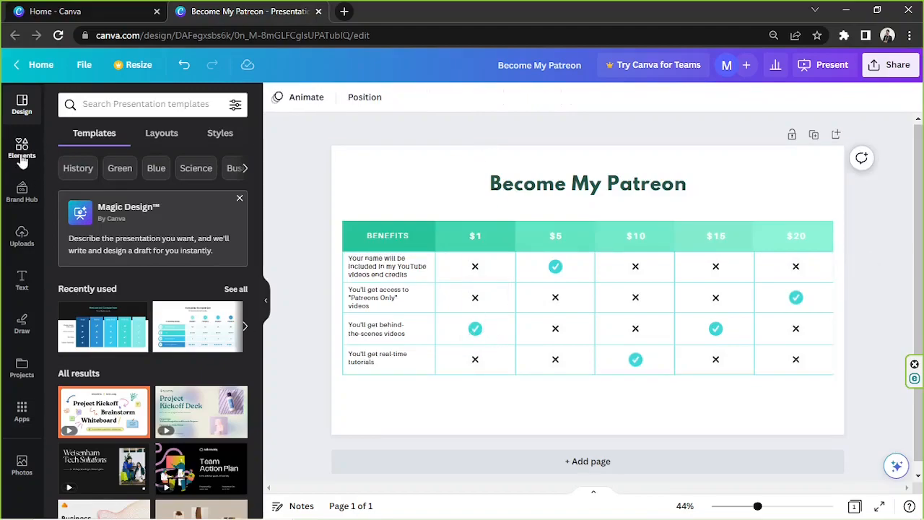
Search Elements graphics for 'check' and add the dark checkbox check mark to the slide
click(22, 148)
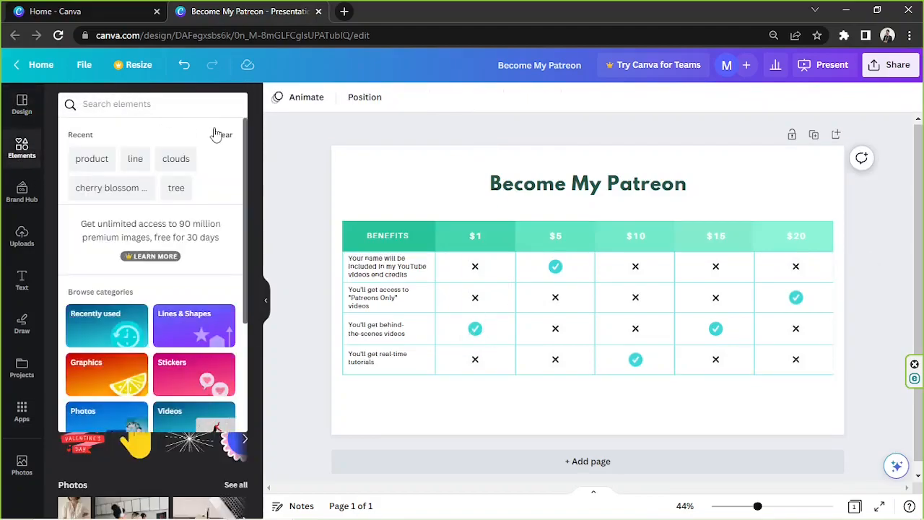
text(check)
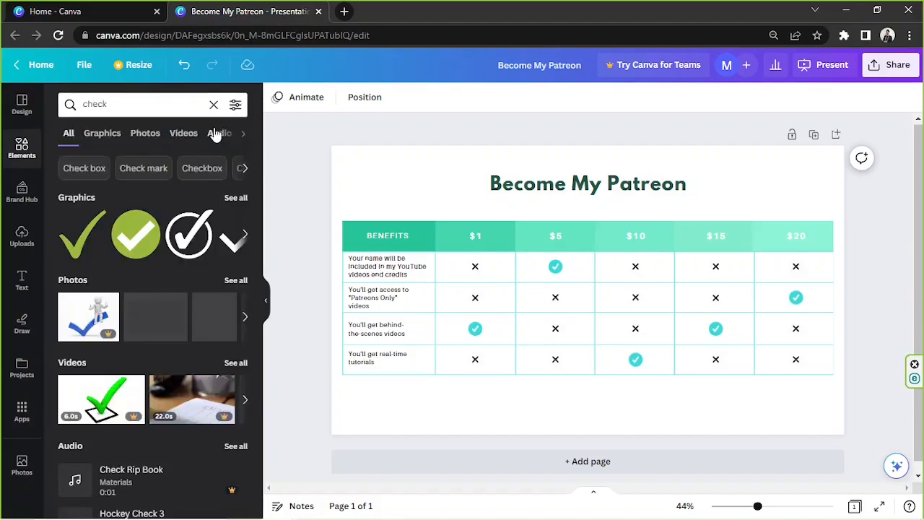
click(102, 132)
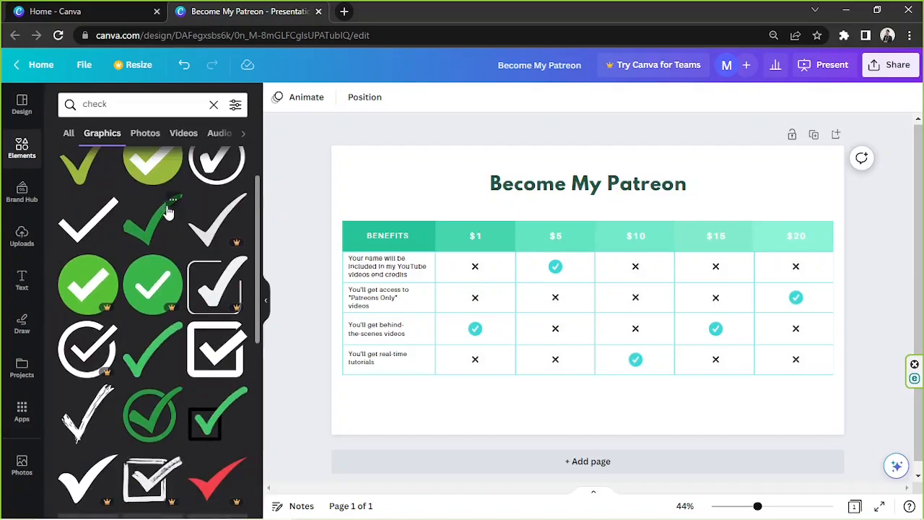
scroll(down, 3)
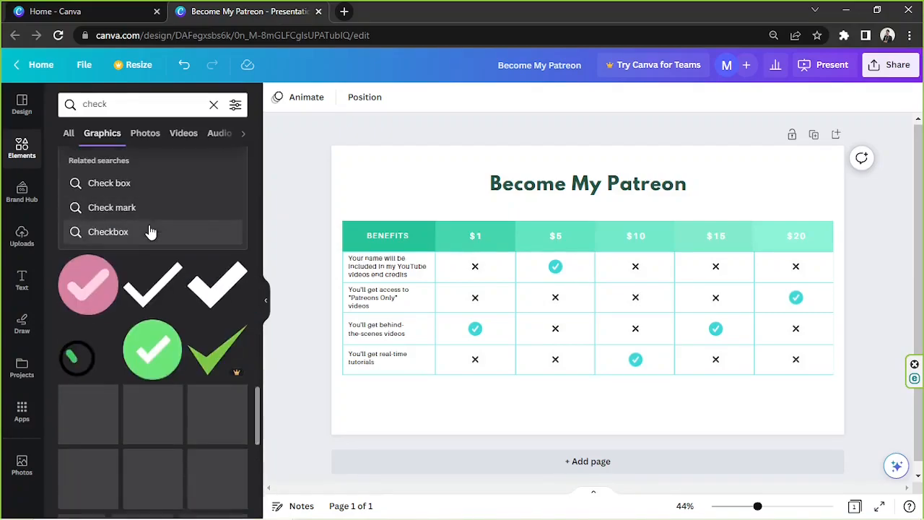
scroll(down, 3)
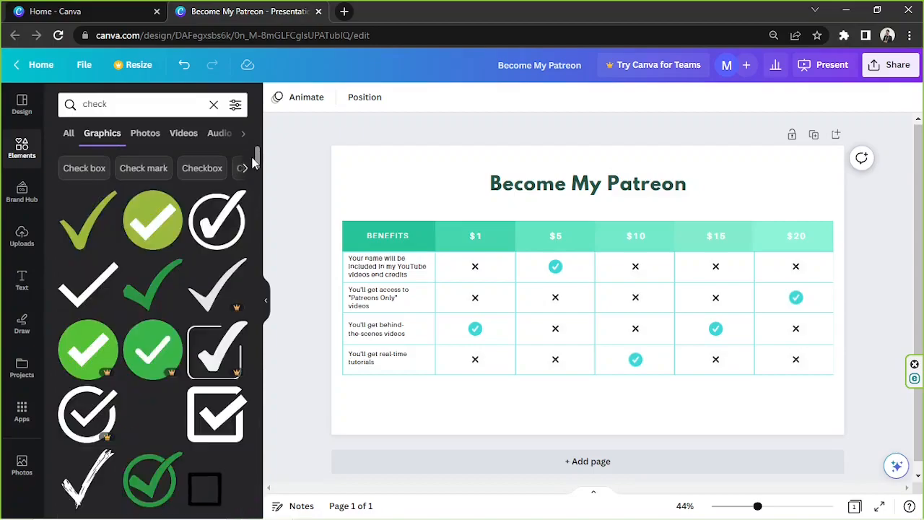
scroll(down, 3)
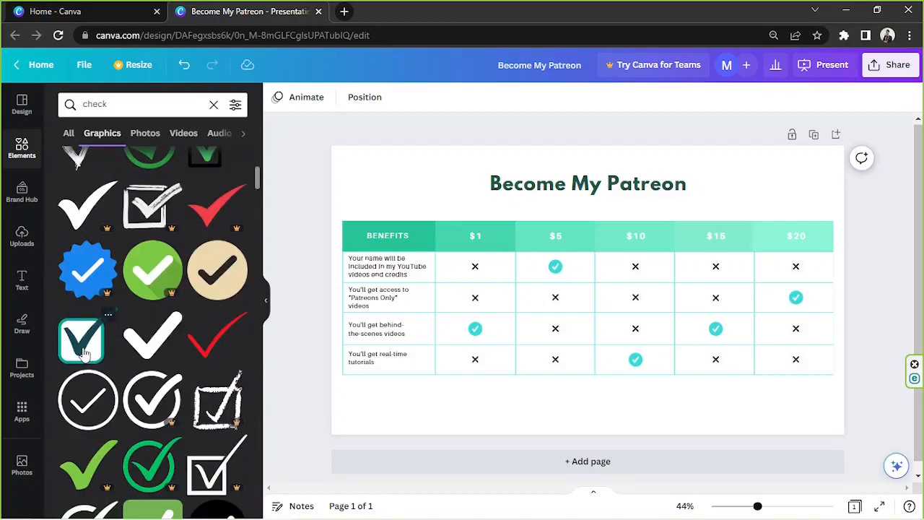
click(81, 339)
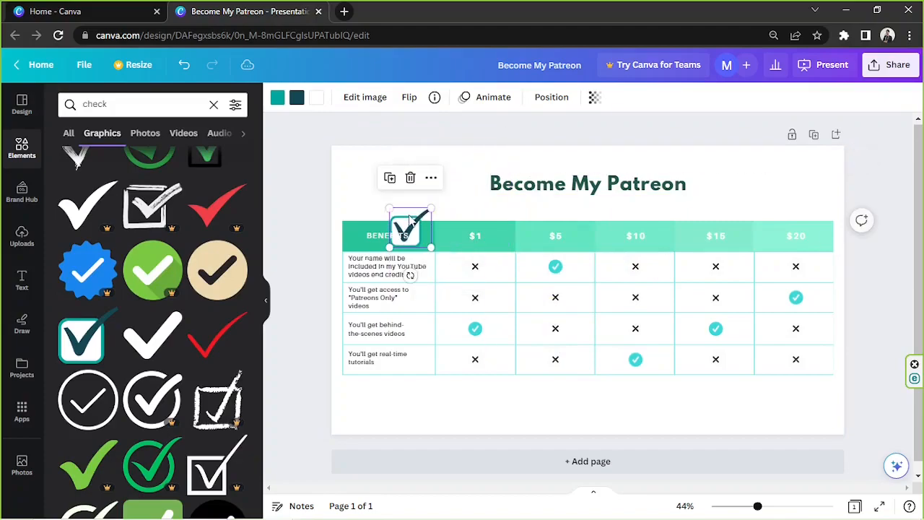
Shrink the checkbox check mark and centre it in the first benefit row's $1 cell
drag(410, 227, 420, 186)
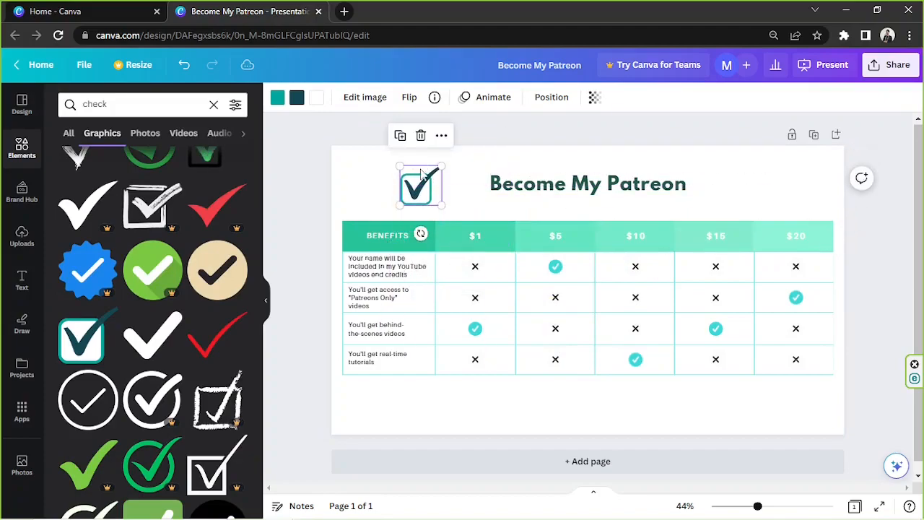
click(475, 267)
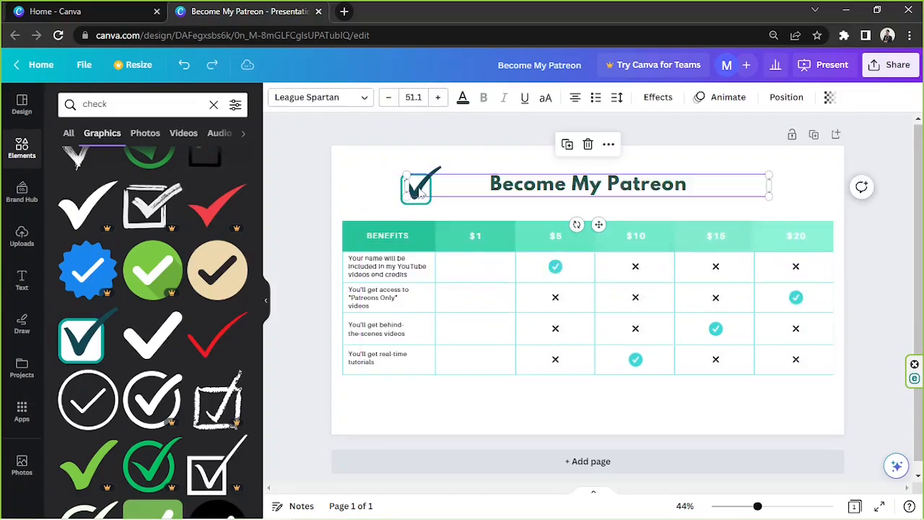
click(421, 188)
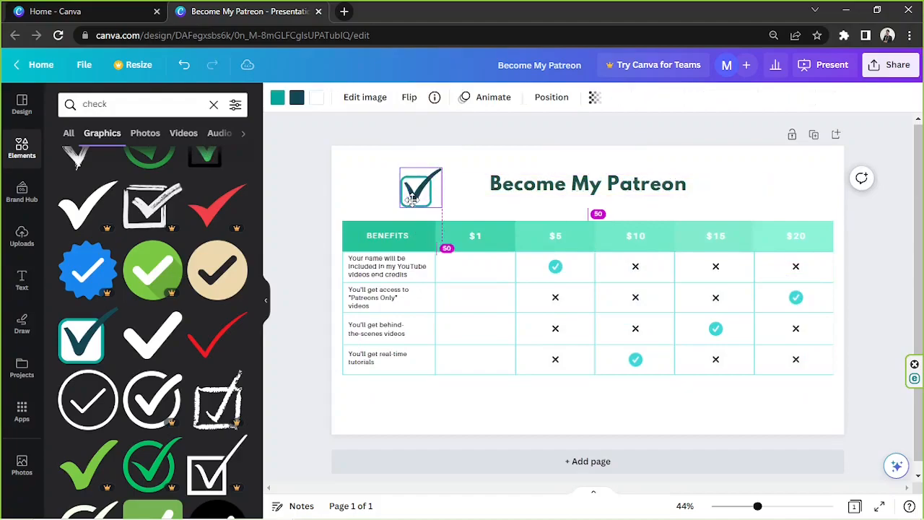
drag(420, 188, 461, 292)
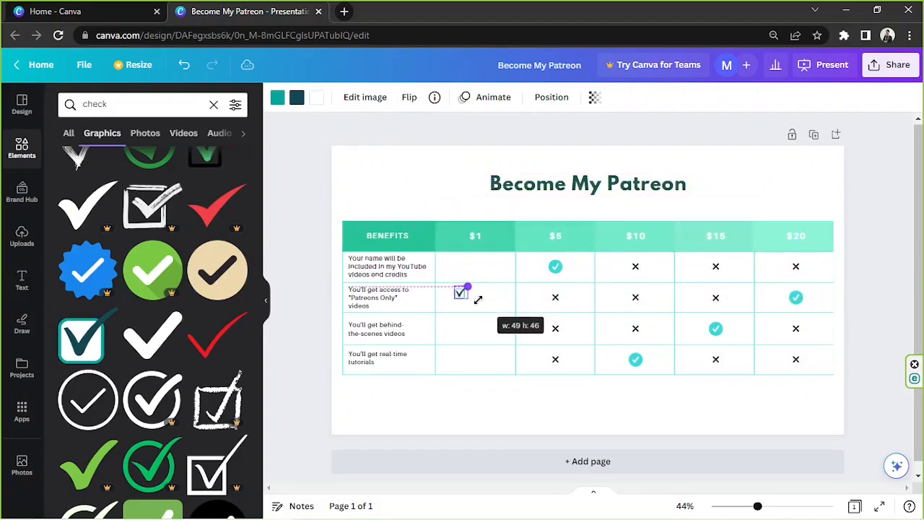
drag(461, 293, 475, 267)
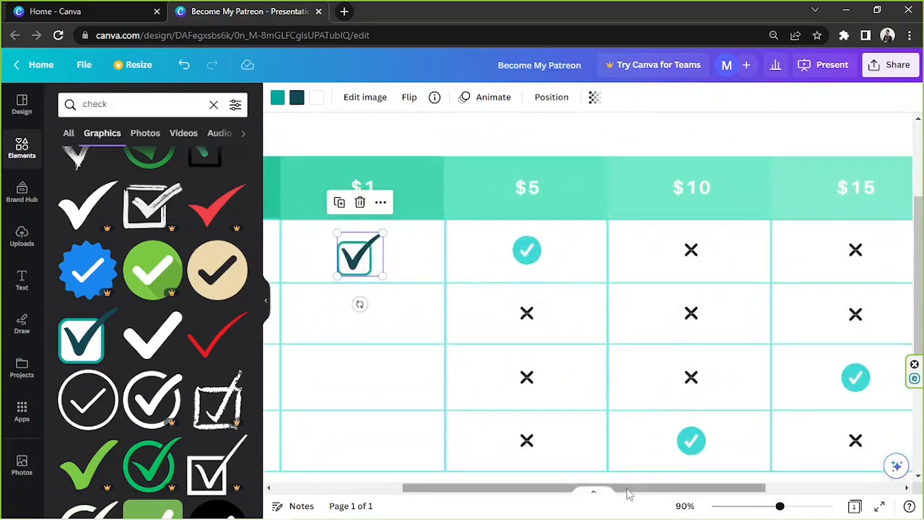
scroll(left, 3)
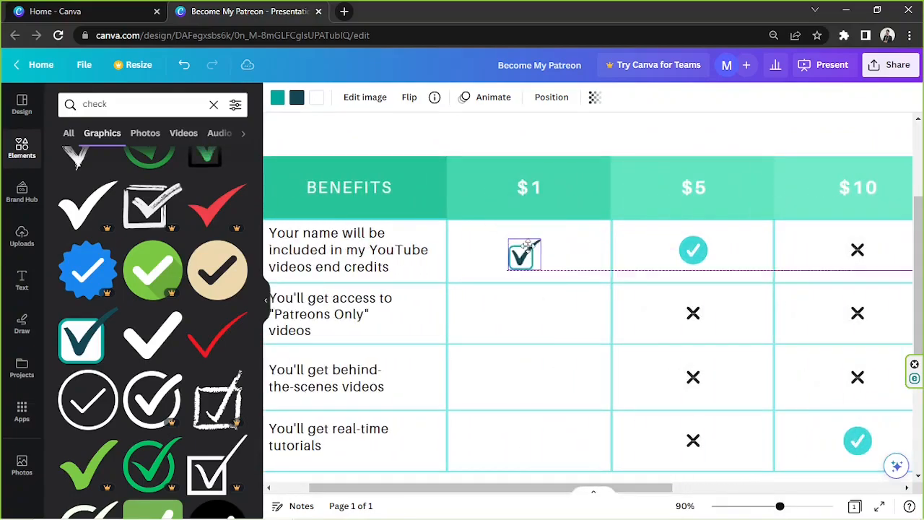
click(525, 250)
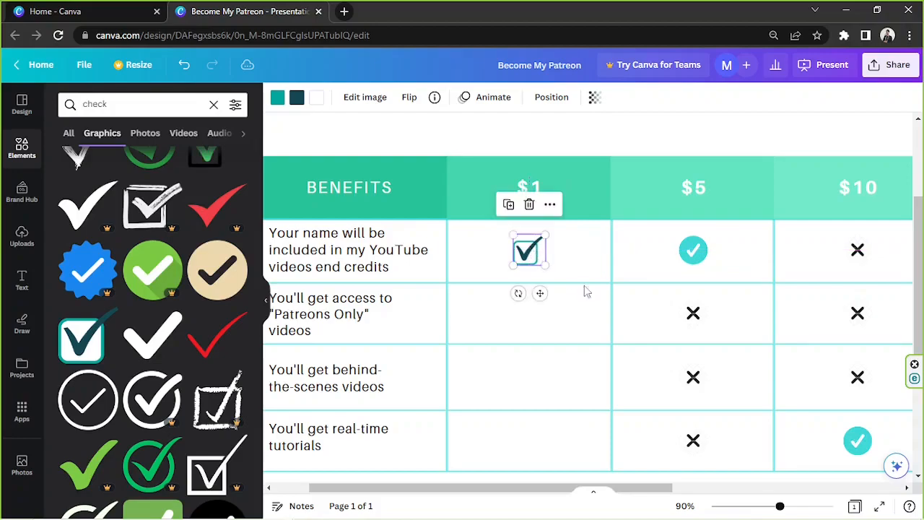
drag(780, 505, 756, 505)
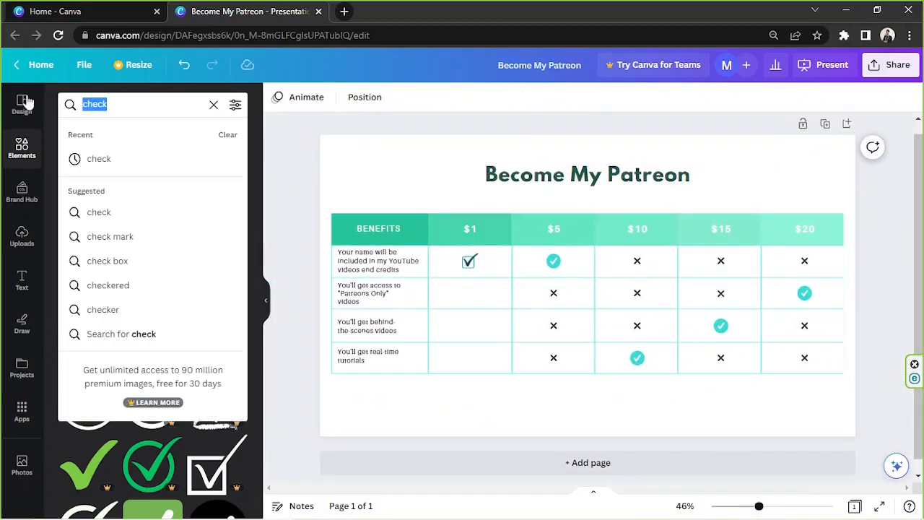
Search Elements for 'wrong' and browse the cross and X graphics results
text(wrong)
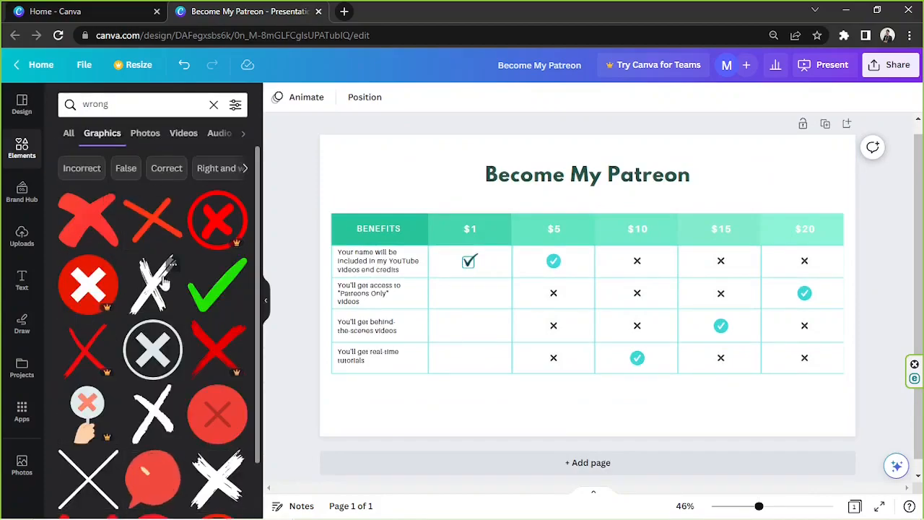
scroll(down, 3)
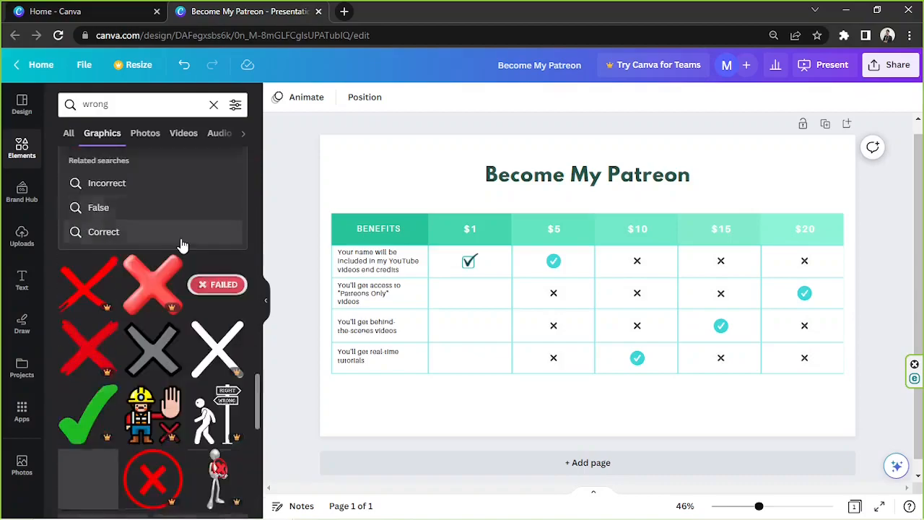
scroll(down, 3)
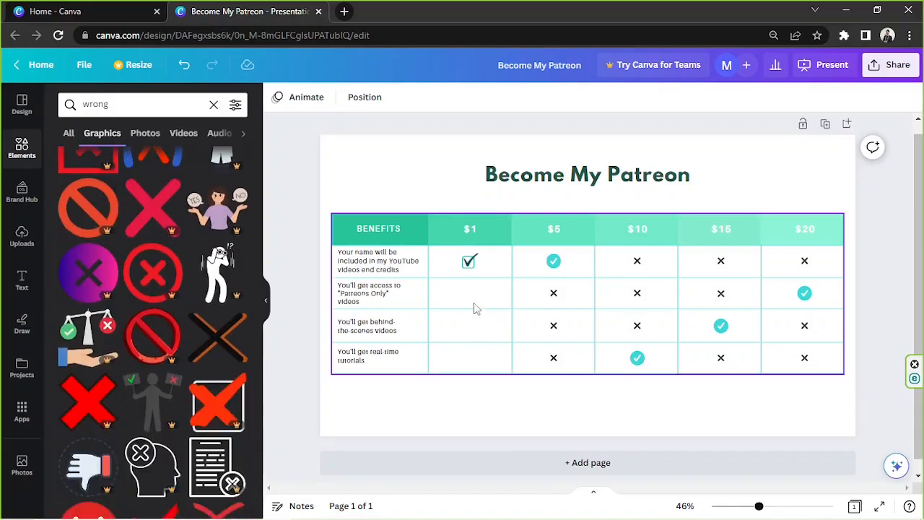
scroll(down, 3)
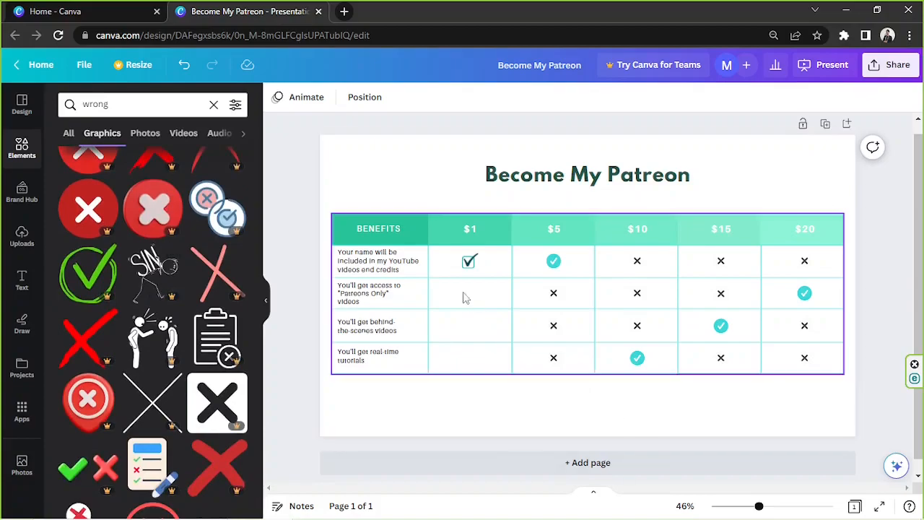
scroll(down, 3)
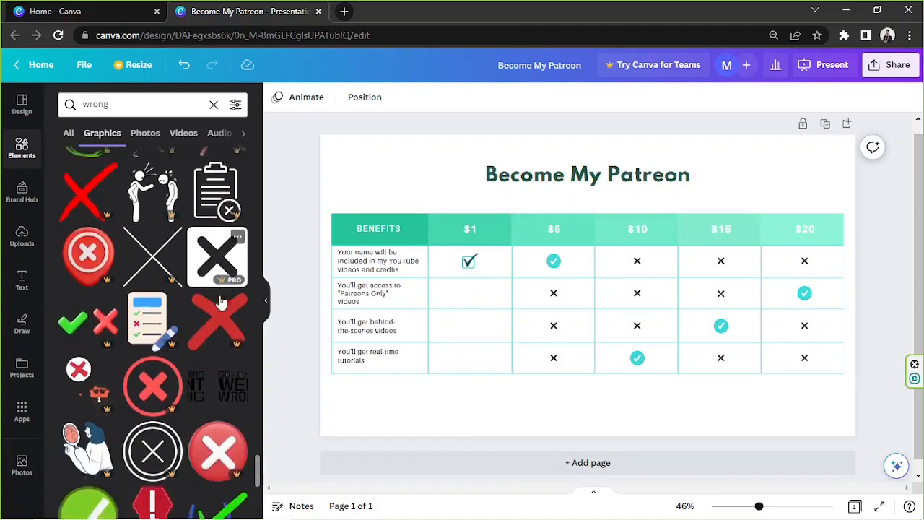
scroll(down, 3)
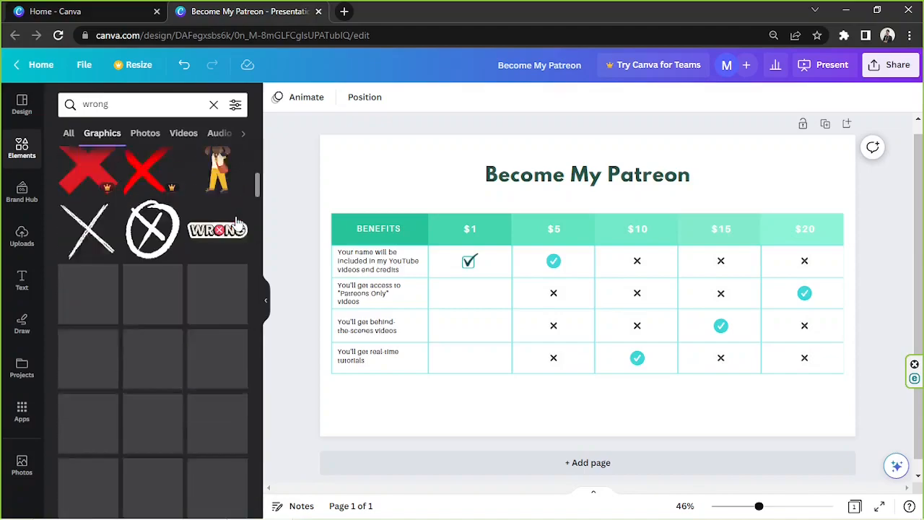
Add the pink X box graphic, shrink it to icon size and fit it into the $1 cells
click(88, 252)
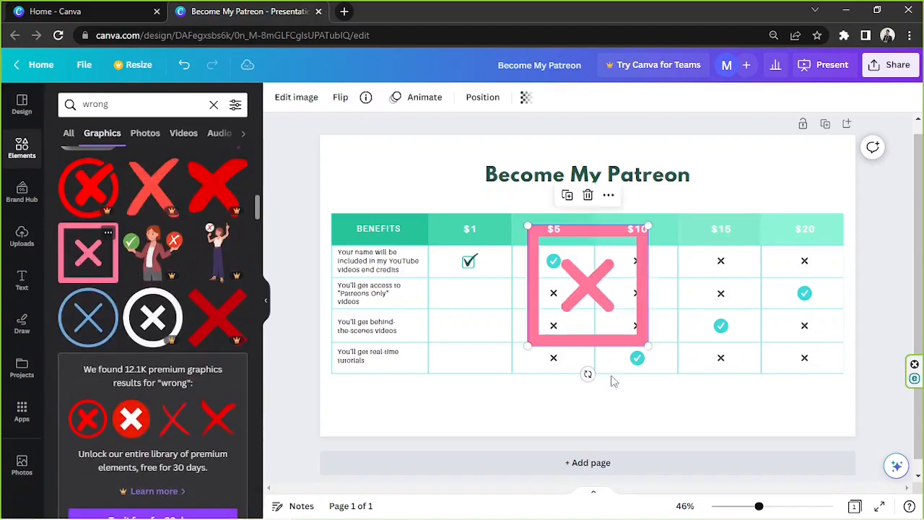
drag(648, 345, 562, 261)
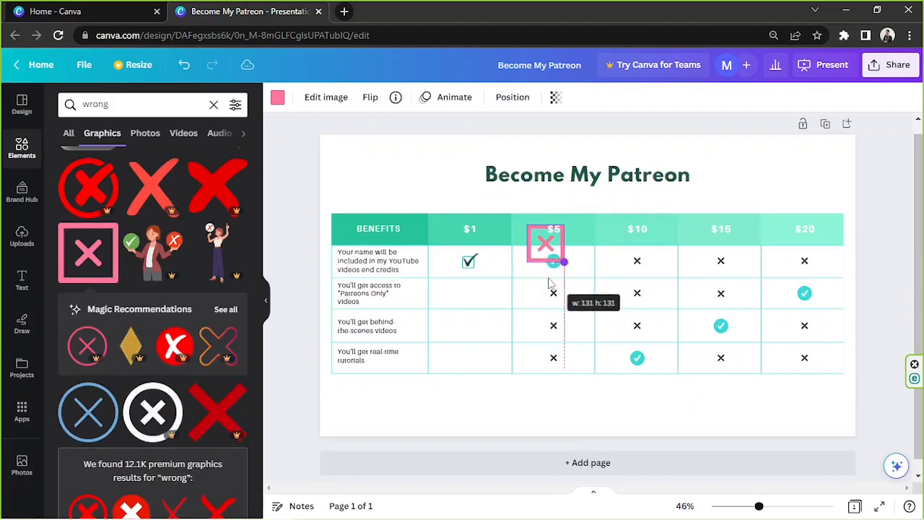
drag(545, 242, 469, 293)
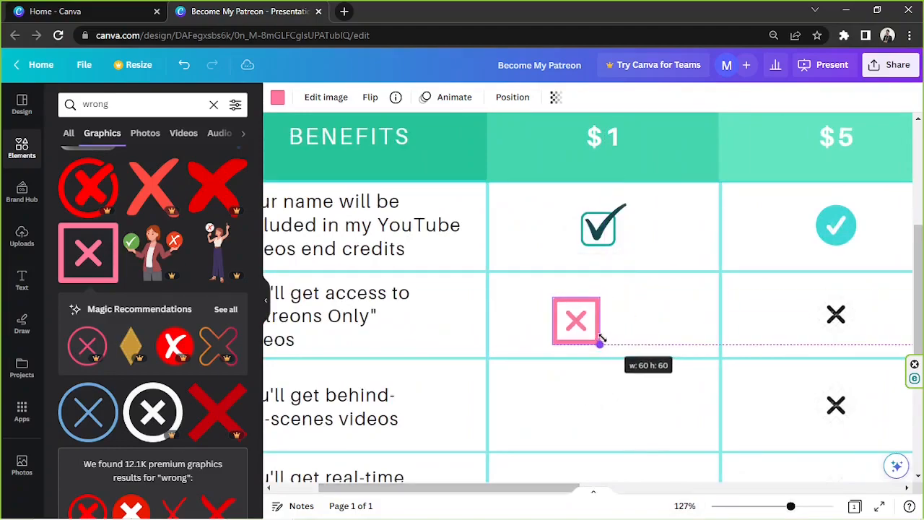
drag(575, 319, 563, 230)
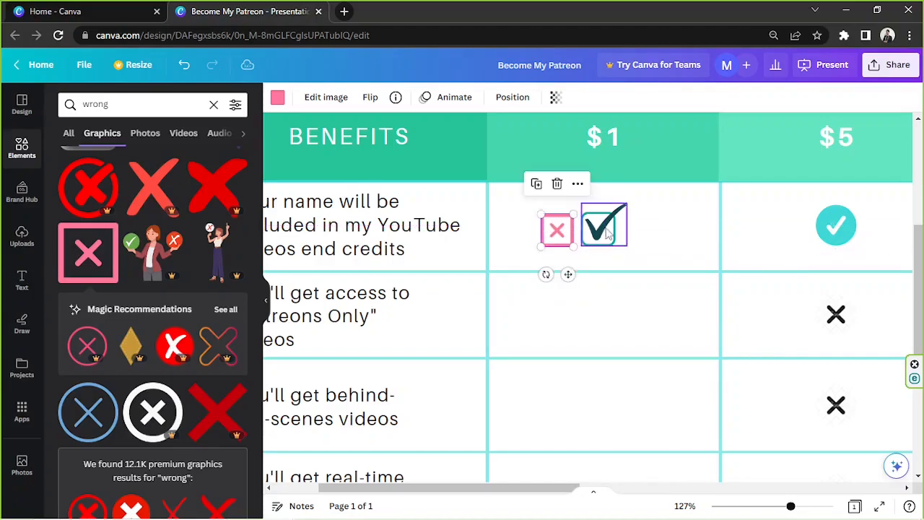
drag(557, 229, 603, 321)
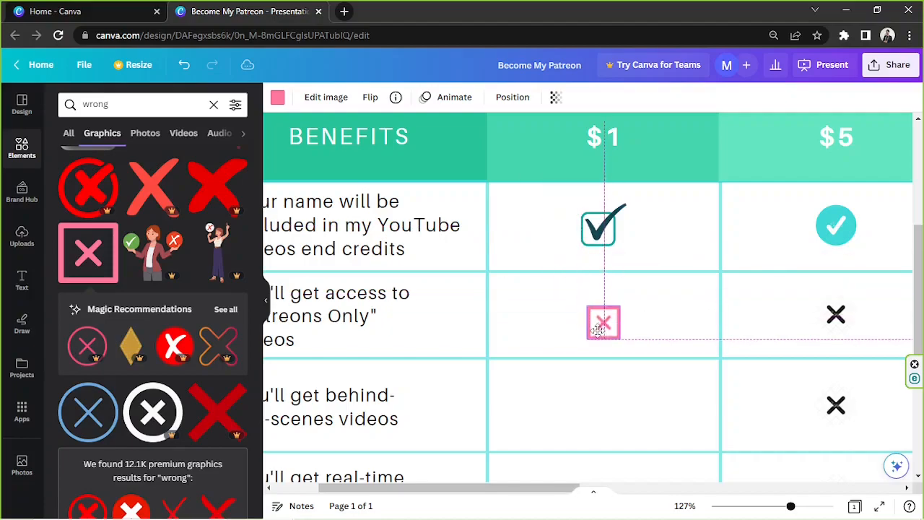
drag(604, 322, 597, 318)
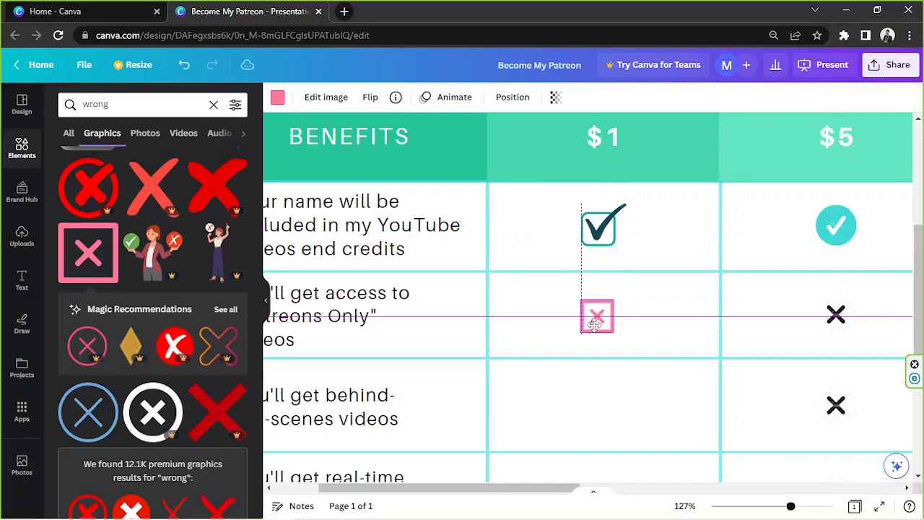
drag(596, 316, 603, 316)
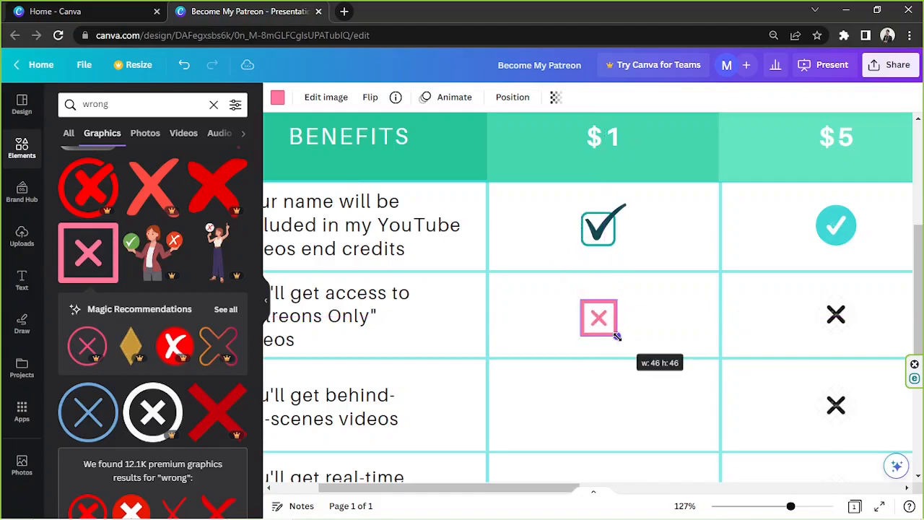
drag(790, 506, 796, 505)
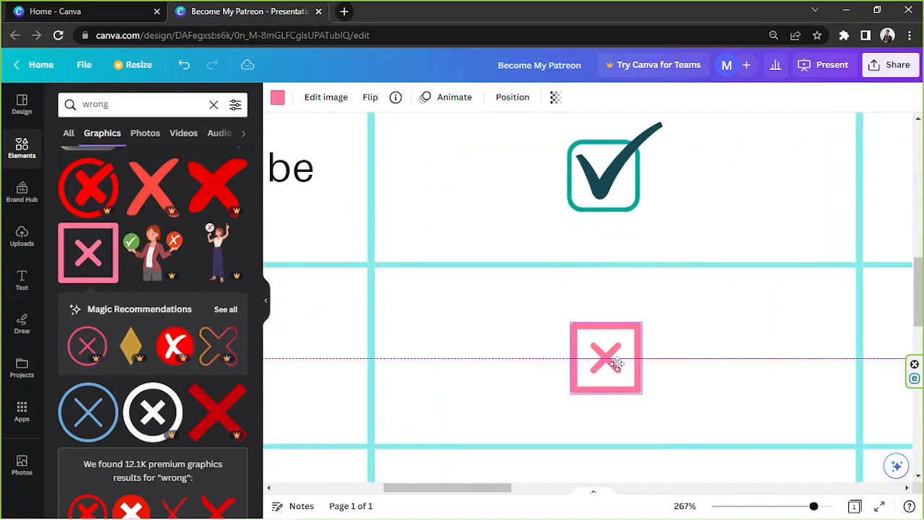
click(605, 357)
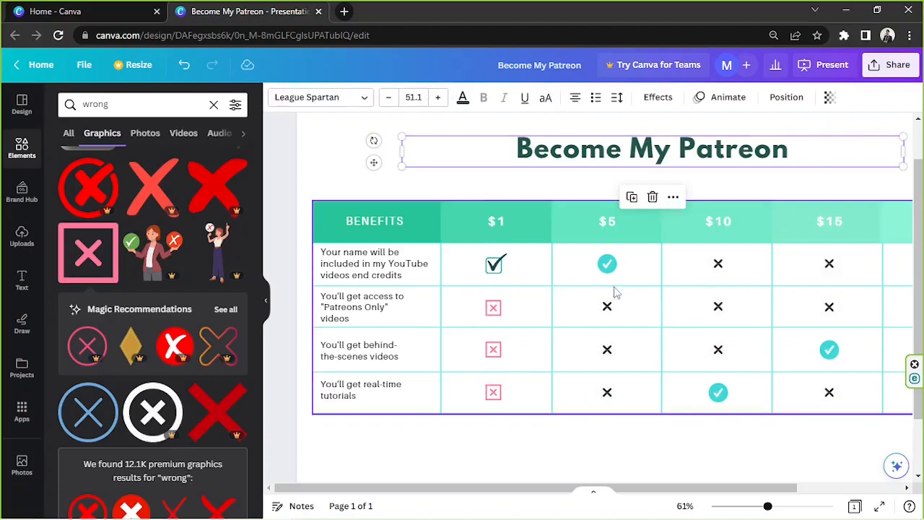
Select the old black X marks in the $5 and $10 columns for removal
click(607, 350)
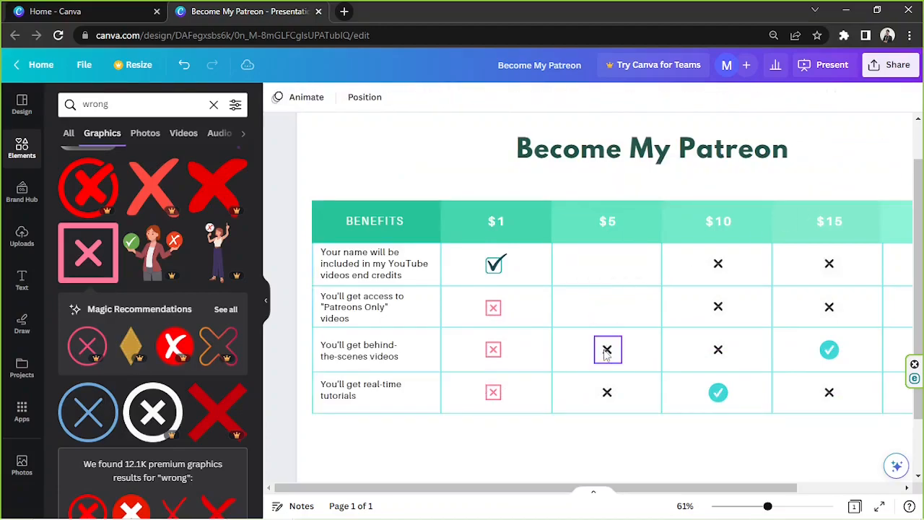
click(717, 349)
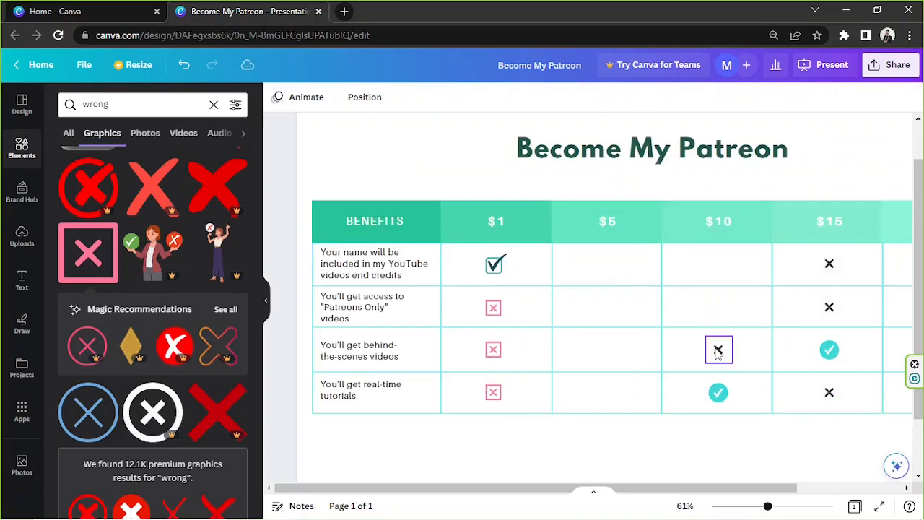
click(828, 307)
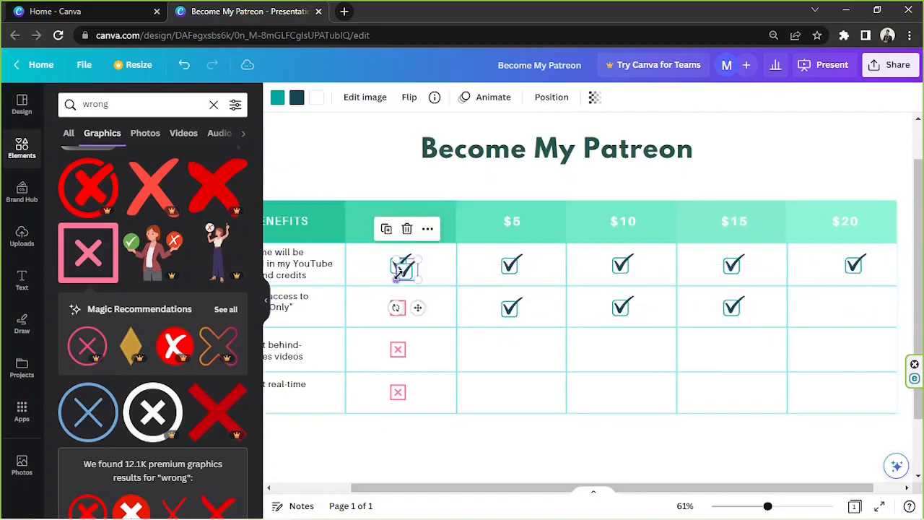
scroll(down, 3)
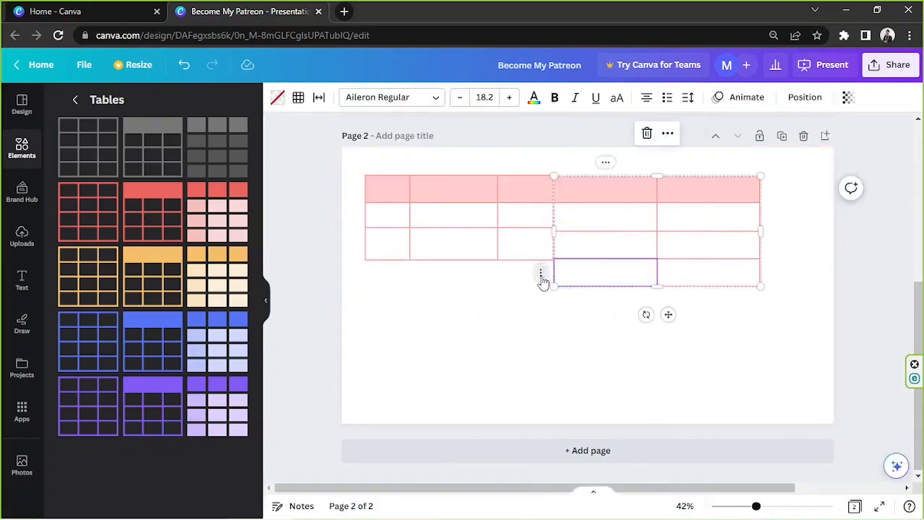
scroll(up, 3)
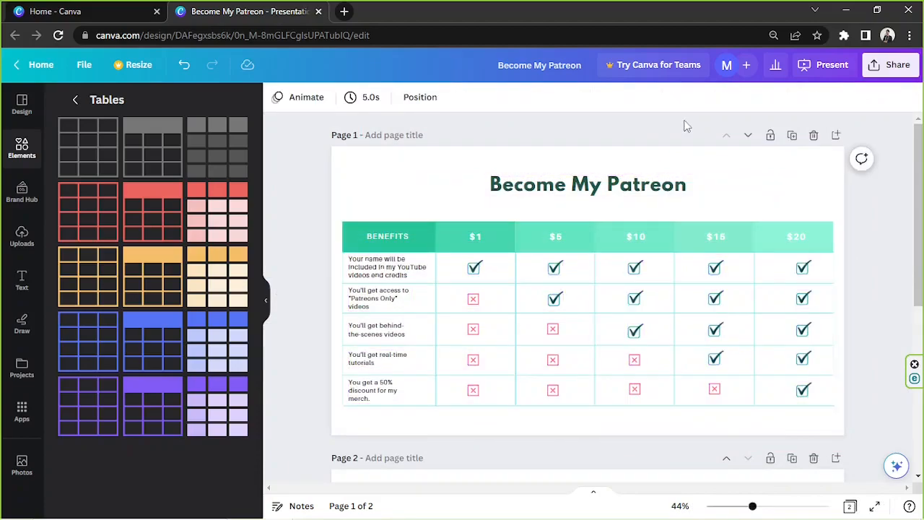
mouse_move(301, 135)
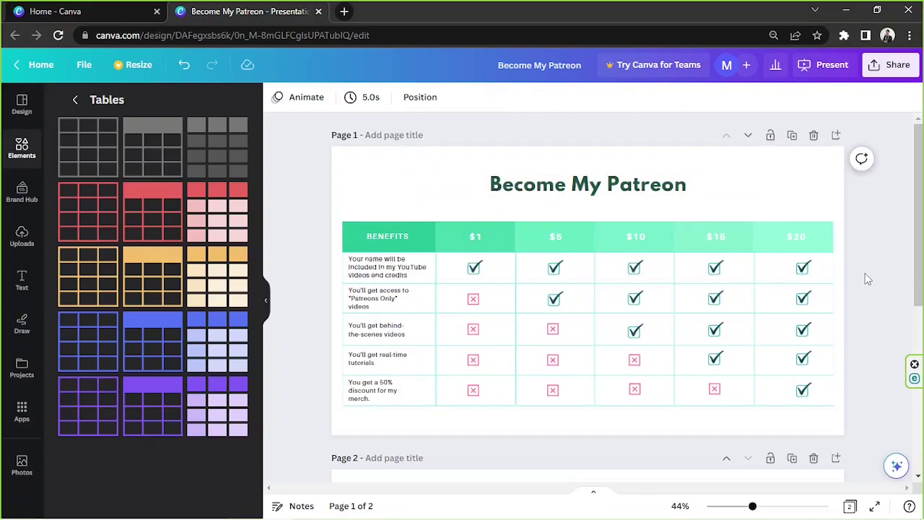
mouse_move(897, 64)
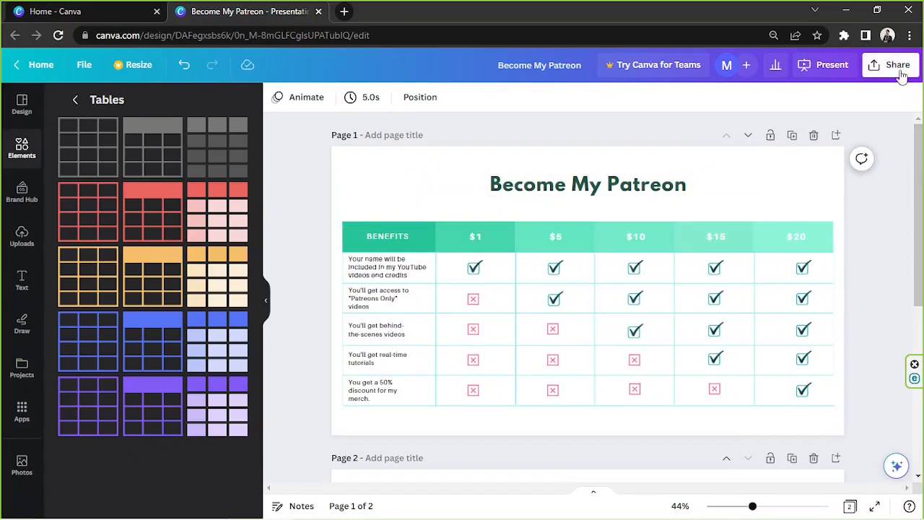
click(897, 64)
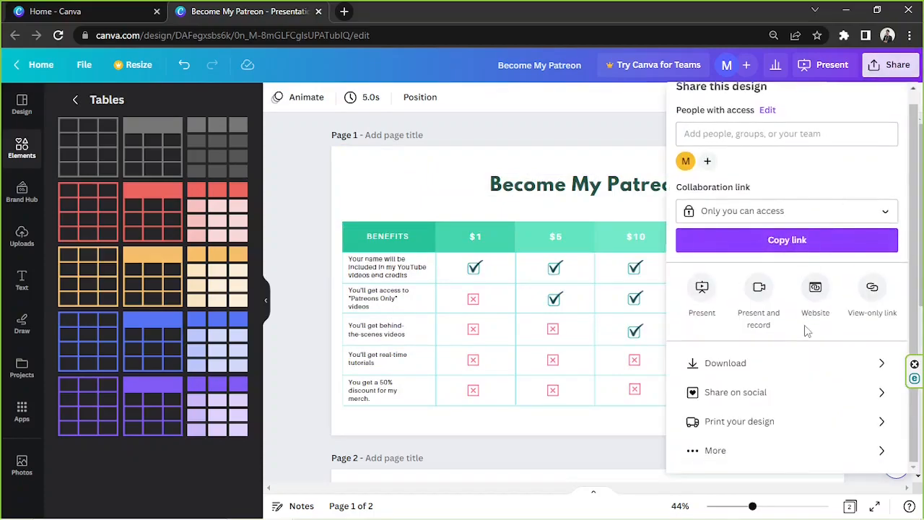
mouse_move(750, 392)
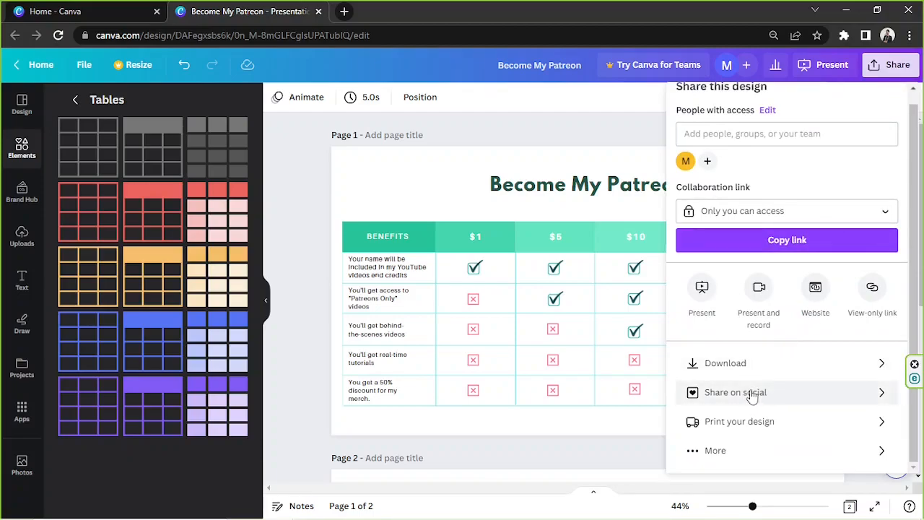
mouse_move(748, 454)
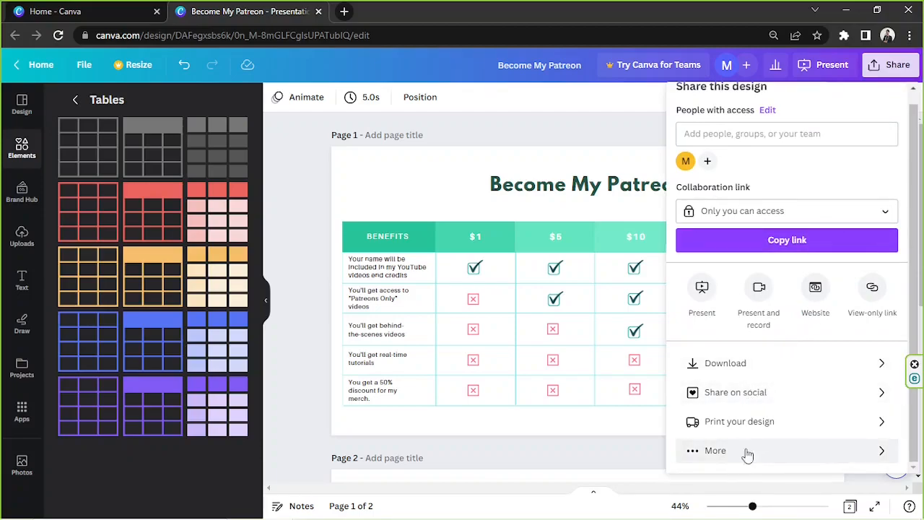
mouse_move(741, 460)
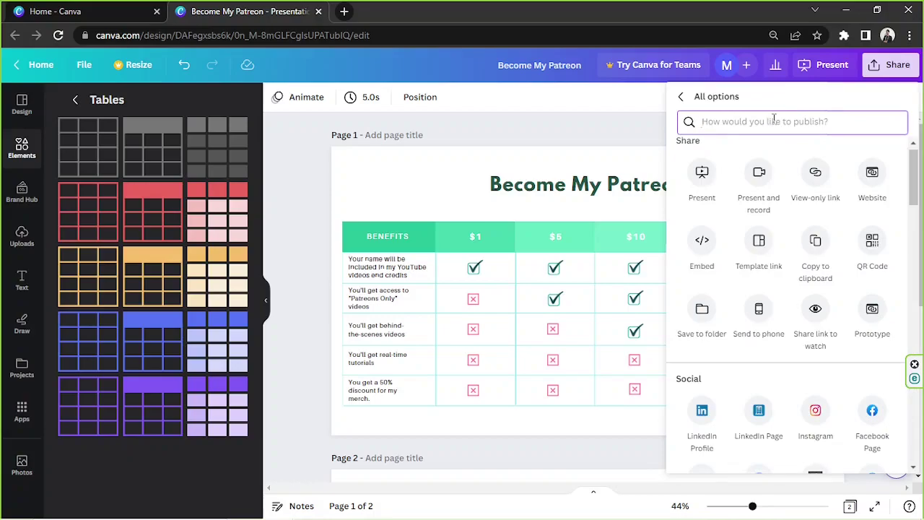
text(pin)
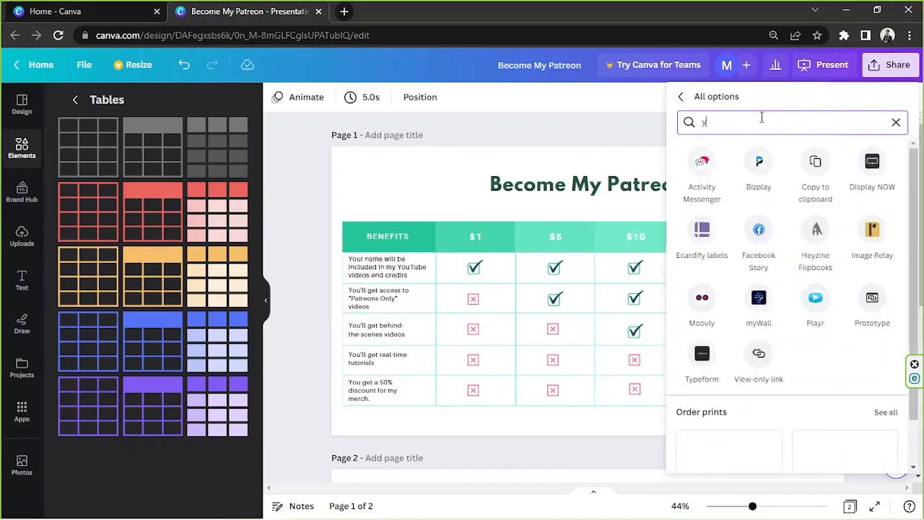
click(895, 122)
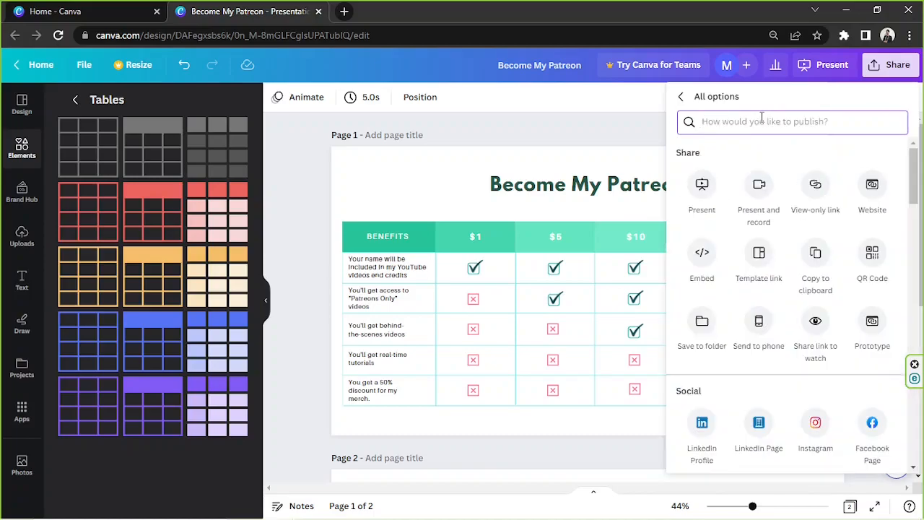
text(ins)
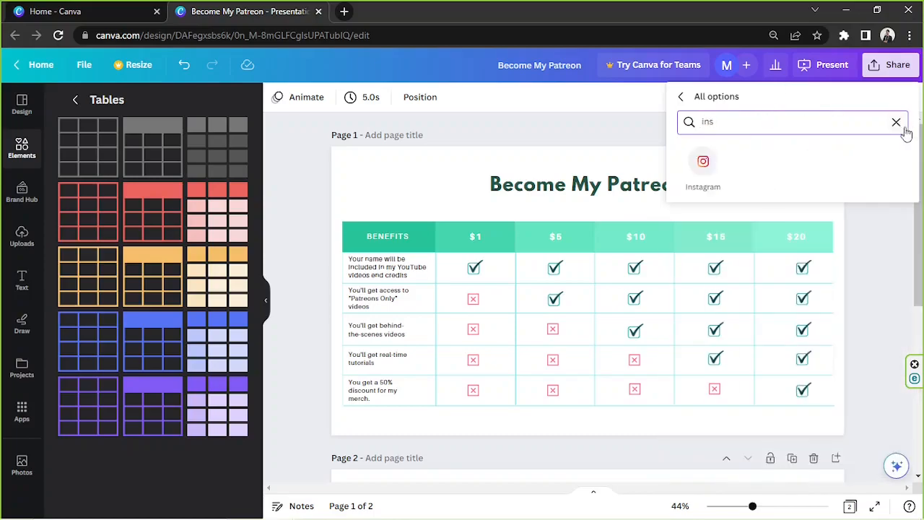
click(896, 121)
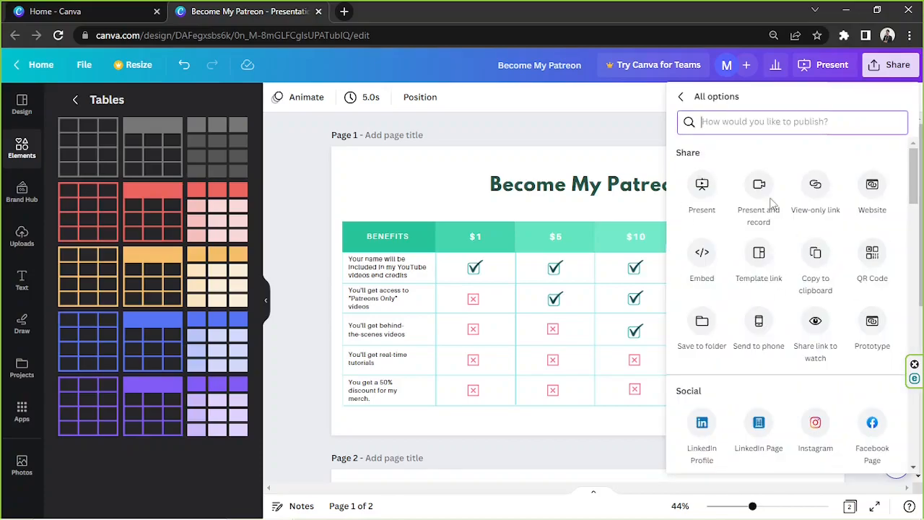
scroll(down, 3)
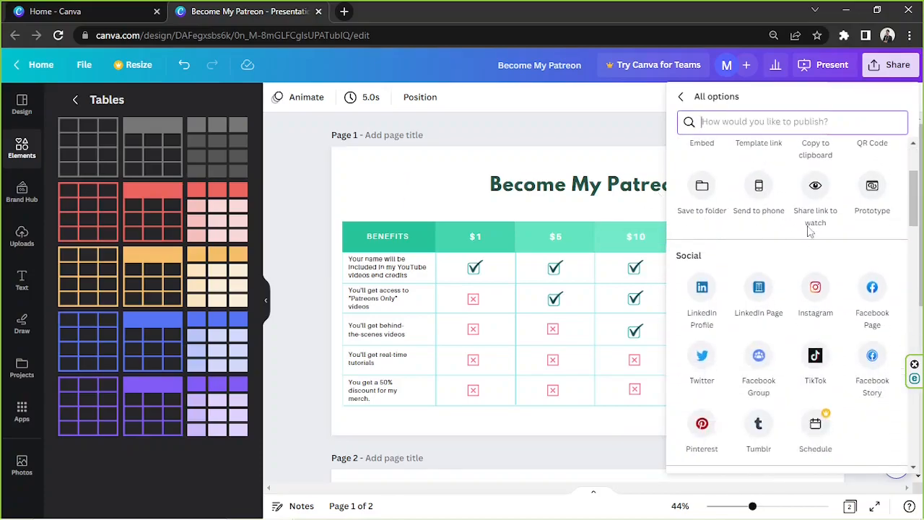
scroll(down, 3)
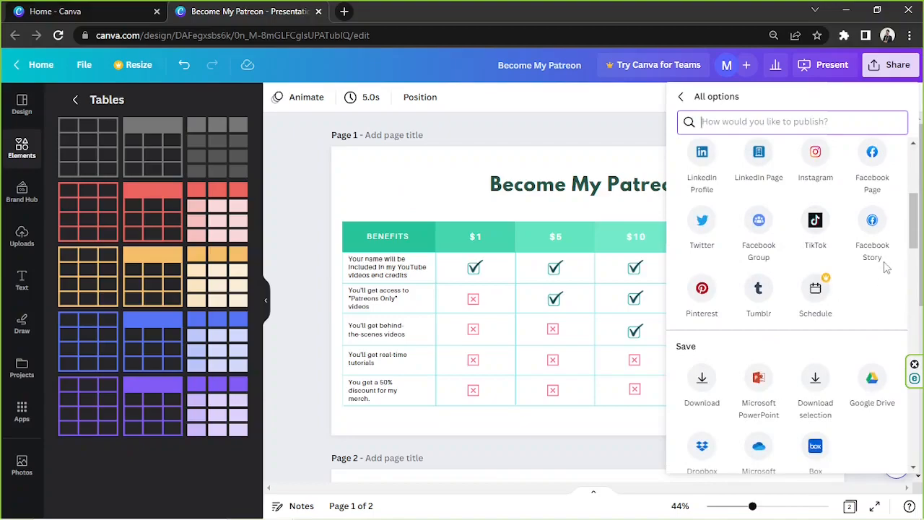
scroll(down, 3)
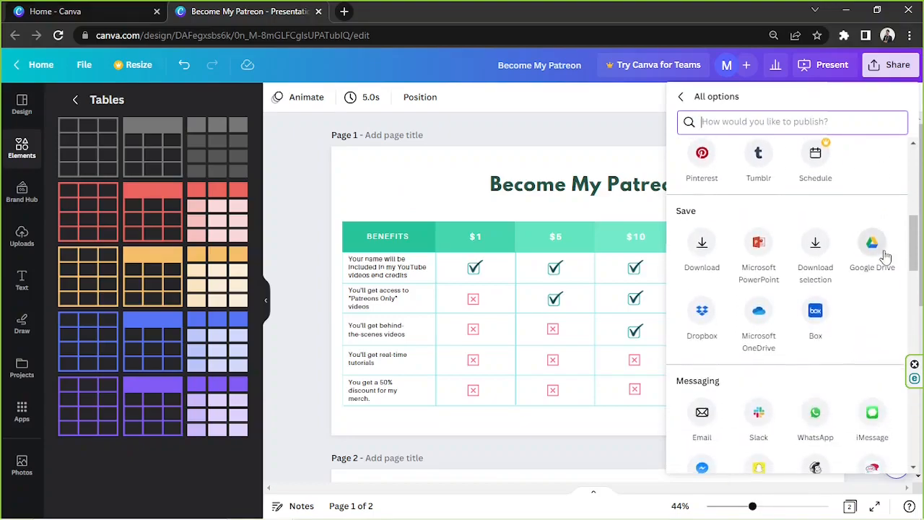
scroll(down, 3)
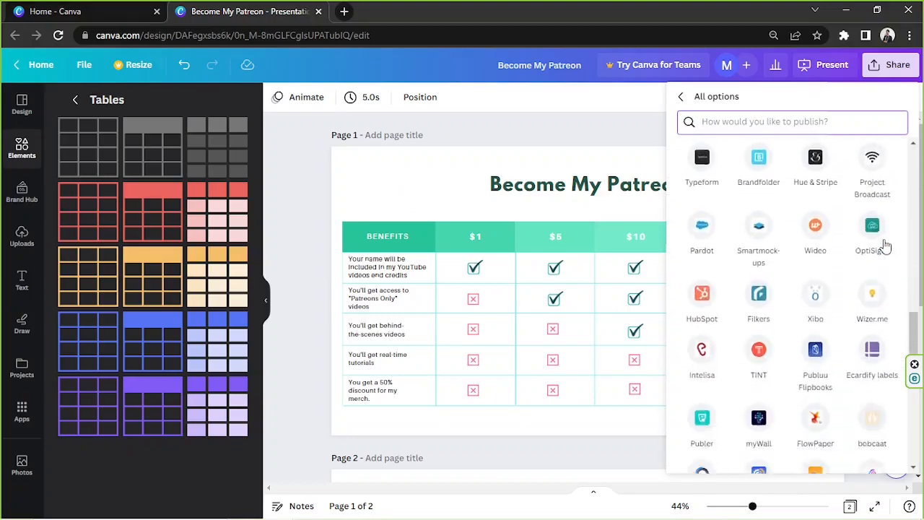
scroll(down, 3)
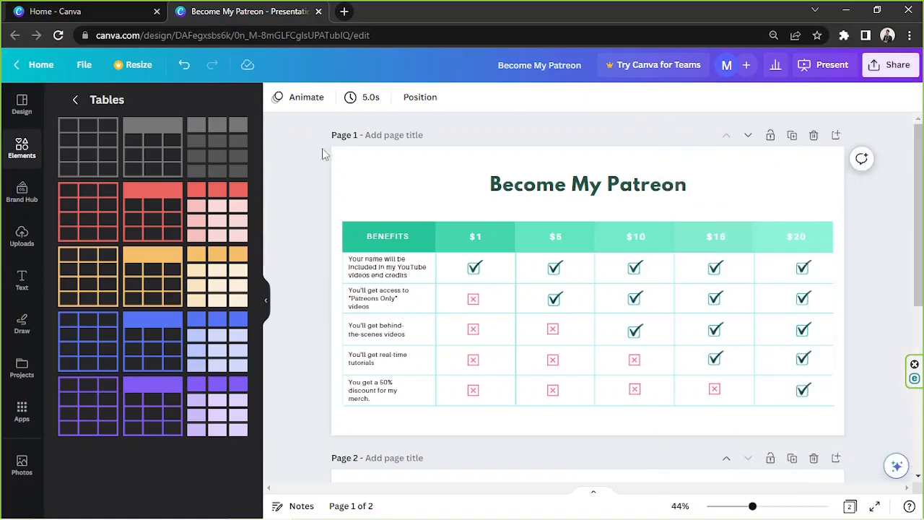
mouse_move(897, 240)
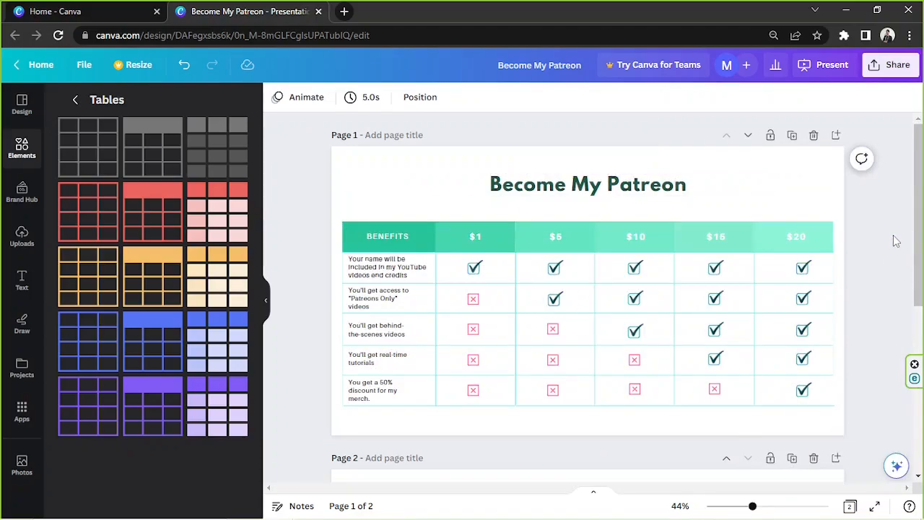
mouse_move(874, 185)
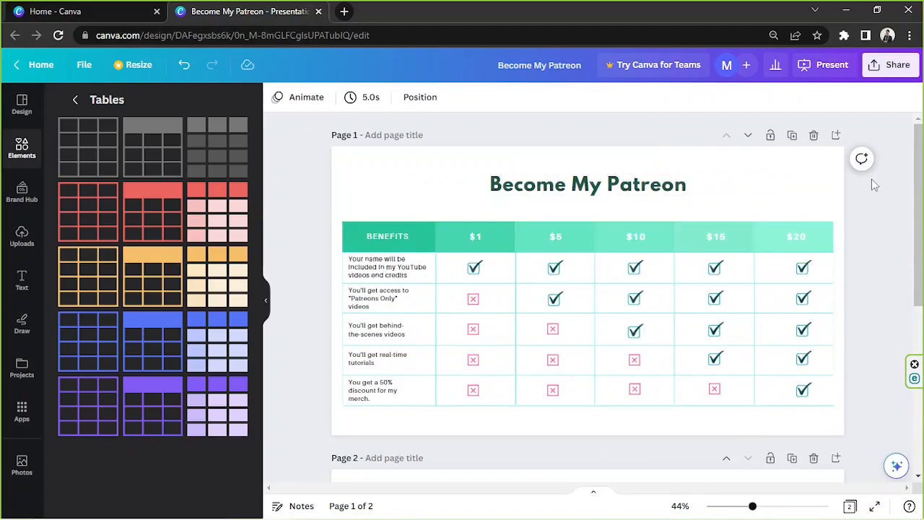
Open the design's Share menu to reach the download options
click(897, 64)
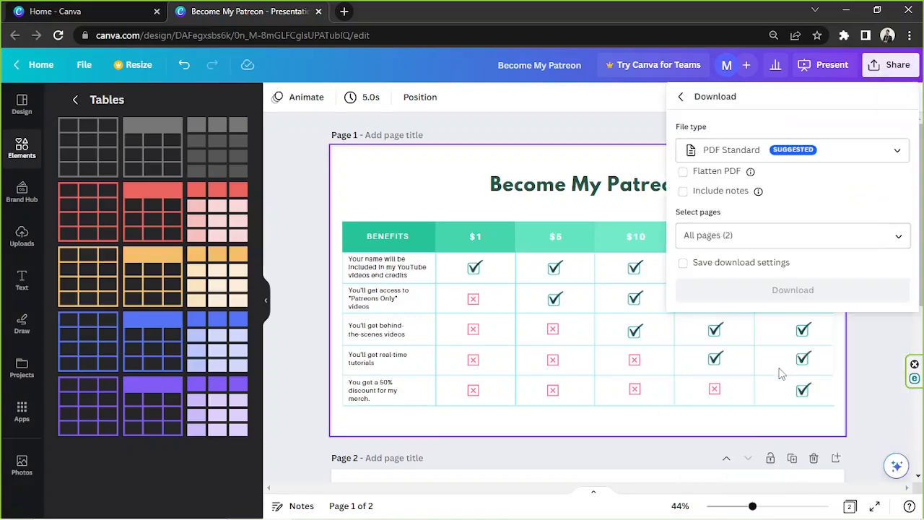
Set the download to PDF Standard containing only page 1
click(791, 149)
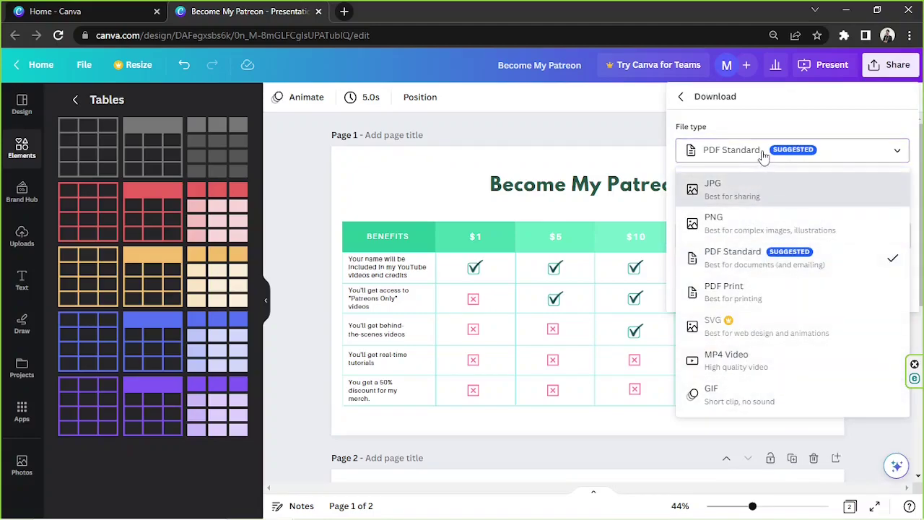
click(732, 258)
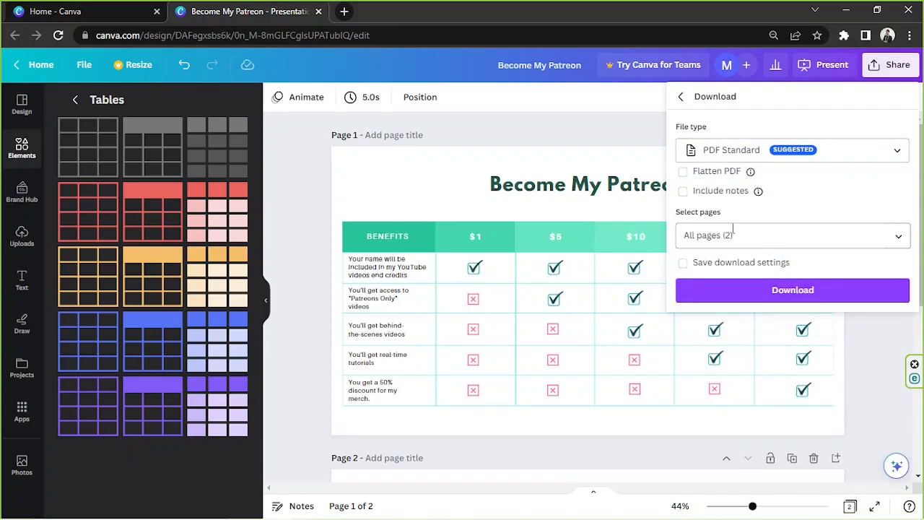
click(791, 234)
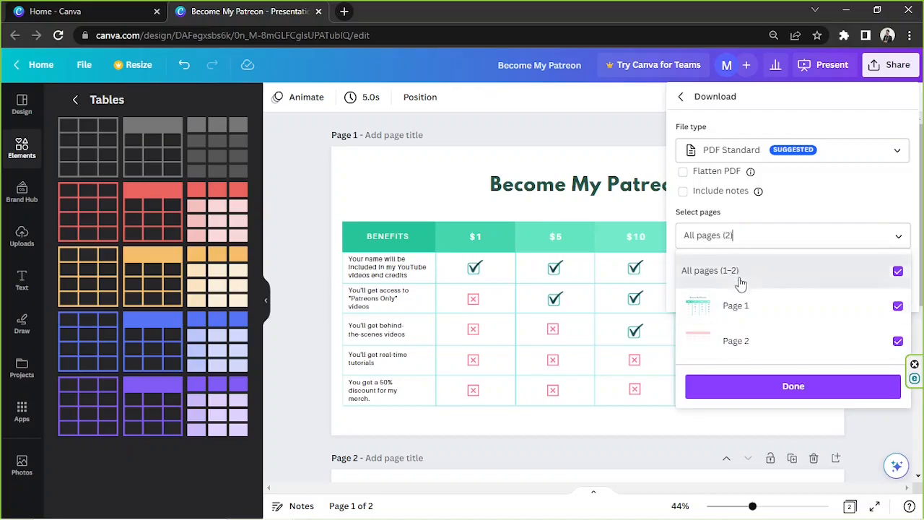
click(734, 305)
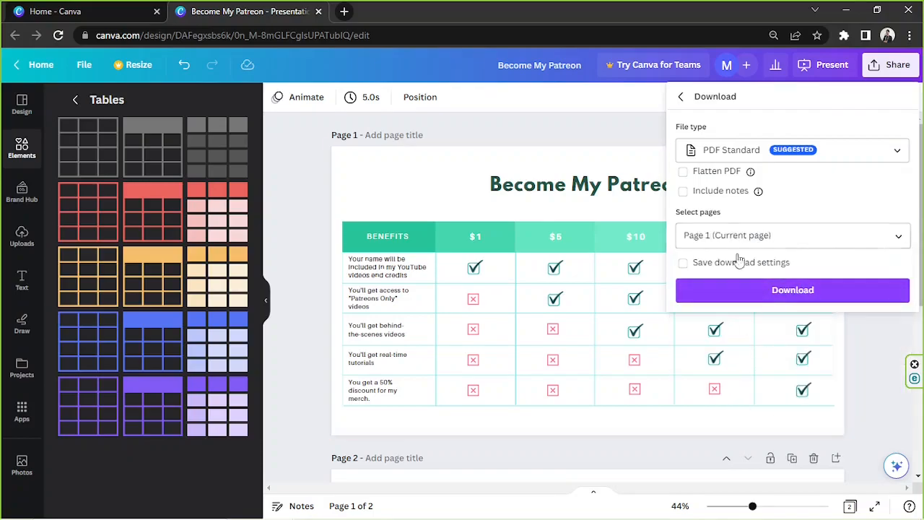